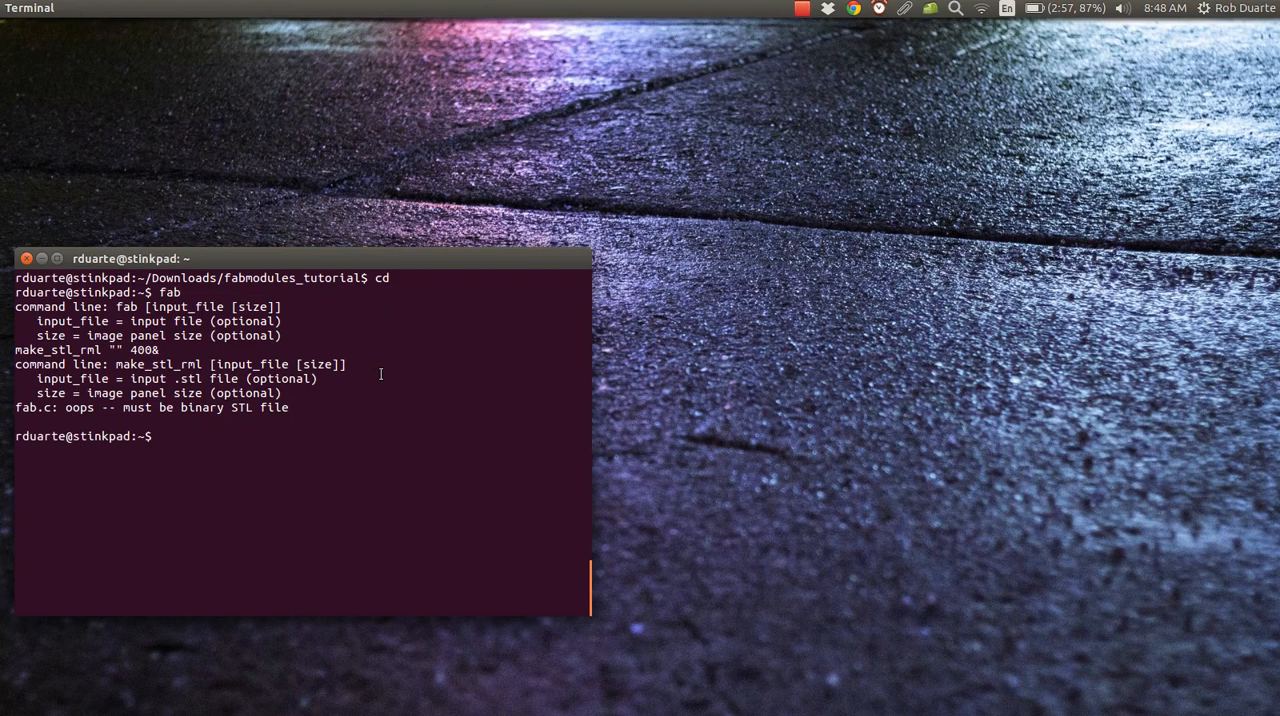
# Launch fab from Terminal and set mesh (.stl) input with Roland MDX-20 mill (.rml) output
pyautogui.write('fab')
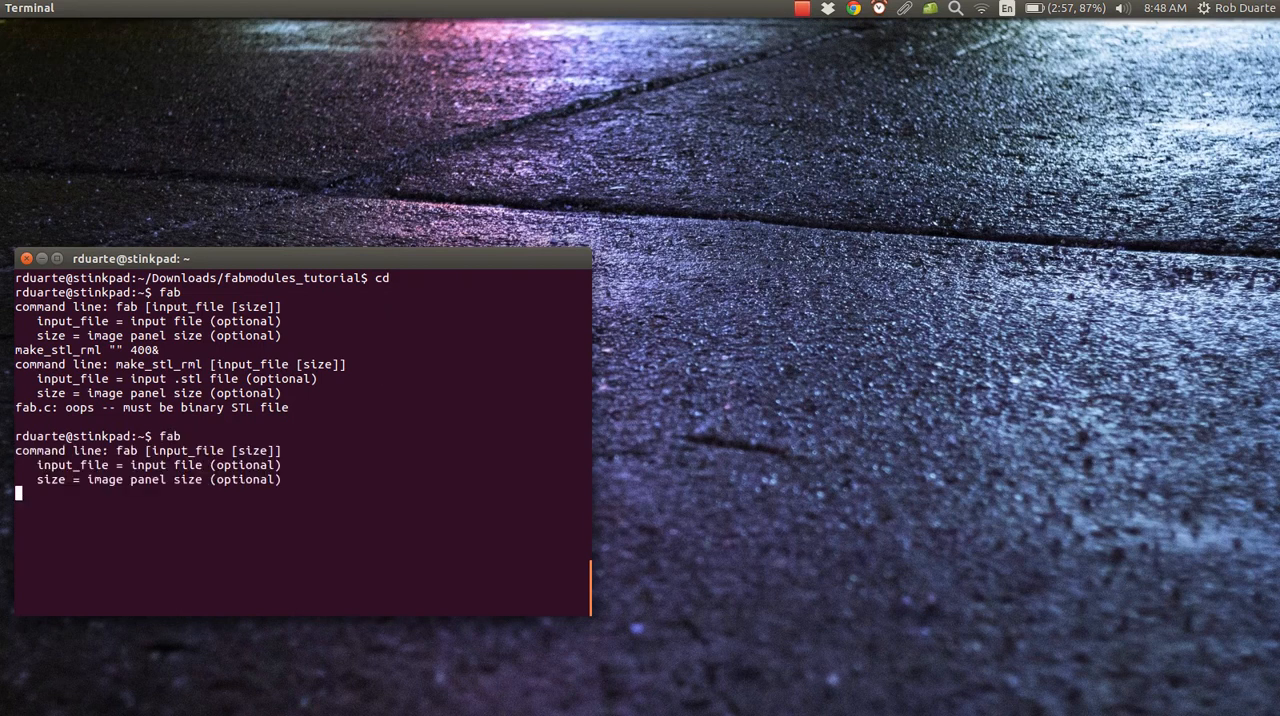
pyautogui.press('Return')
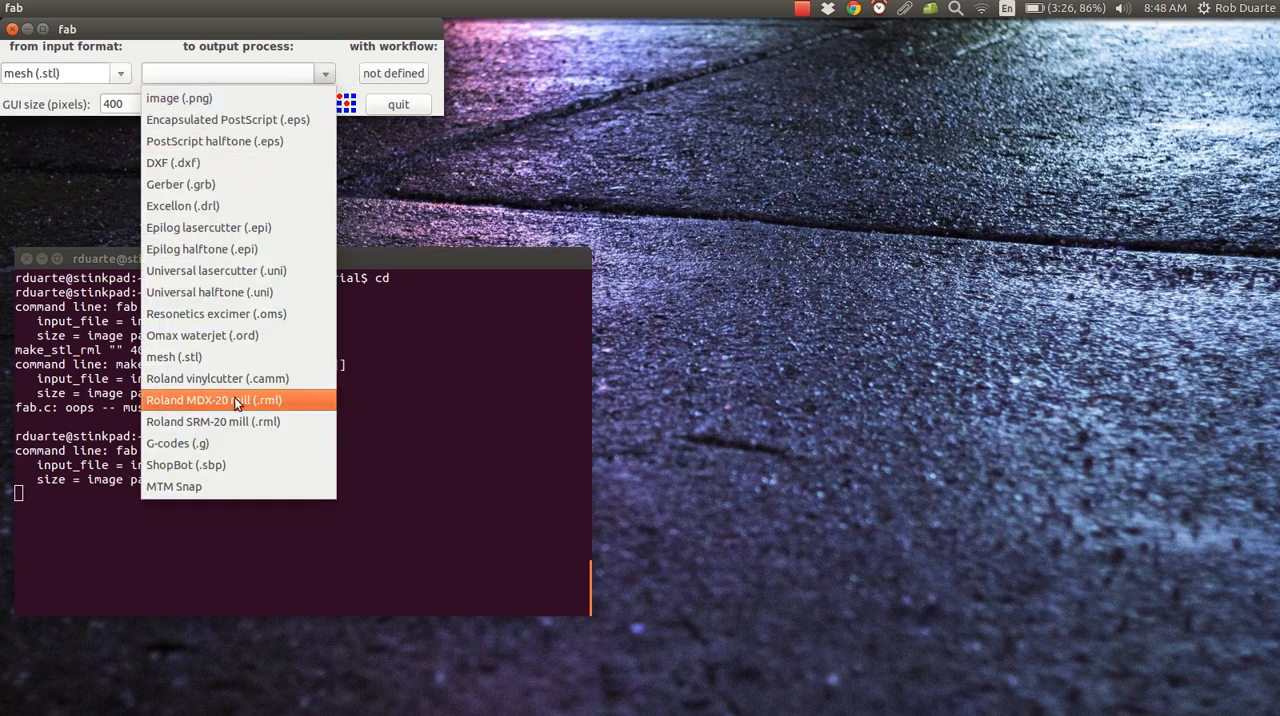
pyautogui.click(212, 398)
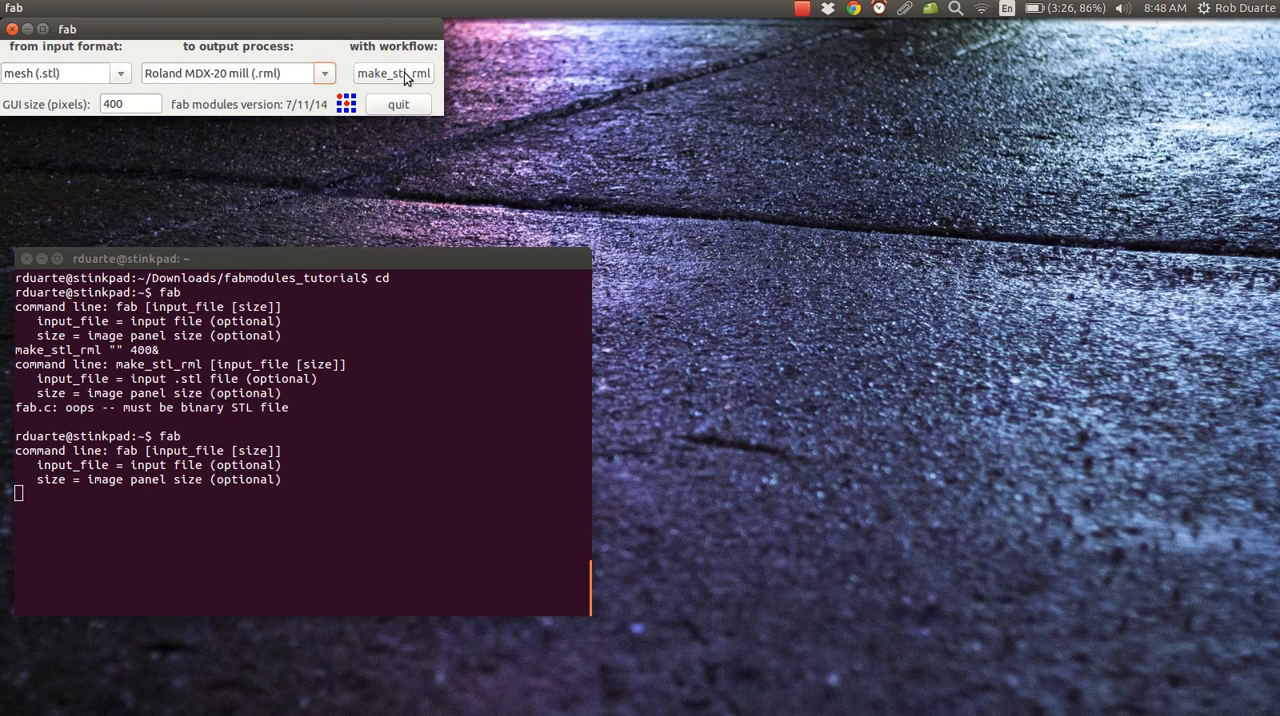
# Start the make_stl_rml workflow and load tile_highquality.stl from the CB folder
pyautogui.click(392, 72)
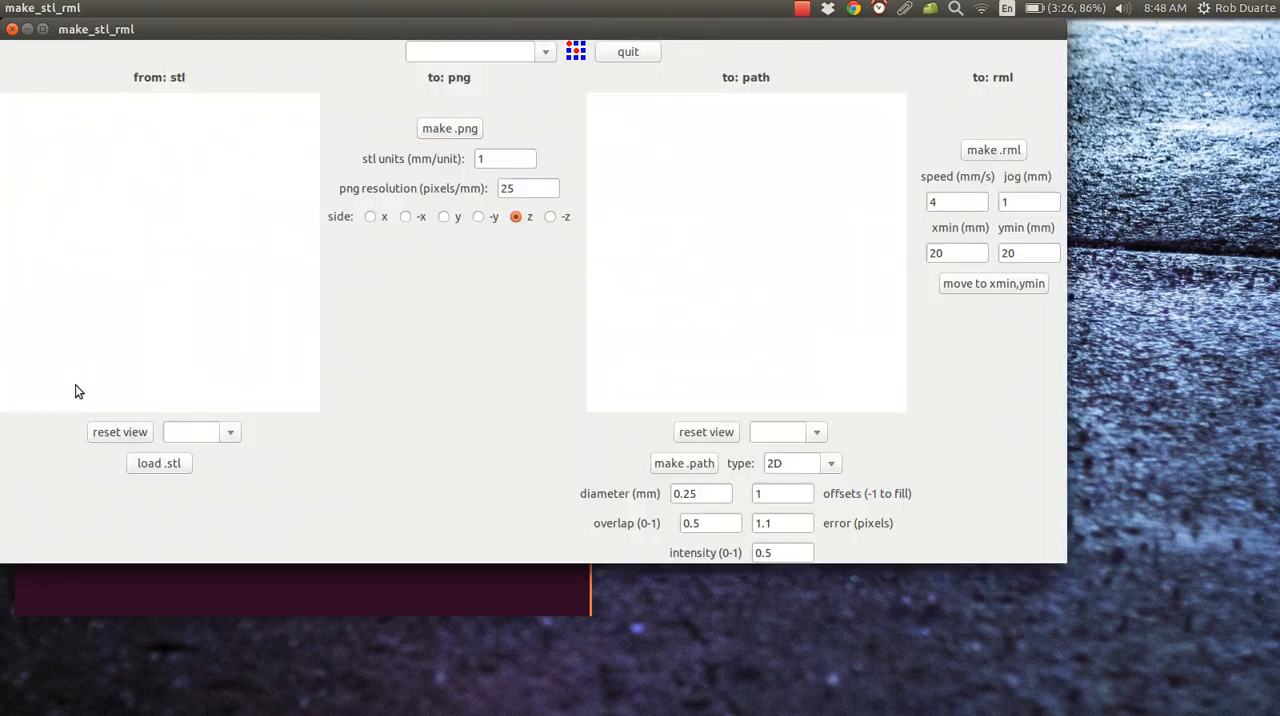
pyautogui.click(158, 464)
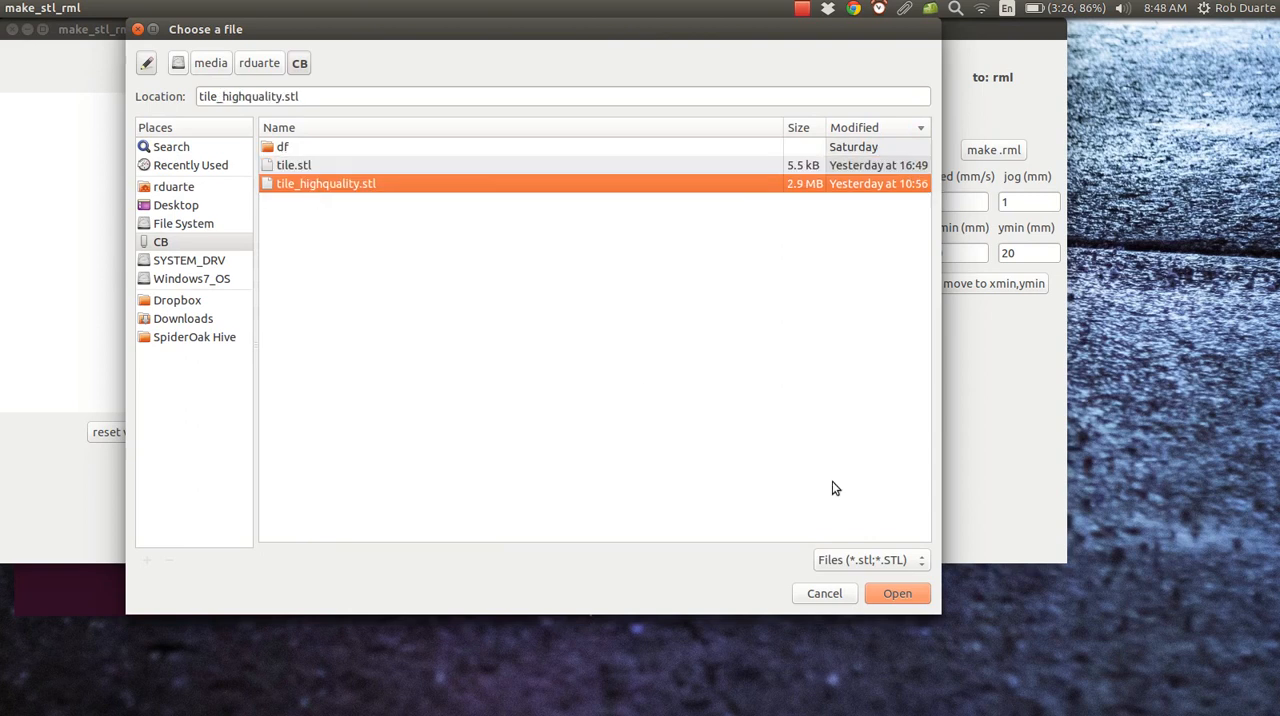
pyautogui.click(896, 592)
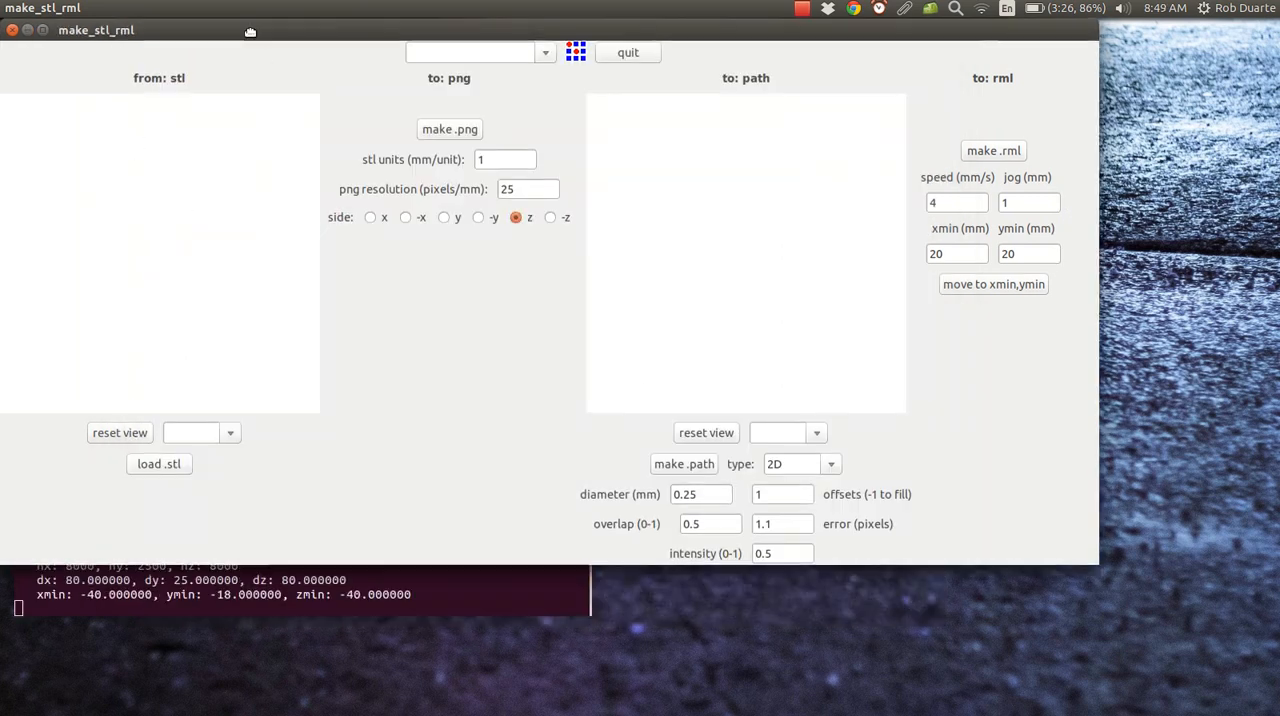
pyautogui.click(158, 464)
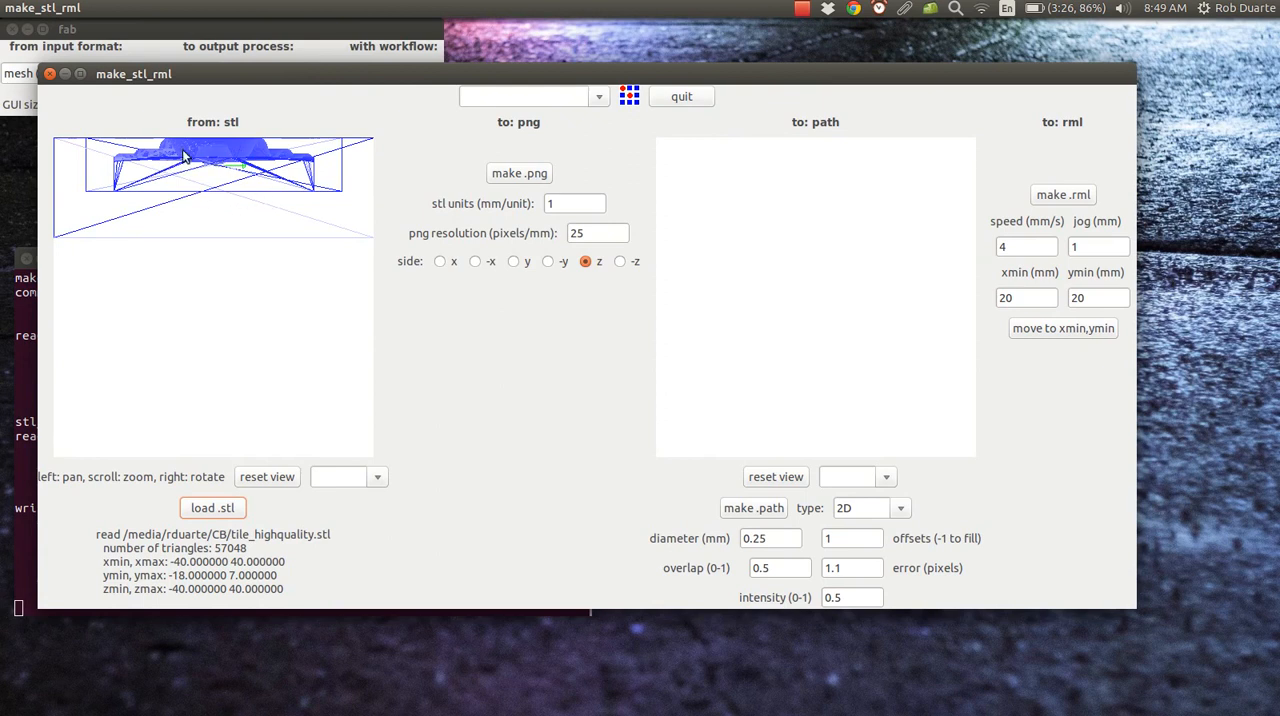
pyautogui.moveTo(188, 284)
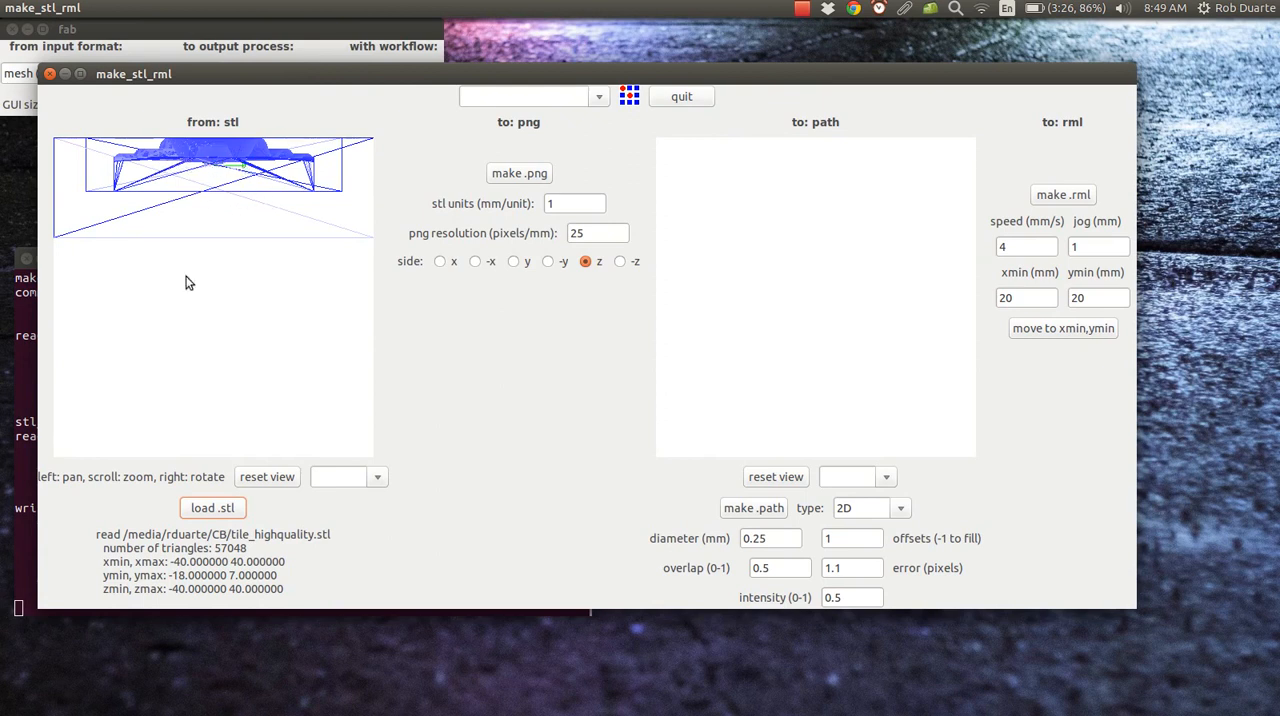
# Load the simpler tile.stl (108 triangles) from the CB folder in place of the high-quality mesh
pyautogui.click(212, 508)
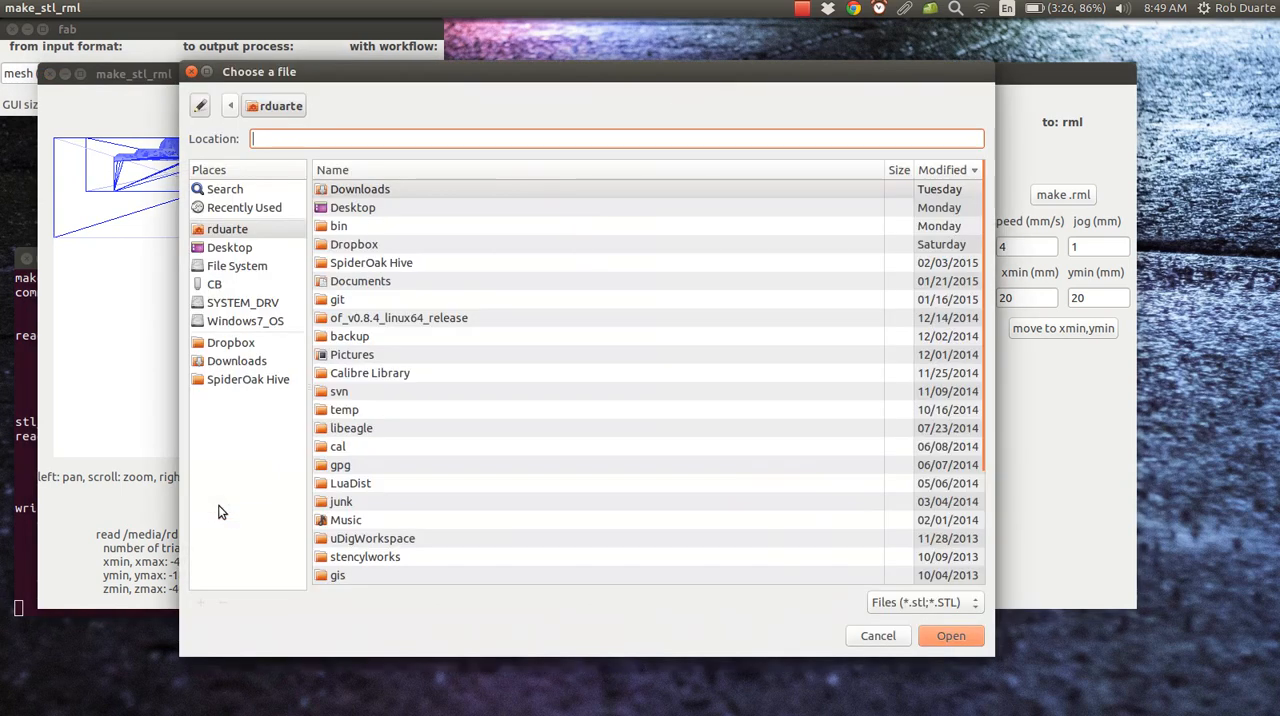
pyautogui.click(214, 284)
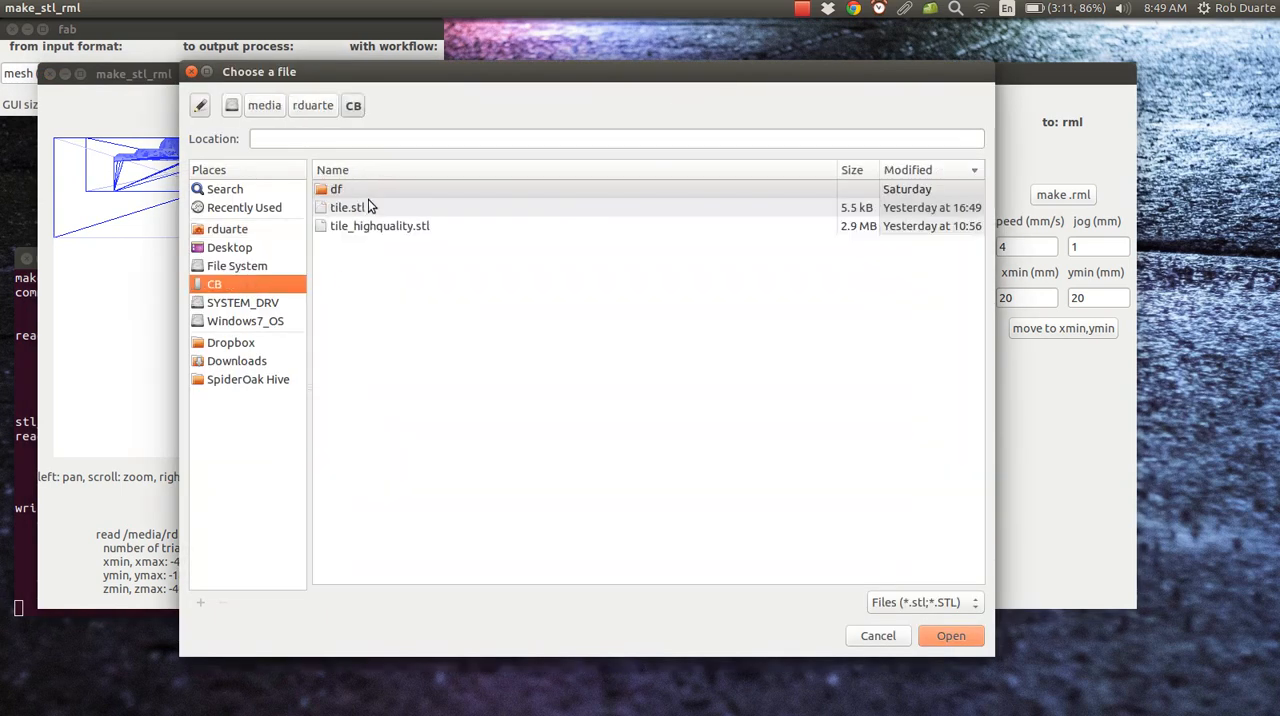
pyautogui.click(950, 636)
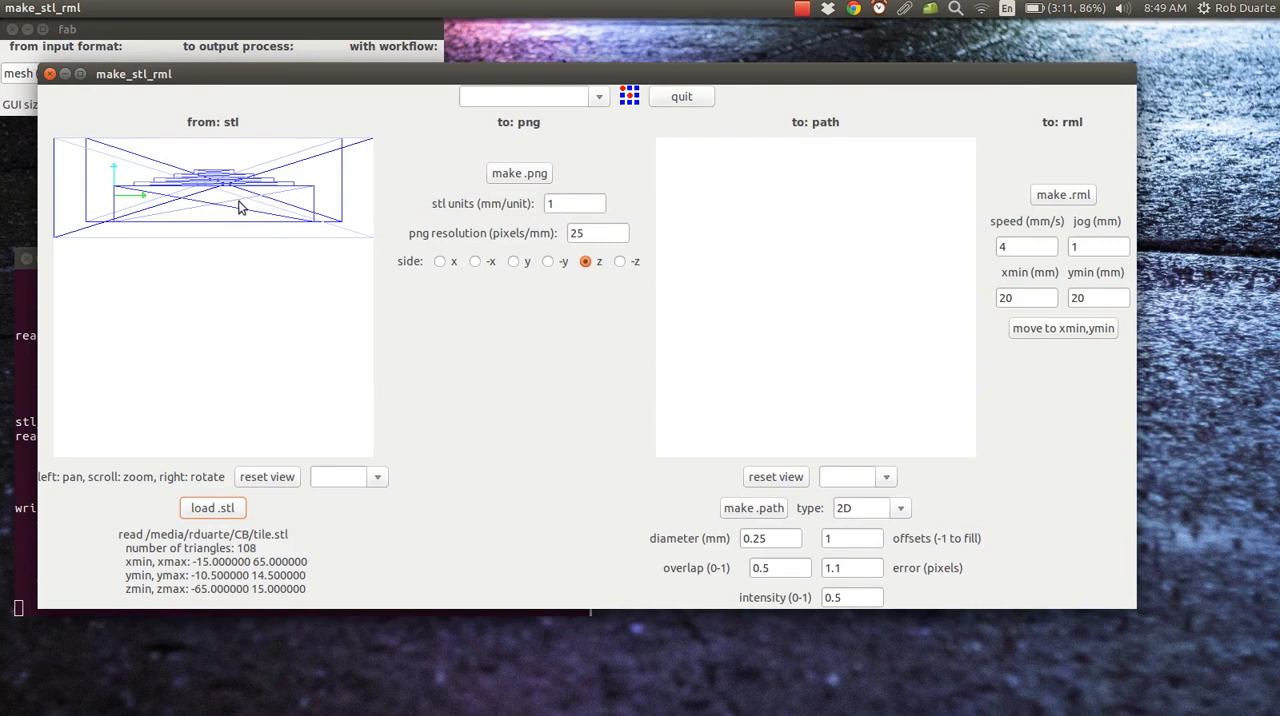
pyautogui.moveTo(214, 222)
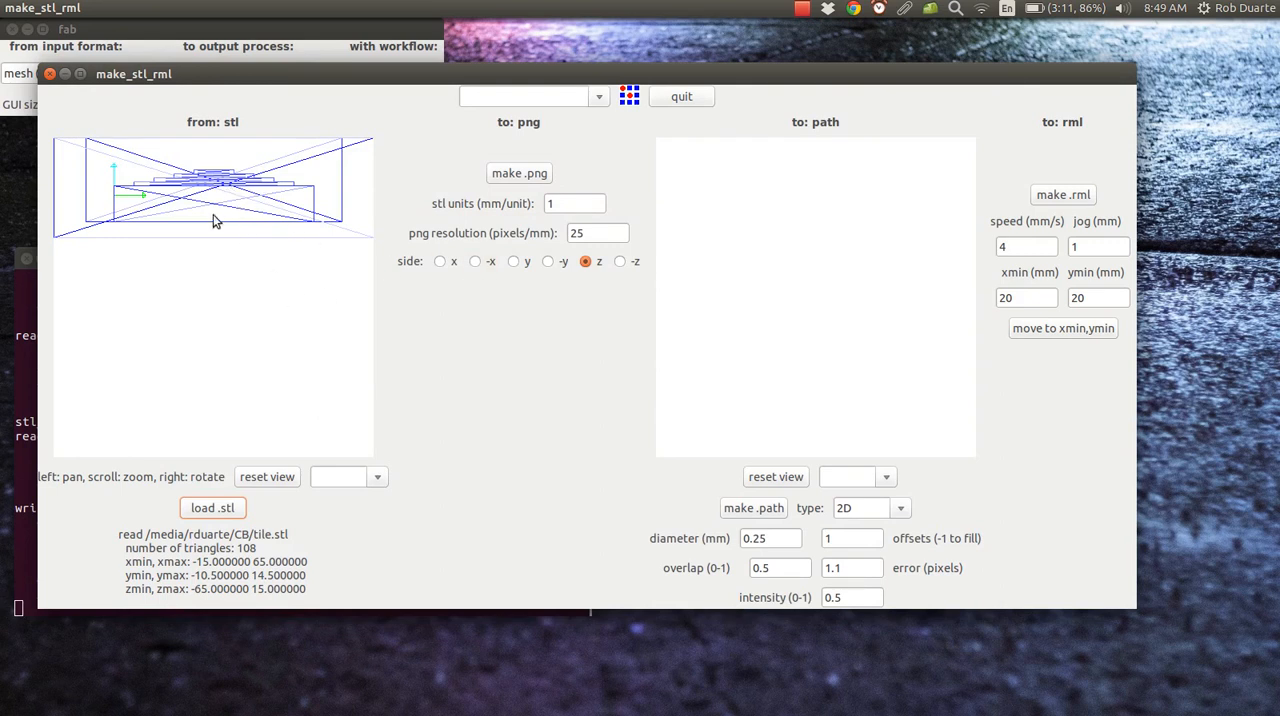
pyautogui.moveTo(184, 252)
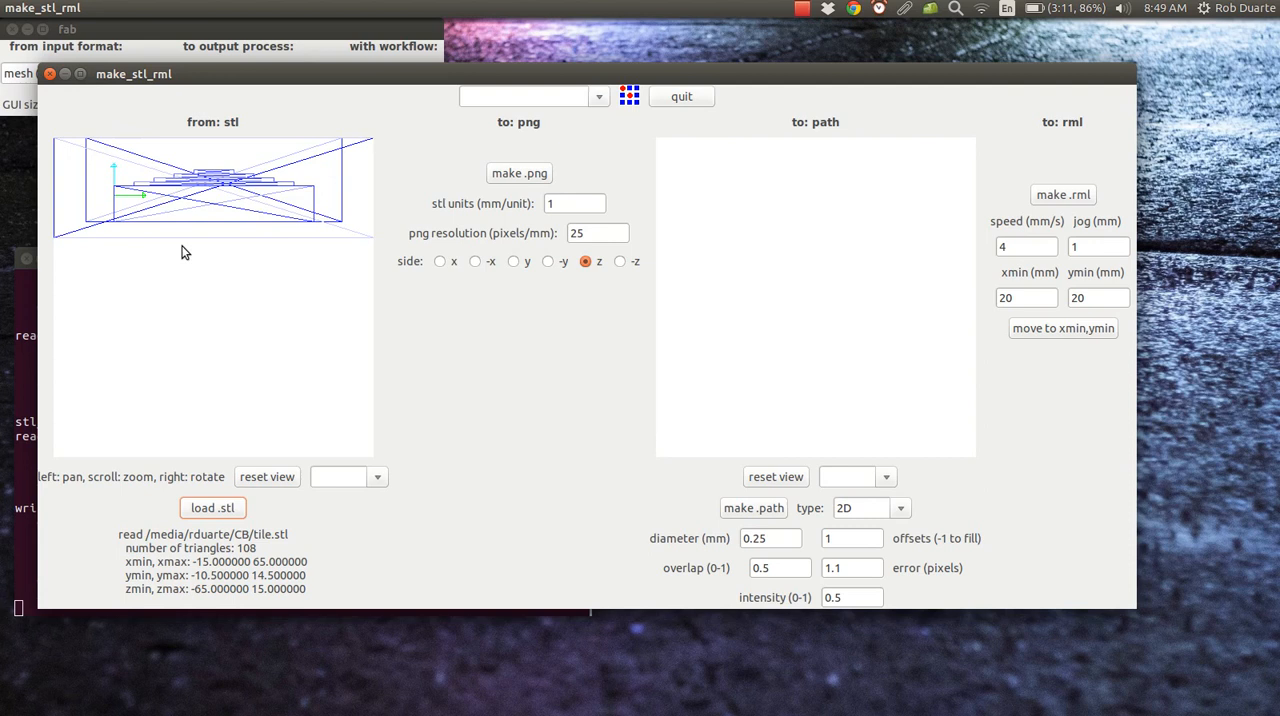
pyautogui.moveTo(612, 268)
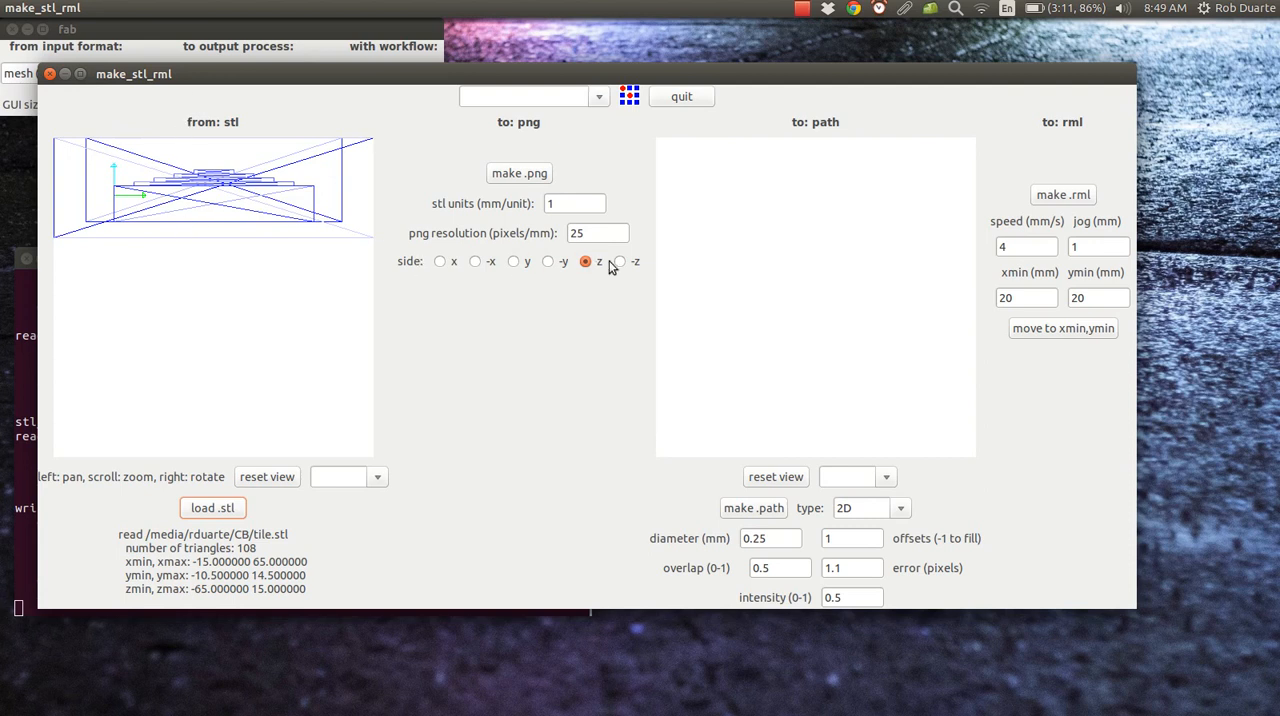
# View the tile from side y and apply the 'mm, 1/8, wax, rough' process preset
pyautogui.click(512, 260)
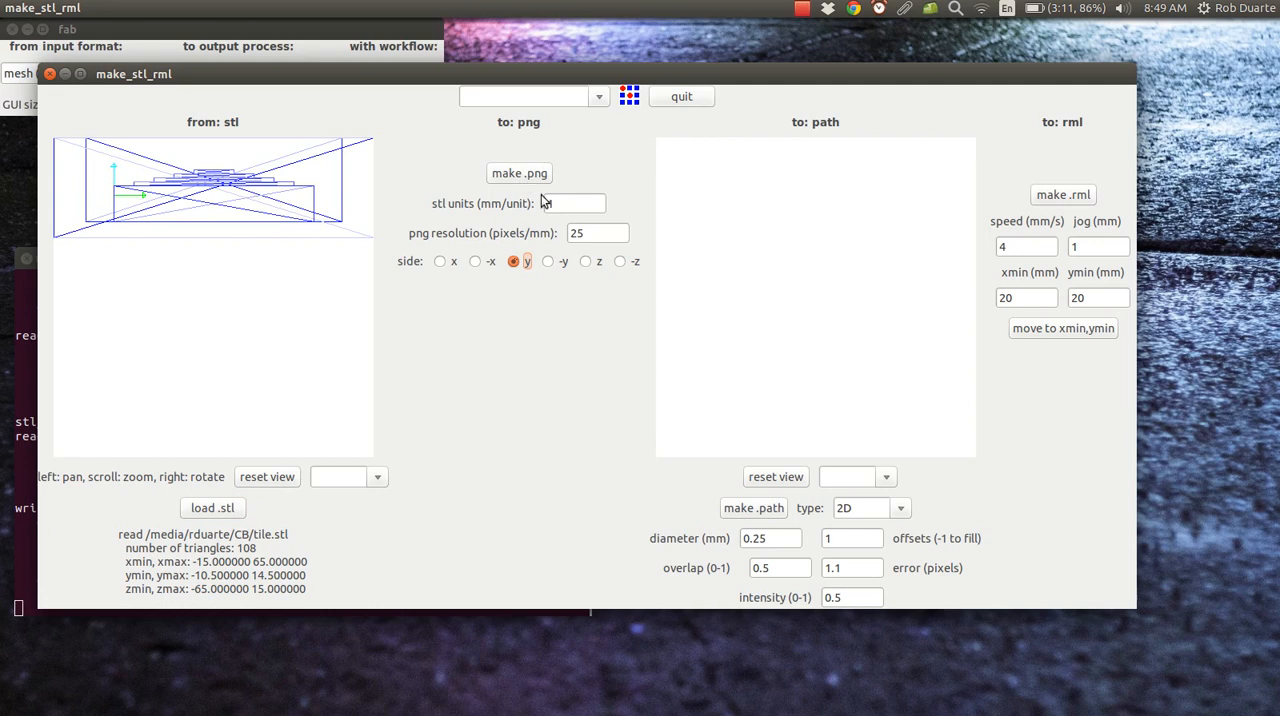
pyautogui.click(572, 204)
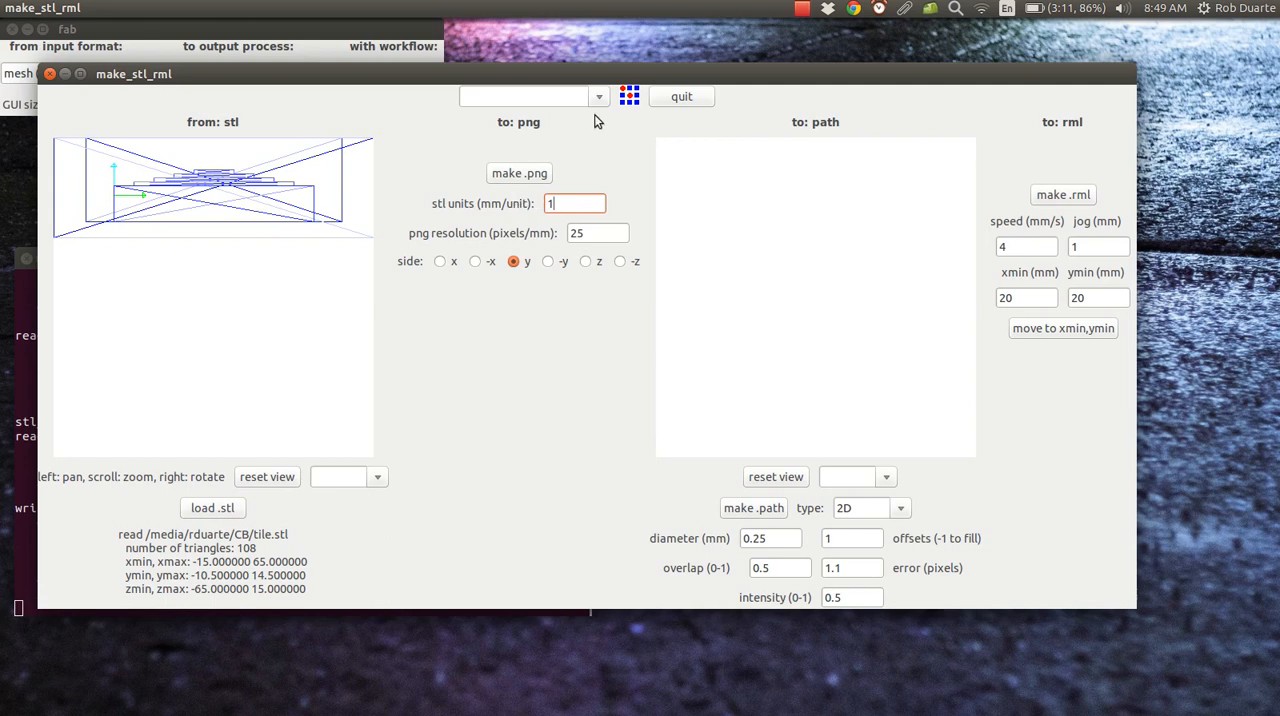
pyautogui.click(598, 96)
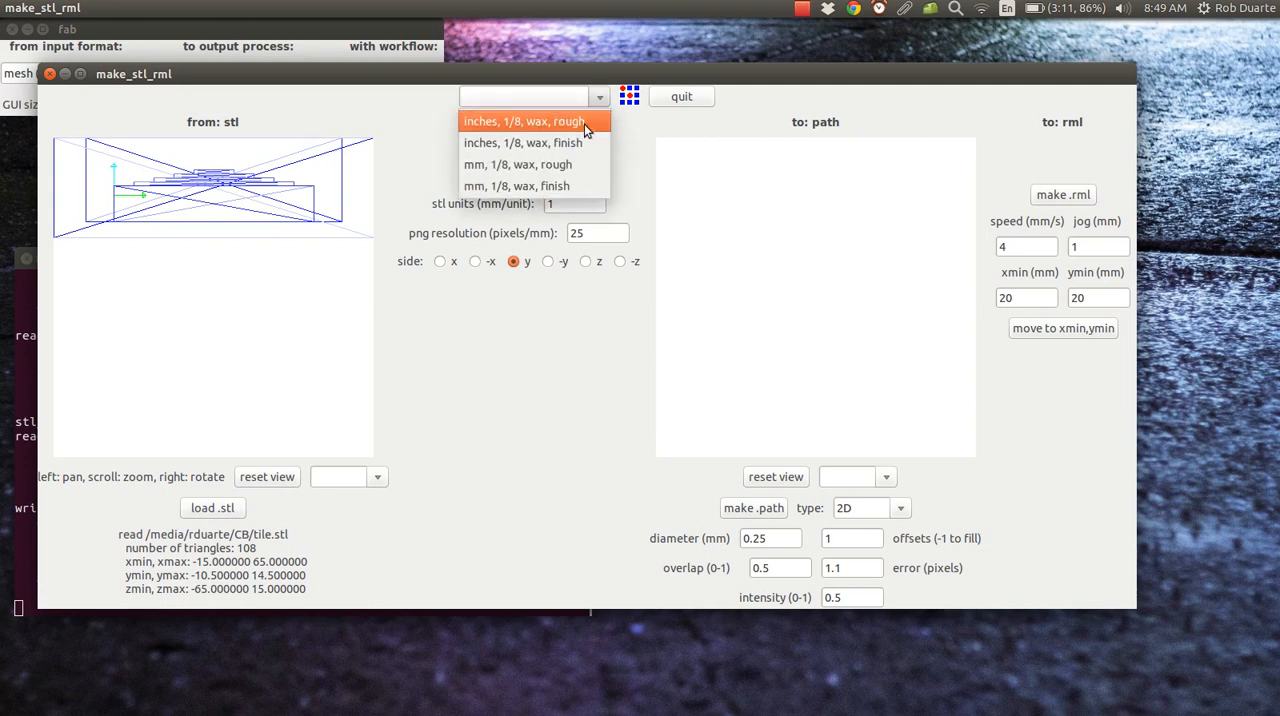
pyautogui.click(528, 164)
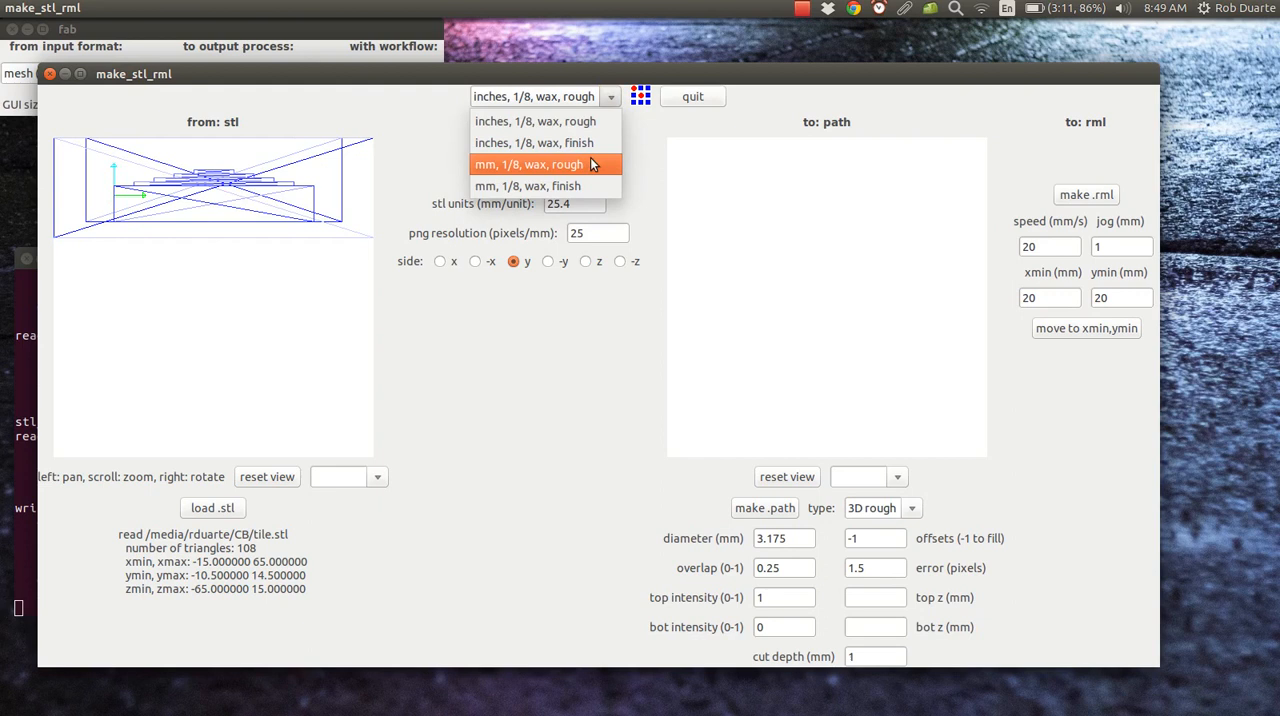
pyautogui.click(528, 164)
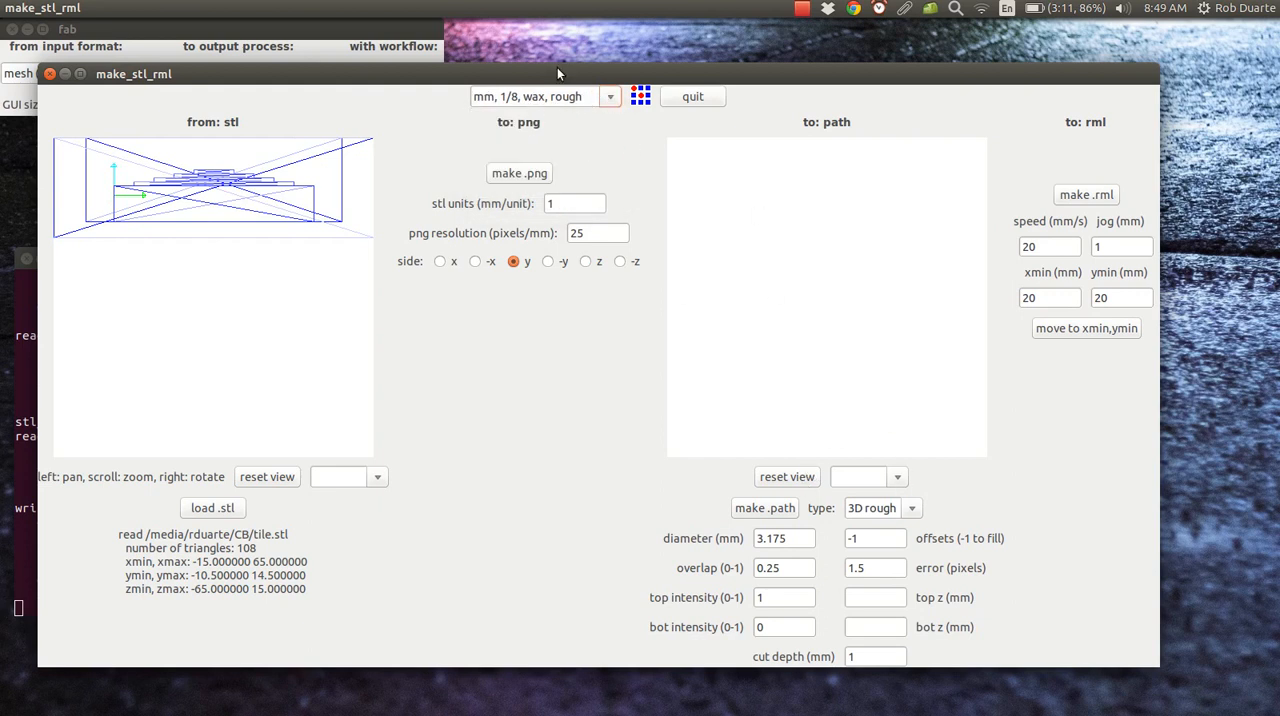
pyautogui.moveTo(690, 320)
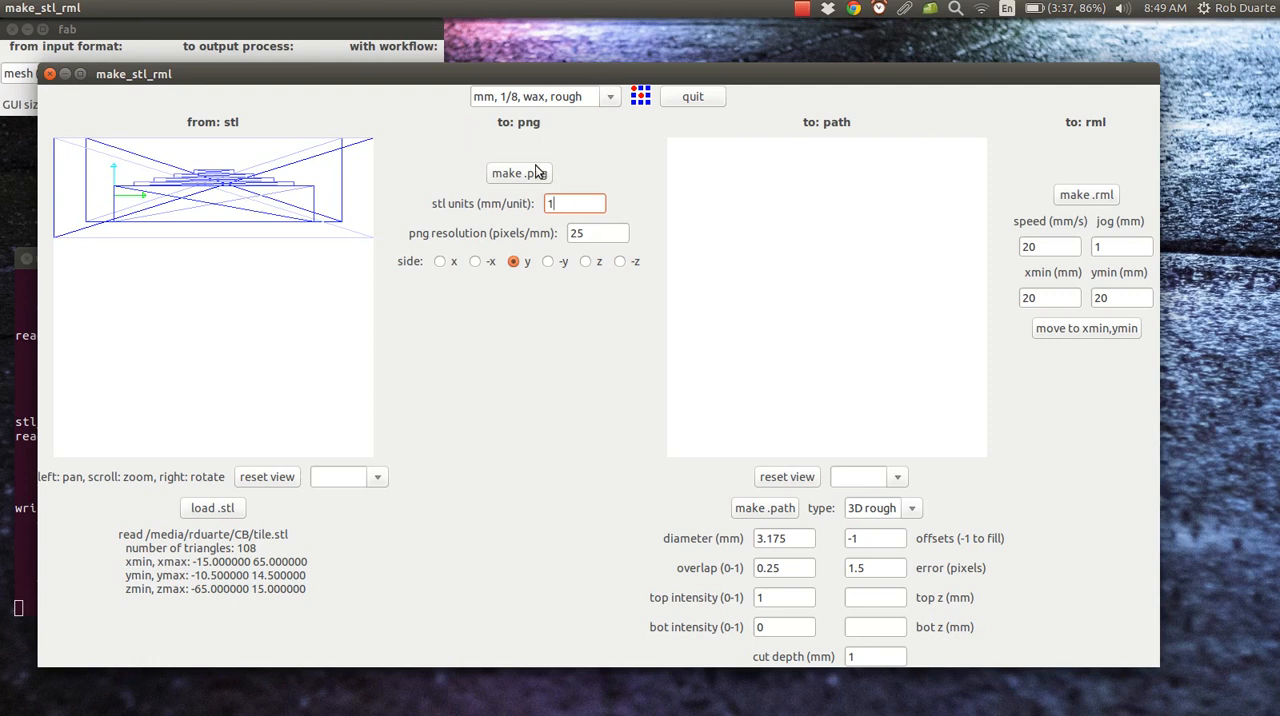
# Make the 2000 by 2000 height-map PNG and reapply the 'mm, 1/8, wax, rough' preset
pyautogui.click(518, 172)
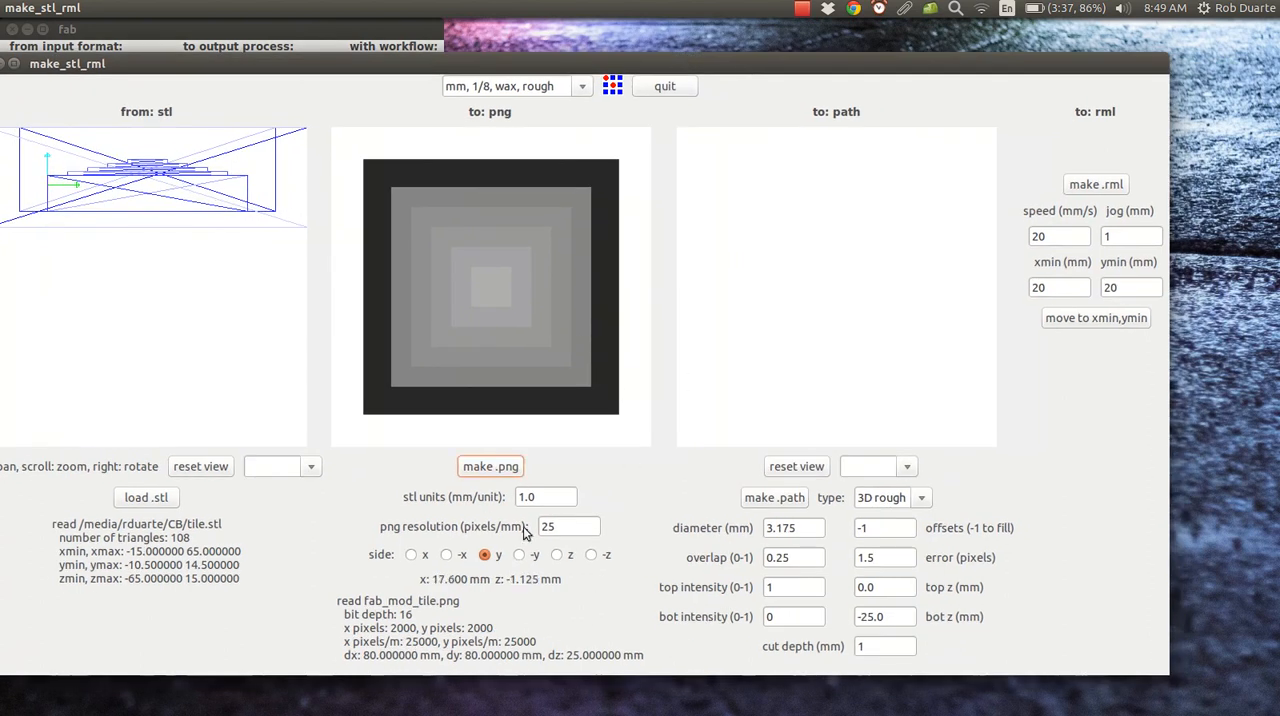
pyautogui.click(568, 526)
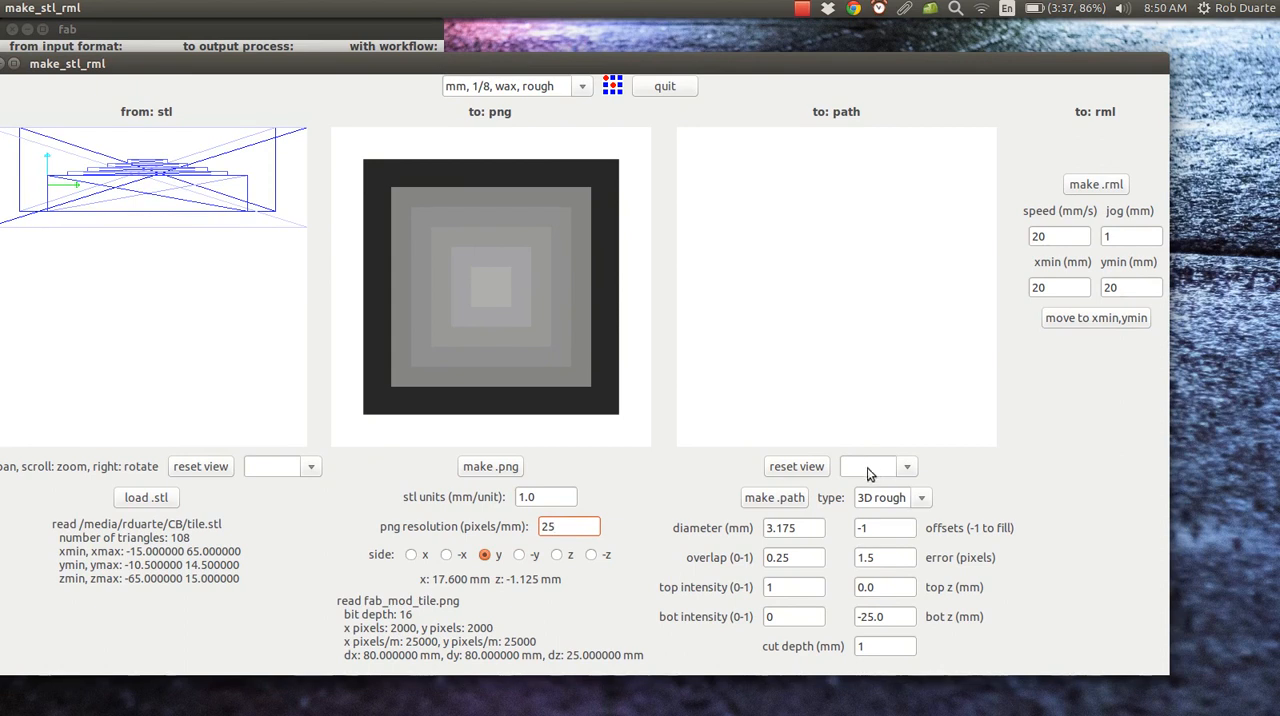
pyautogui.click(584, 86)
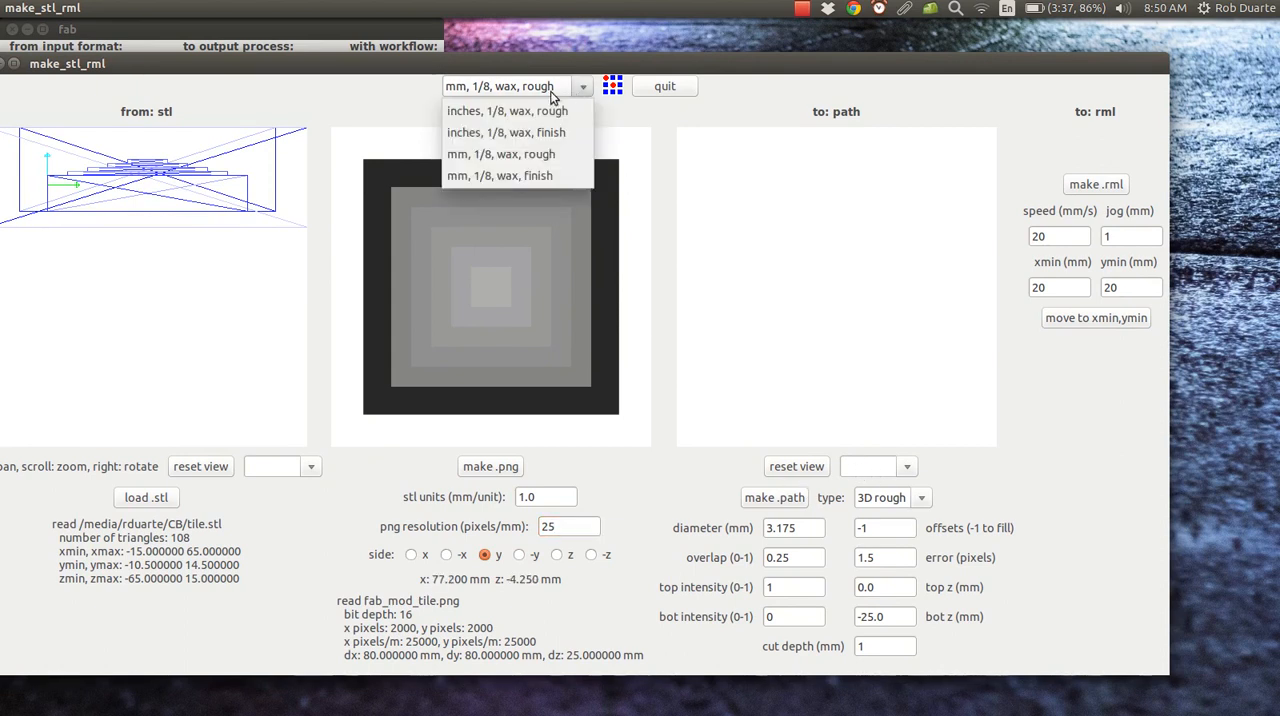
pyautogui.moveTo(520, 154)
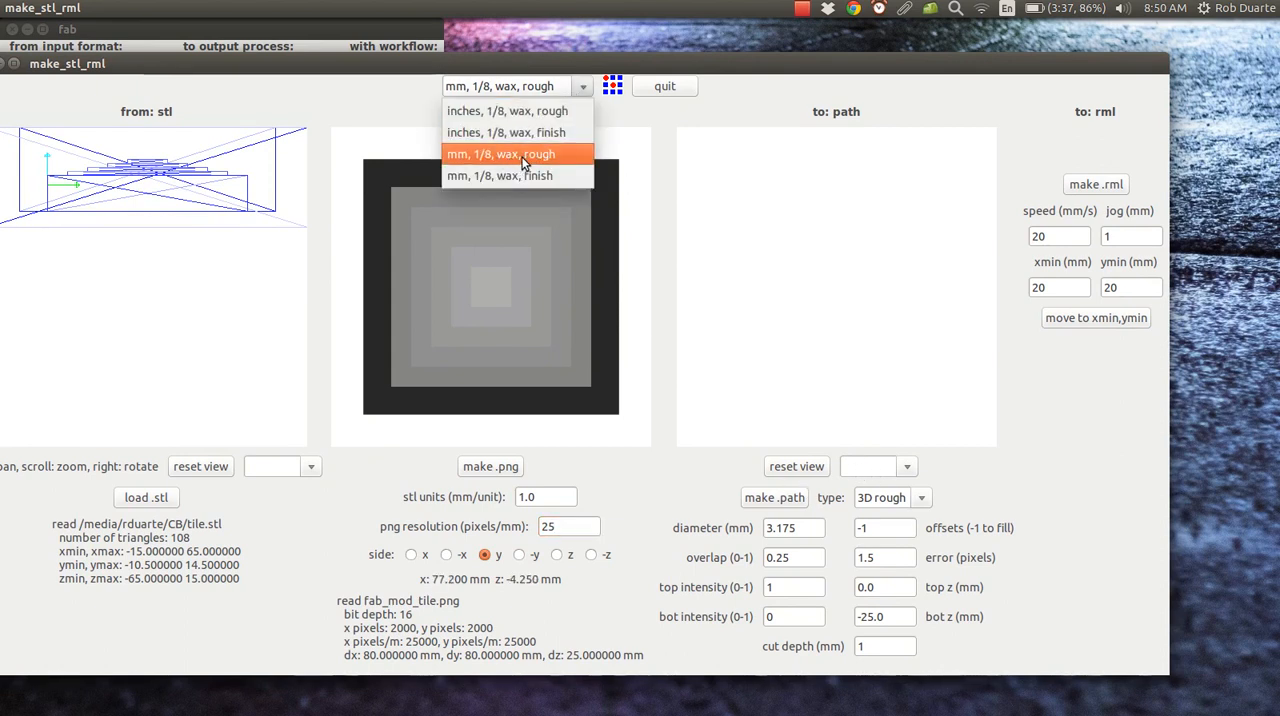
pyautogui.click(516, 152)
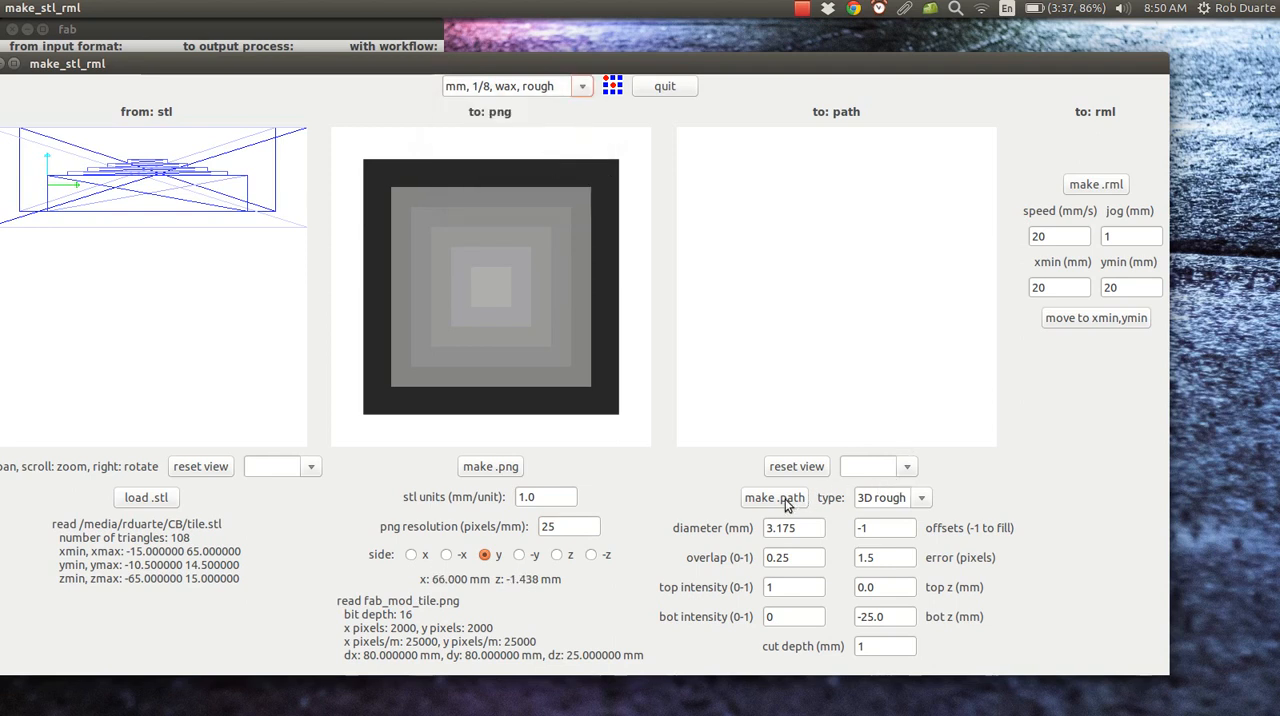
pyautogui.click(774, 496)
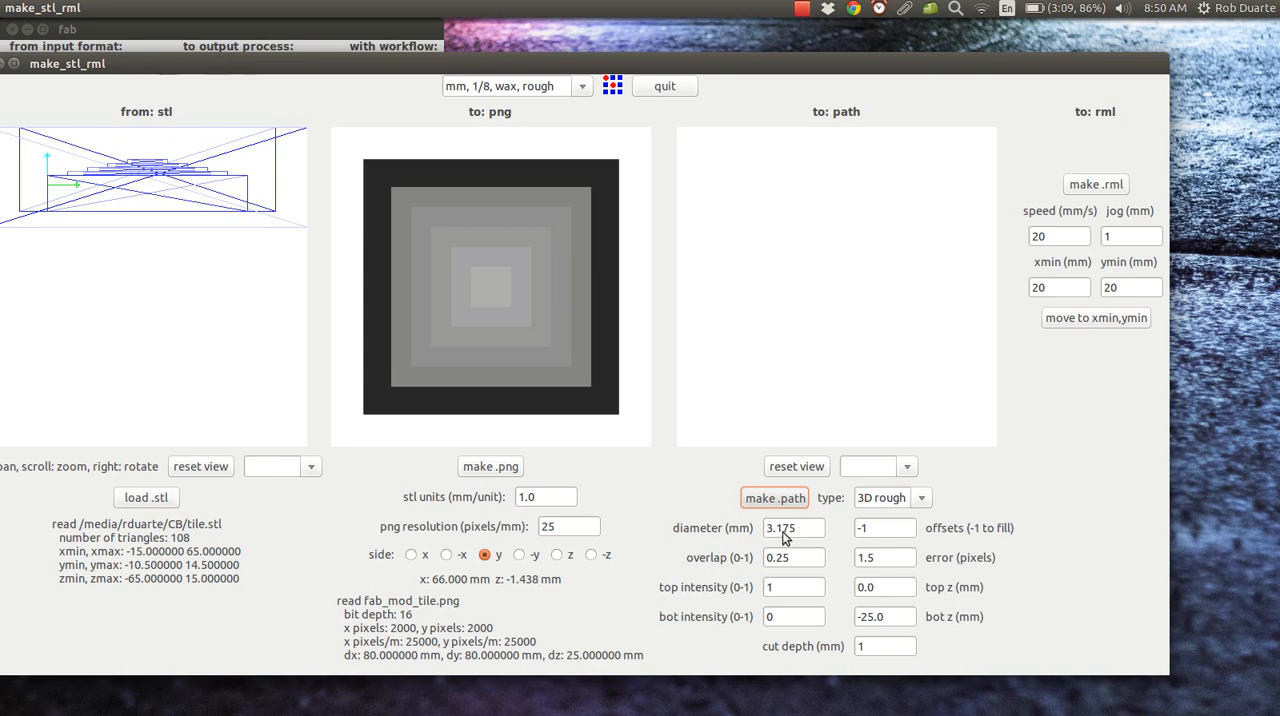
pyautogui.moveTo(796, 540)
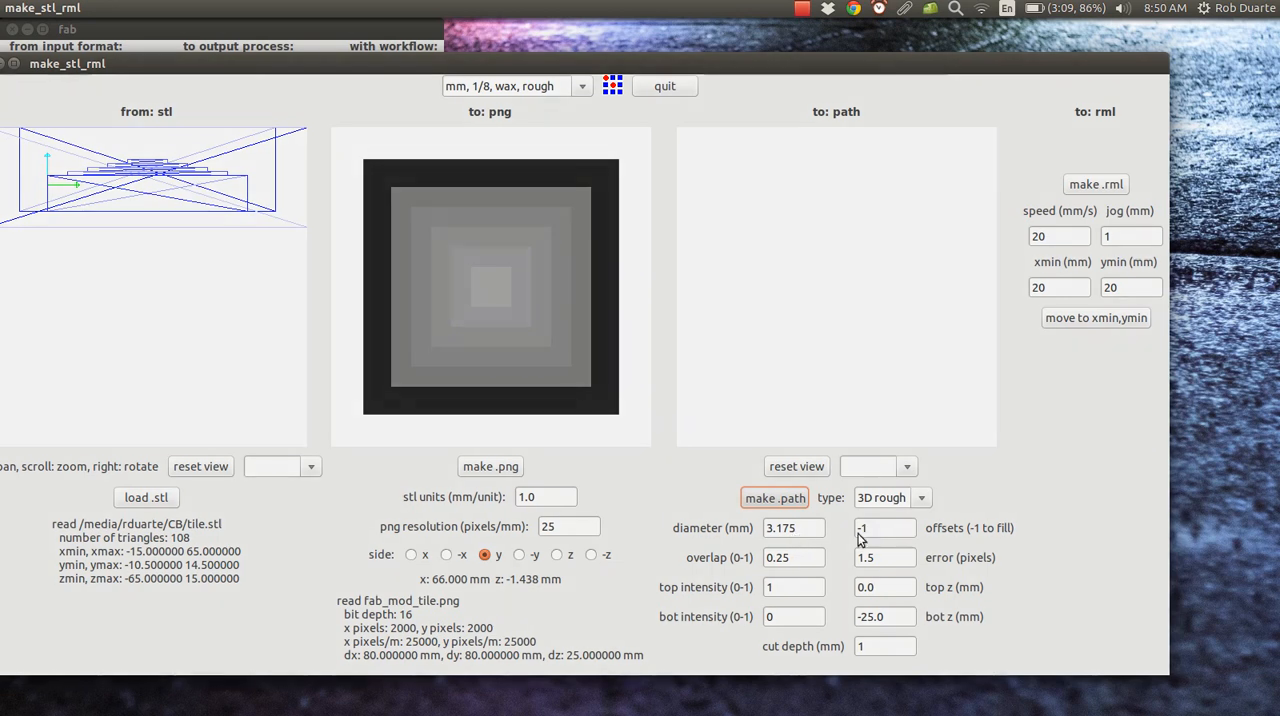
pyautogui.click(776, 496)
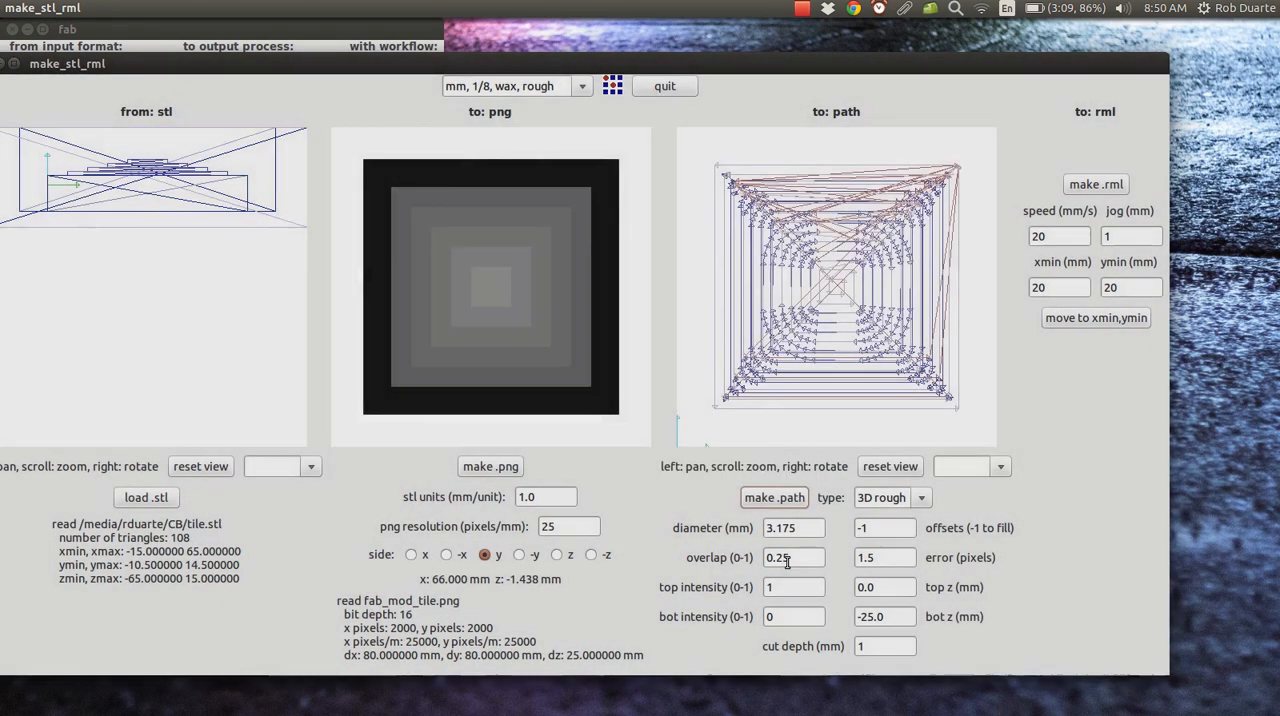
pyautogui.click(792, 556)
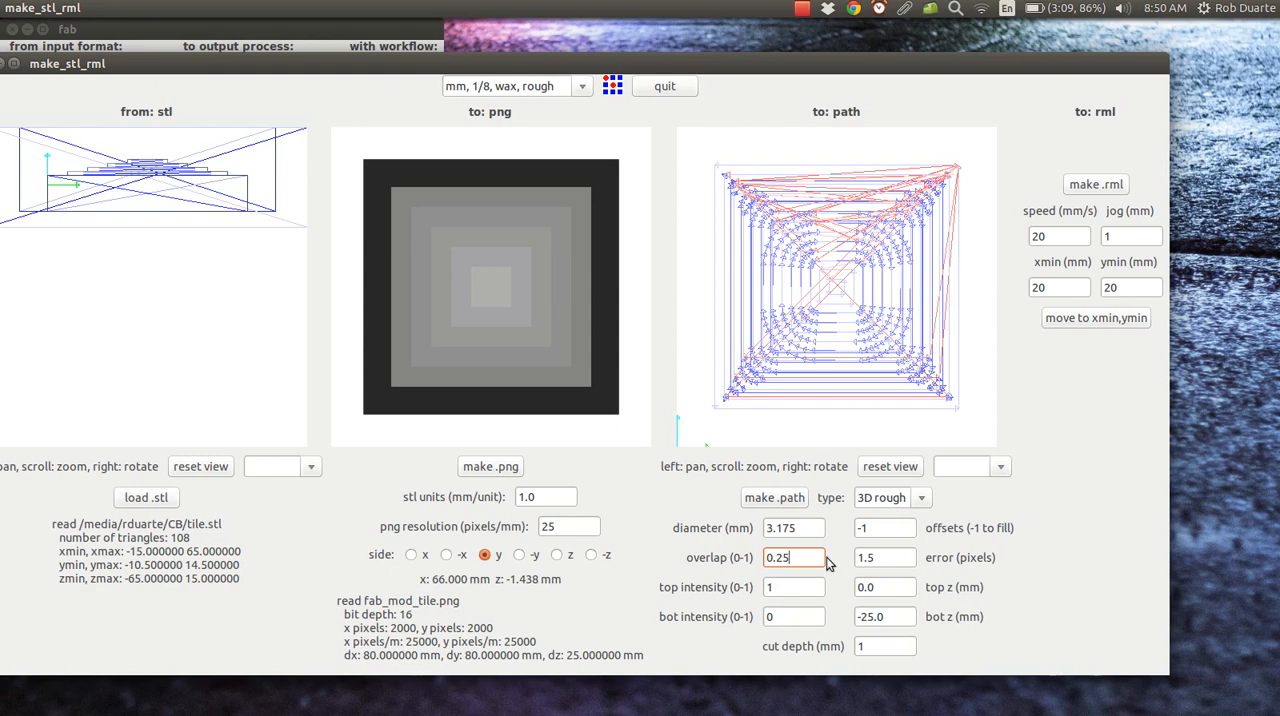
pyautogui.moveTo(752, 192)
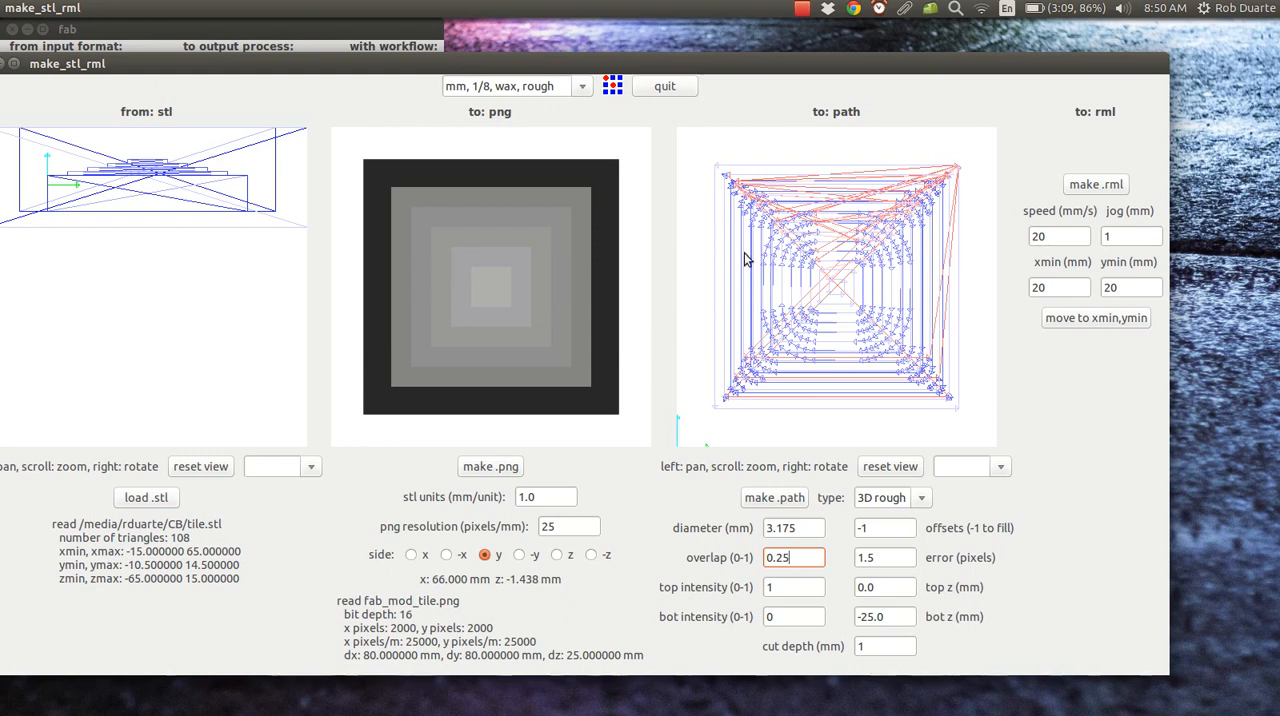
pyautogui.click(792, 556)
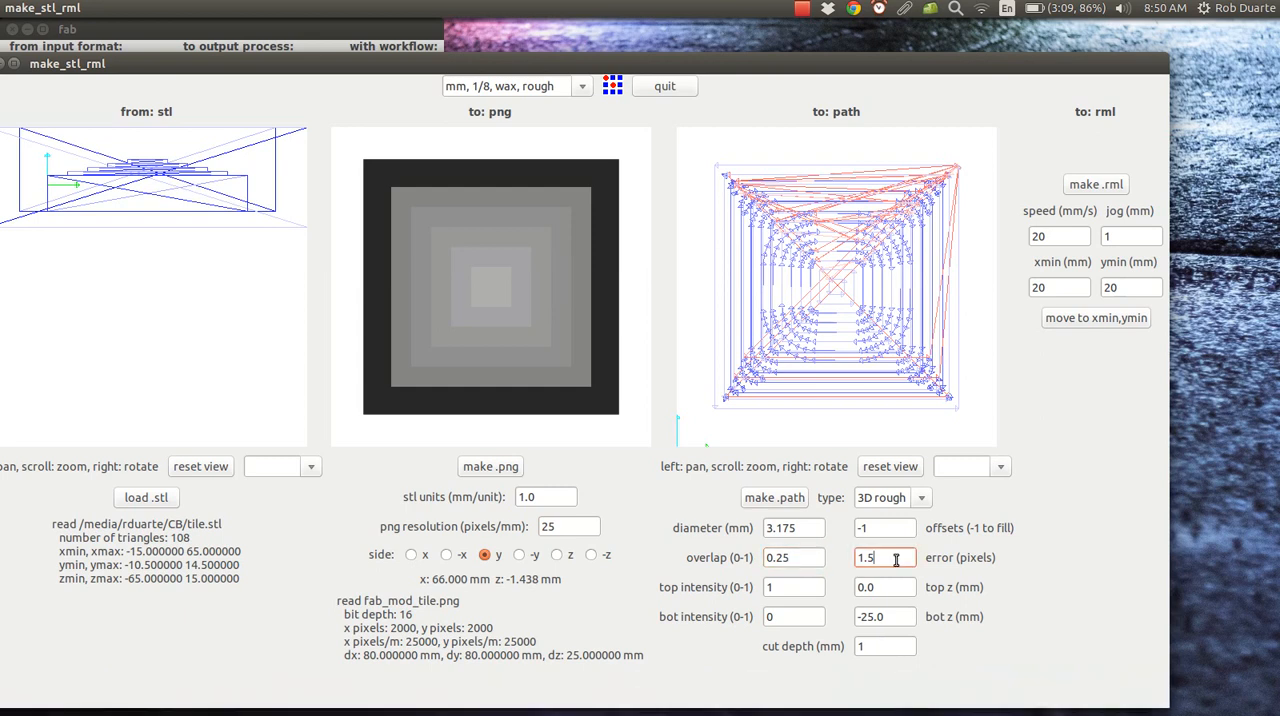
pyautogui.click(792, 616)
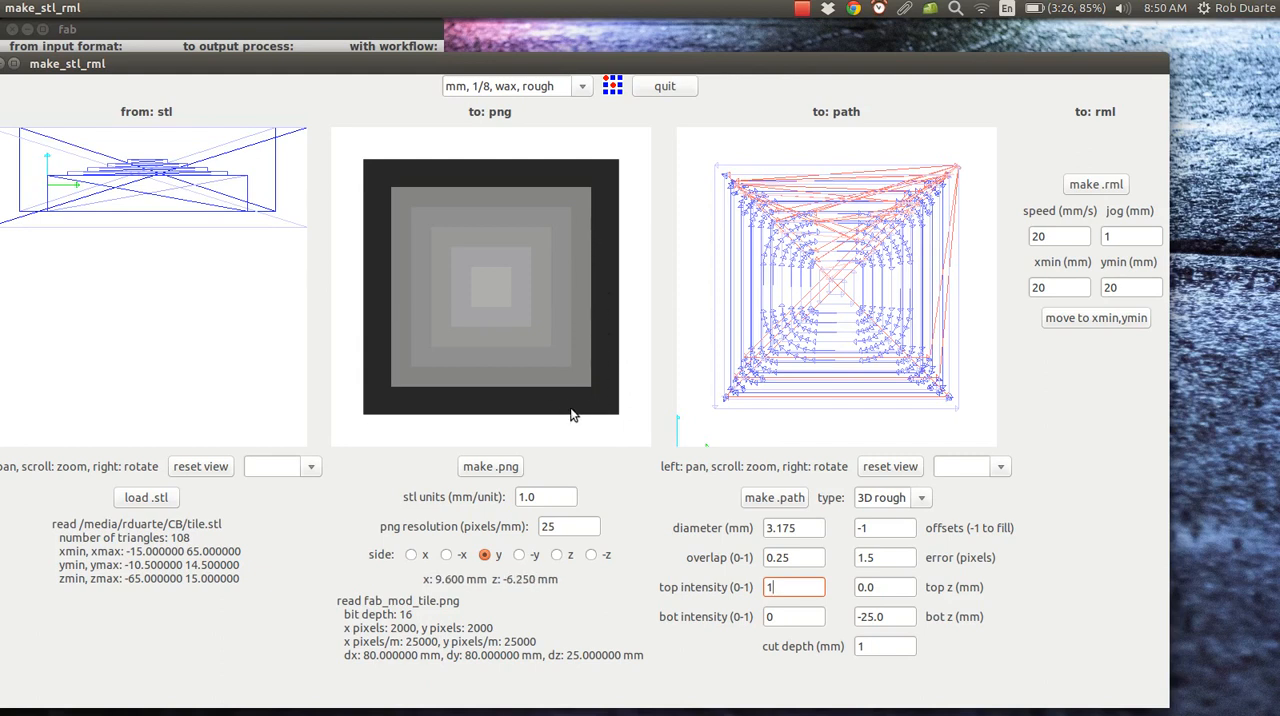
pyautogui.click(884, 588)
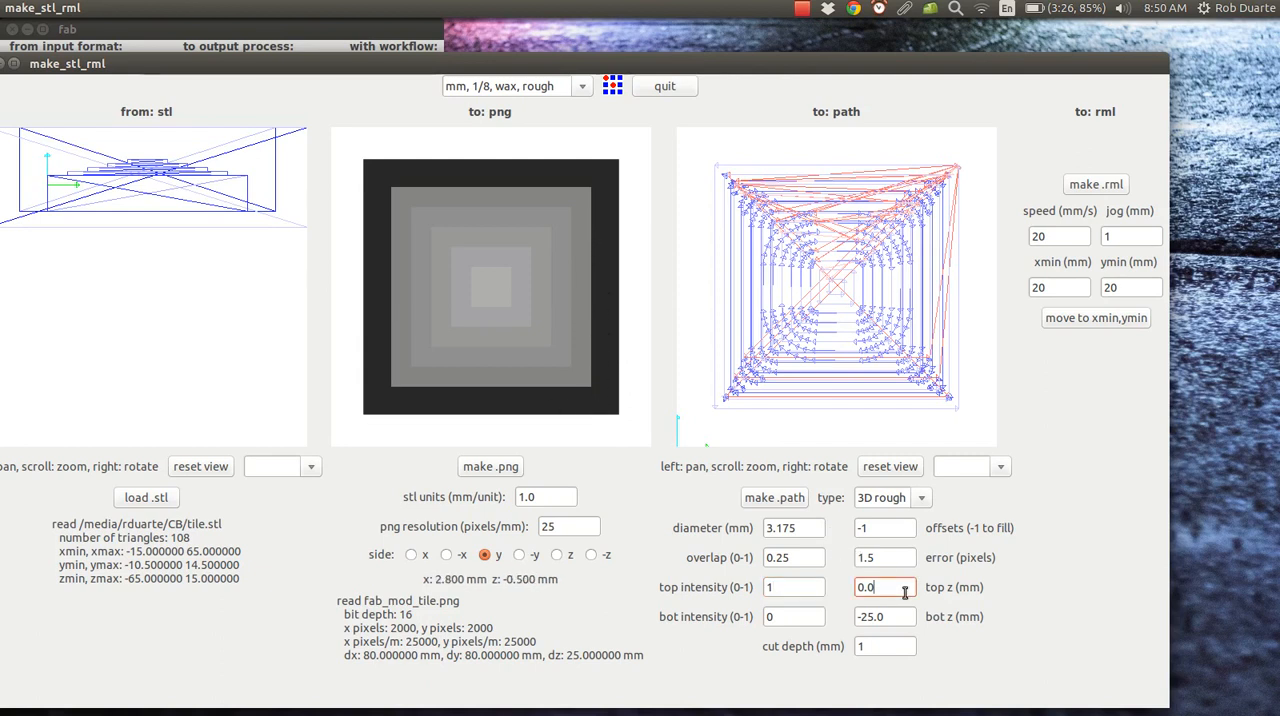
pyautogui.moveTo(948, 588)
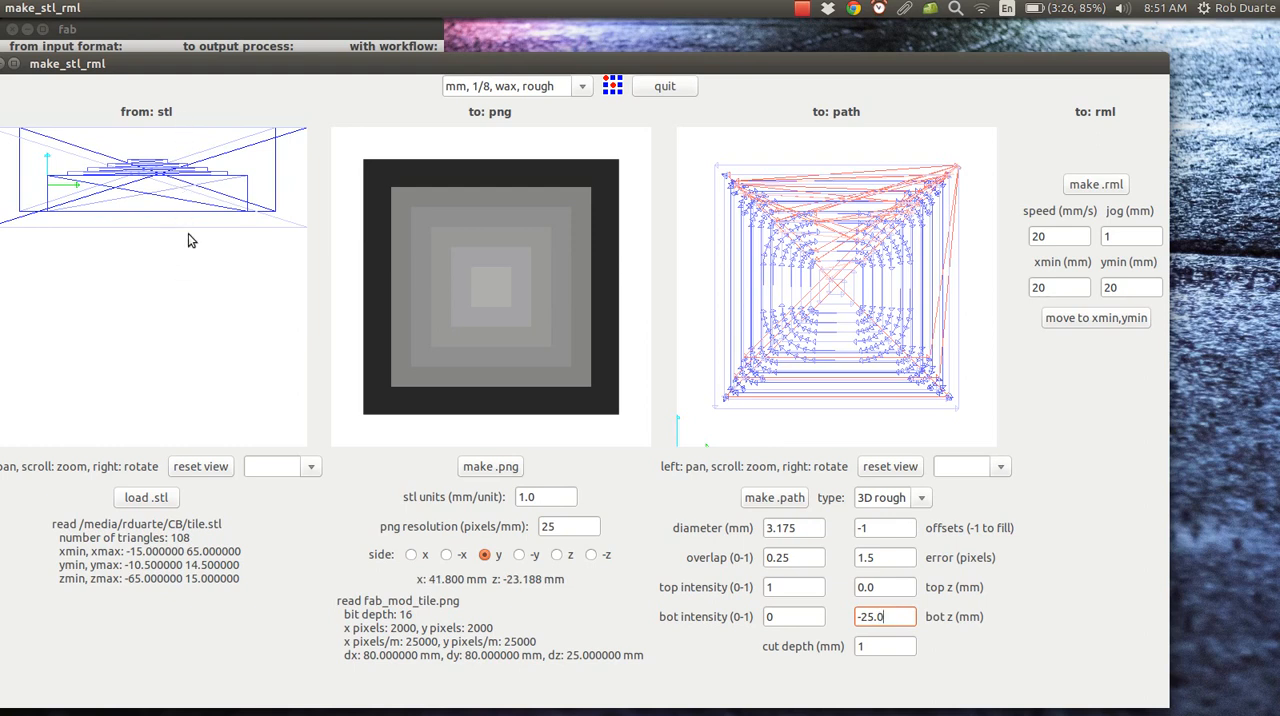
pyautogui.moveTo(188, 228)
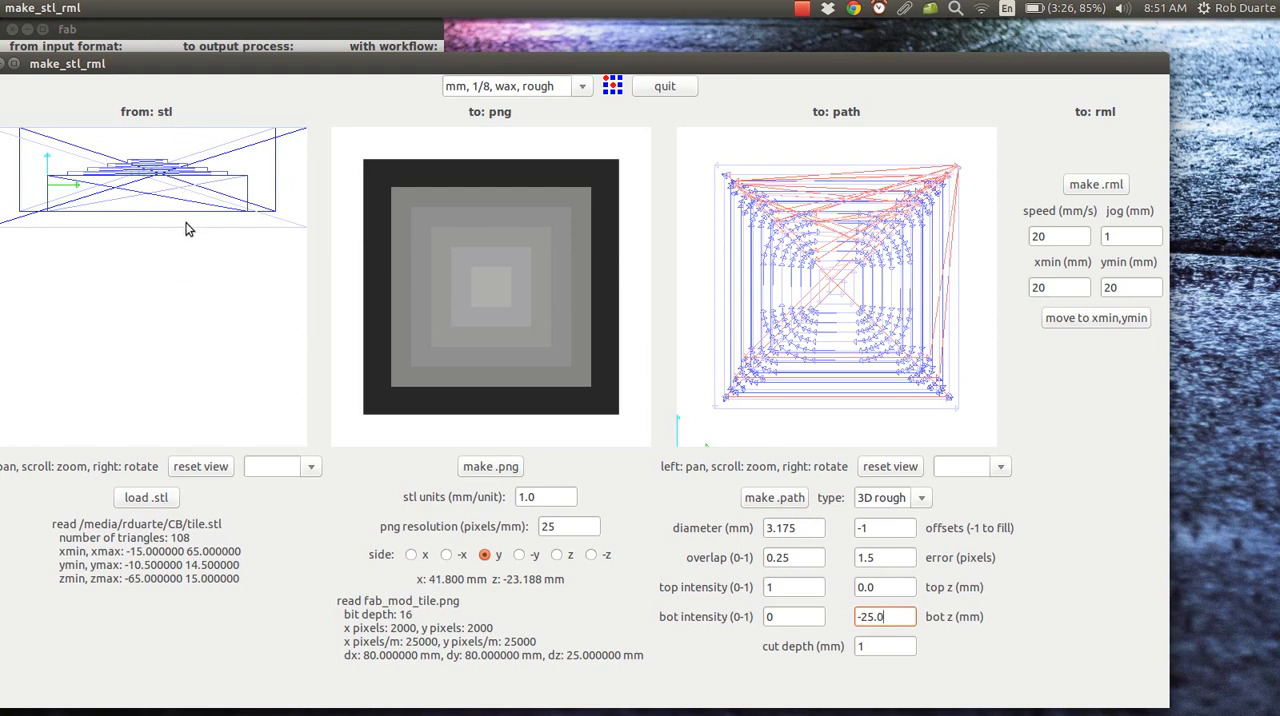
pyautogui.moveTo(248, 230)
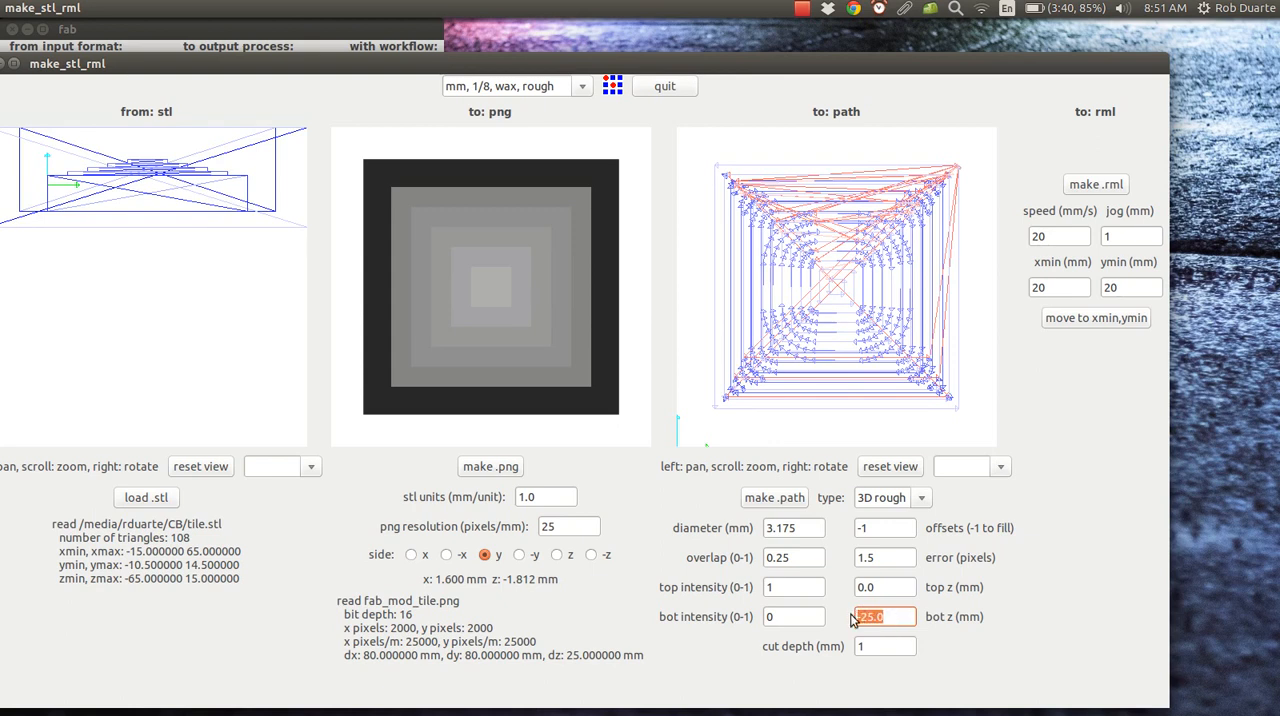
pyautogui.moveTo(896, 616)
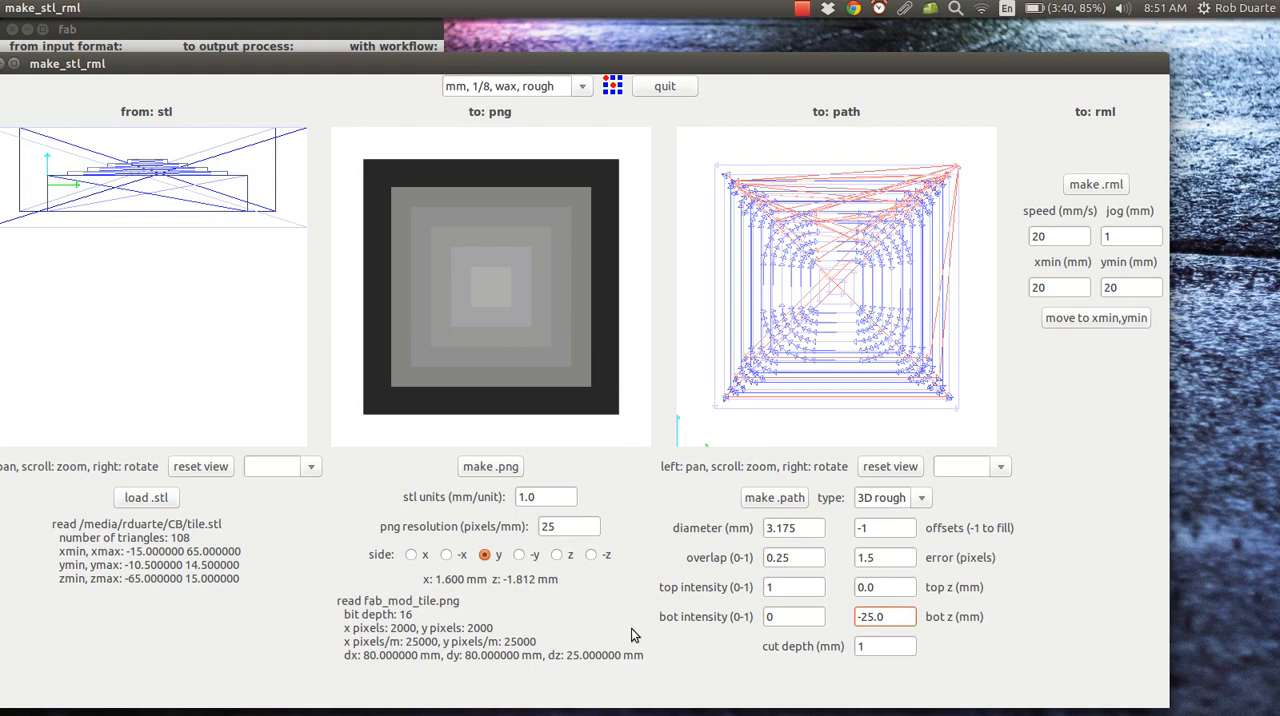
pyautogui.moveTo(588, 684)
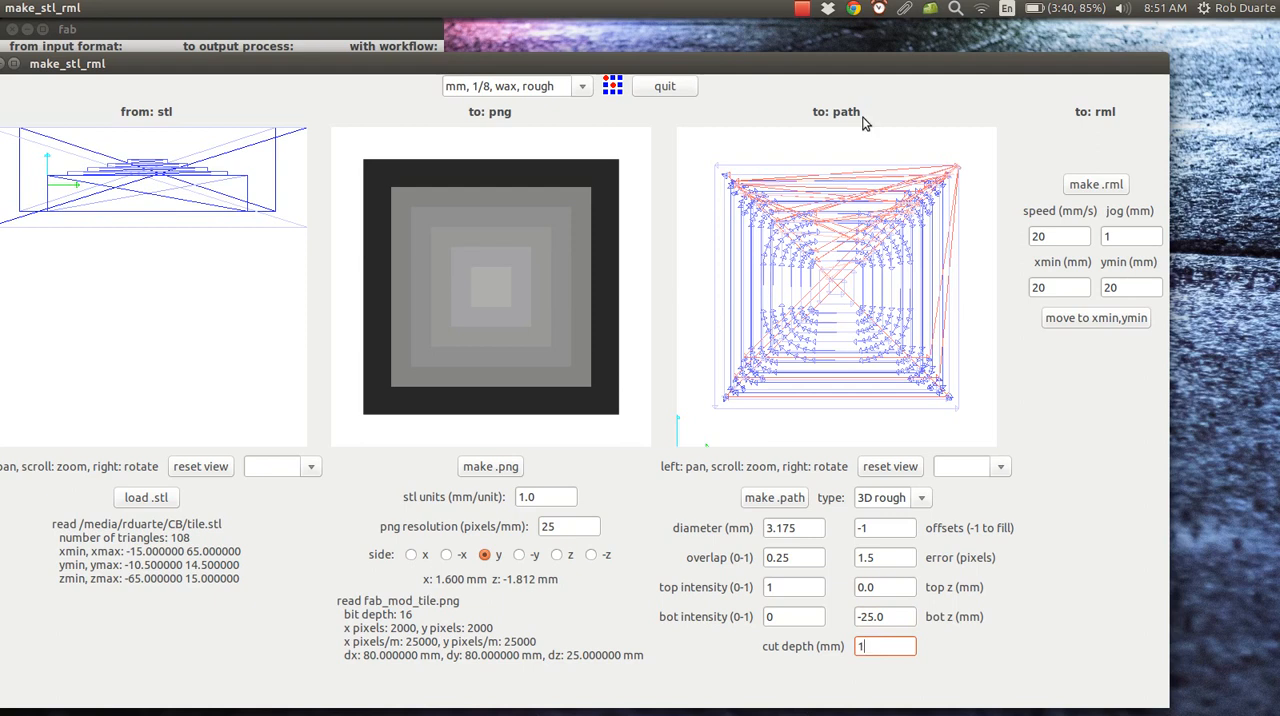
pyautogui.moveTo(772, 252)
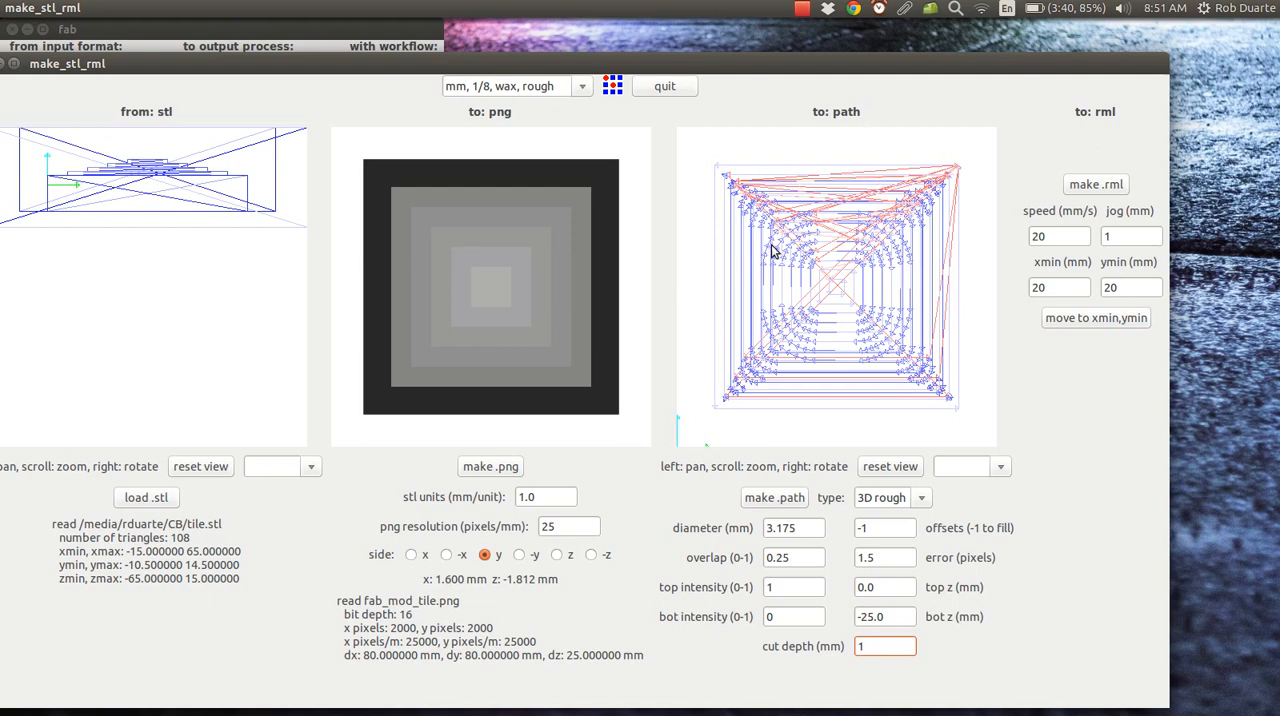
pyautogui.moveTo(828, 356)
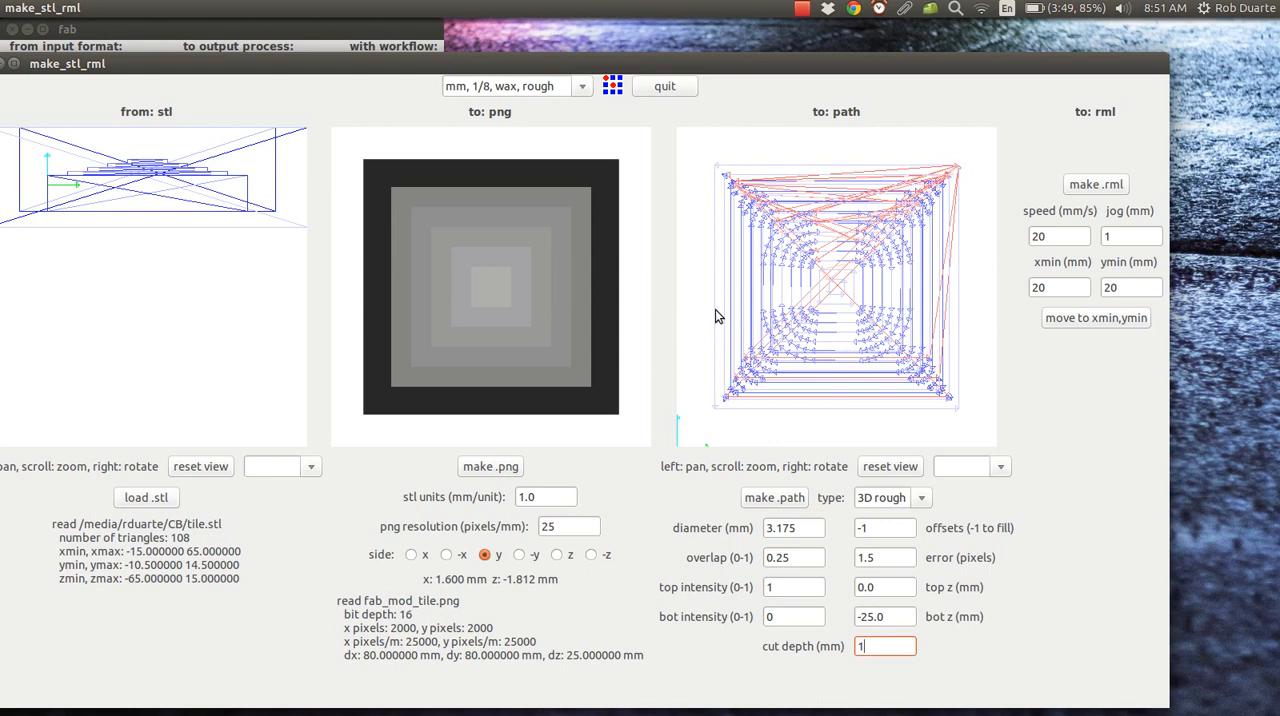
pyautogui.moveTo(840, 324)
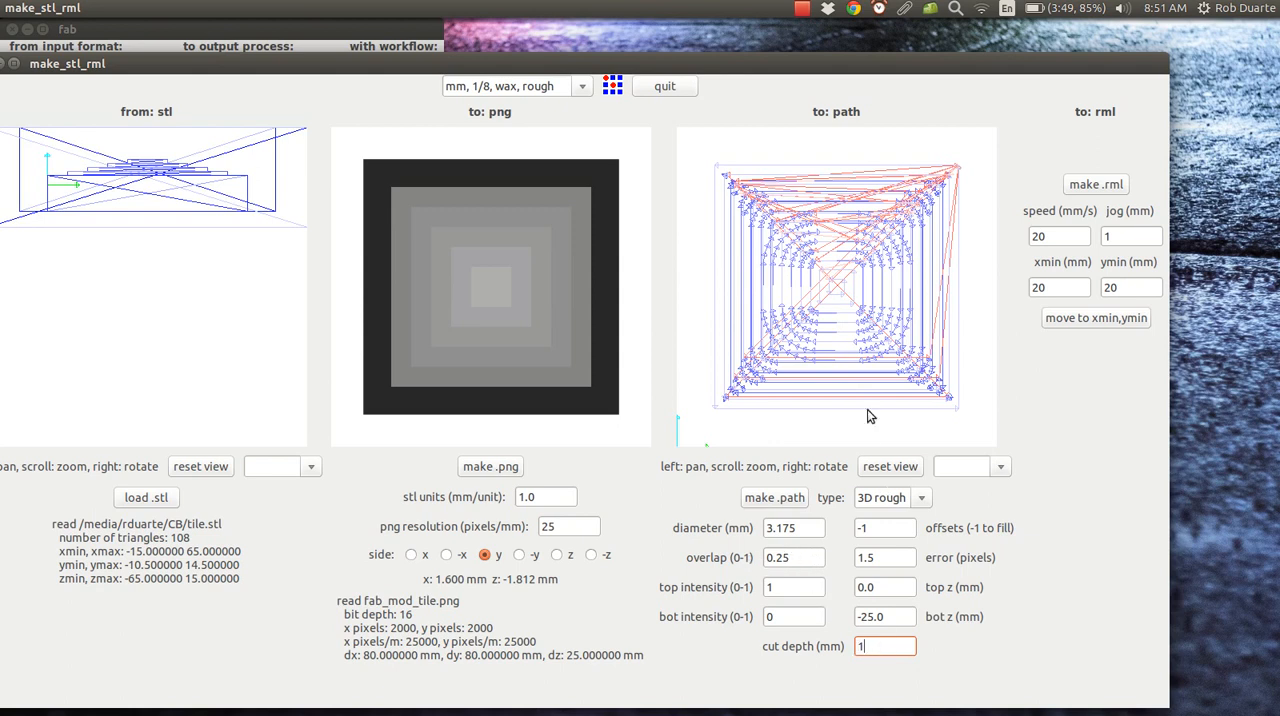
pyautogui.moveTo(864, 272)
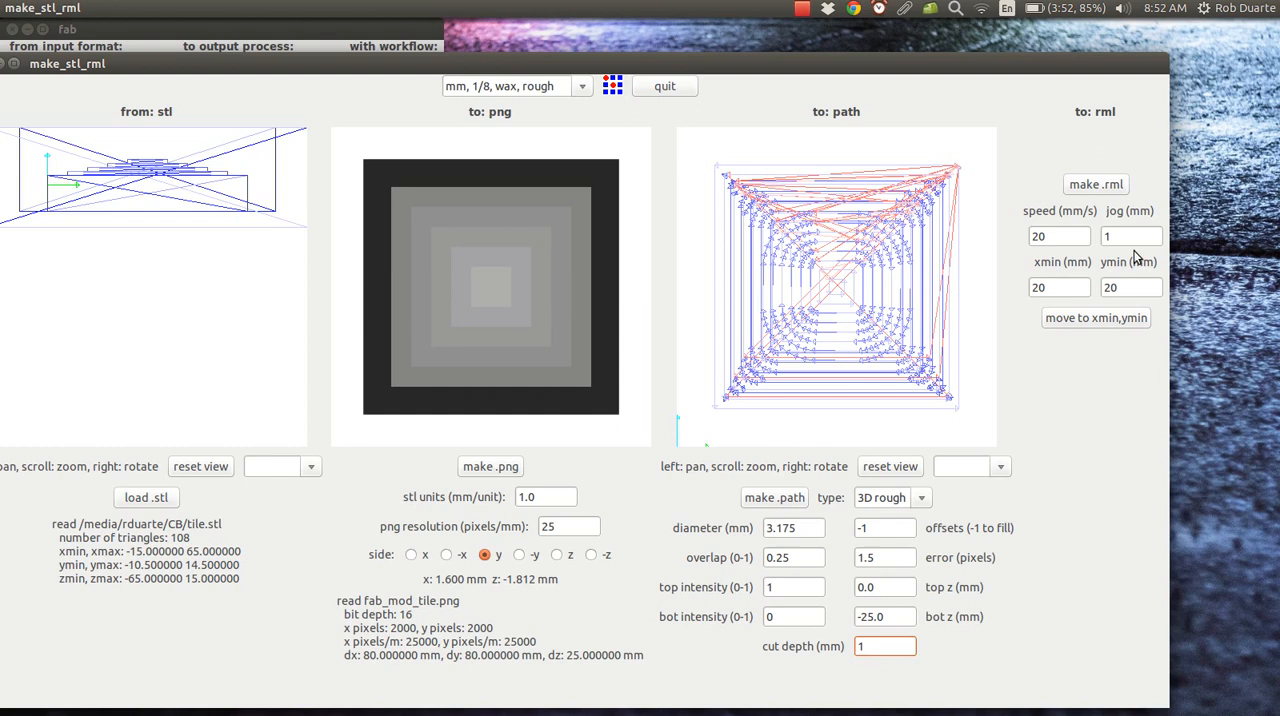
pyautogui.moveTo(1148, 230)
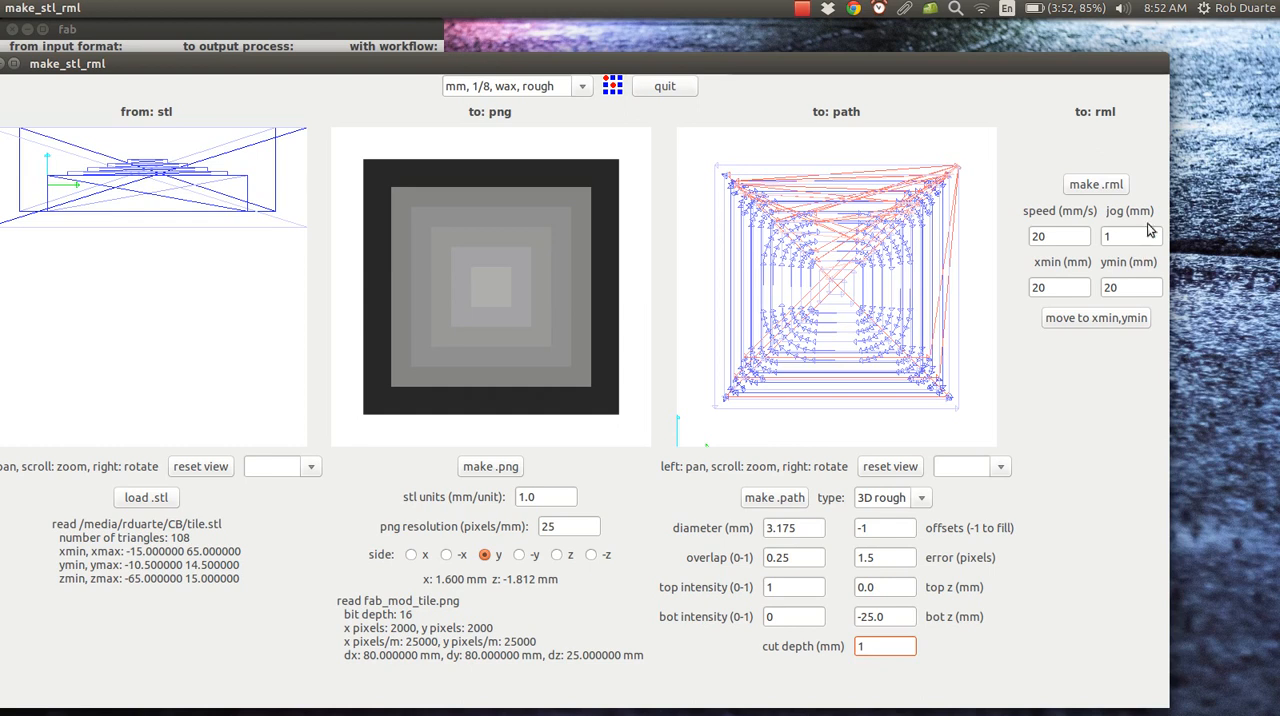
pyautogui.moveTo(1168, 178)
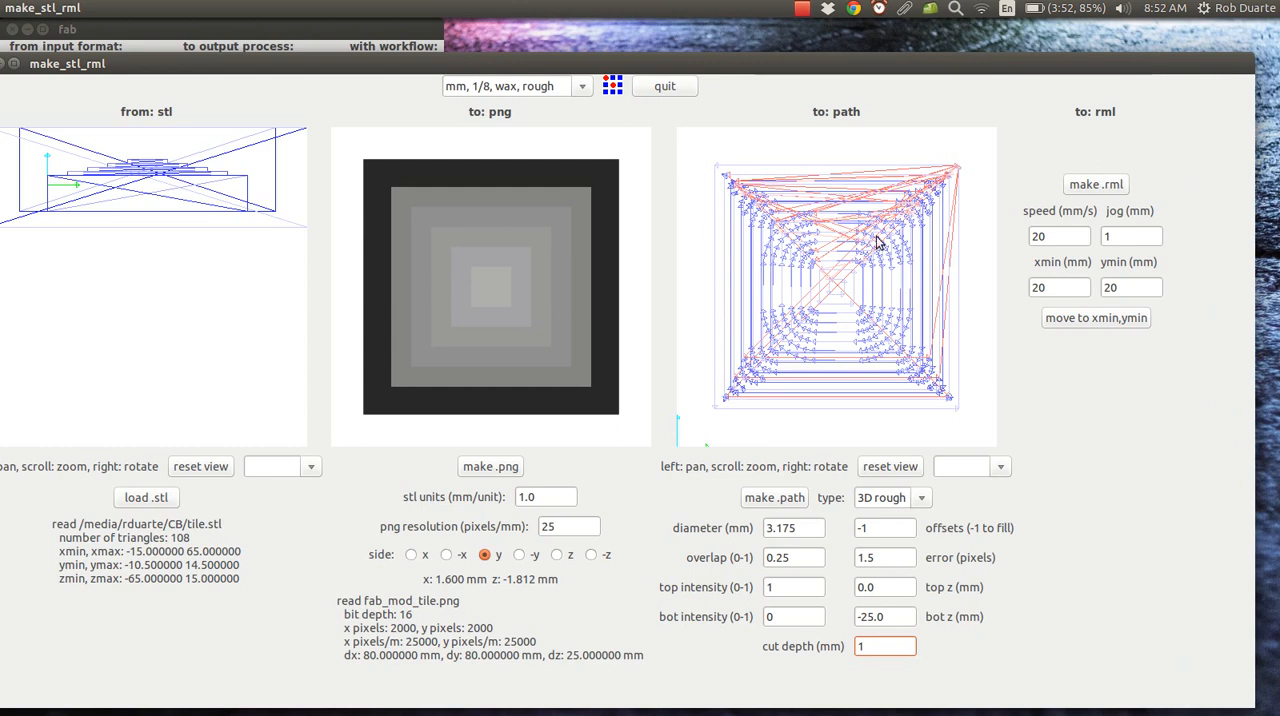
pyautogui.moveTo(1052, 332)
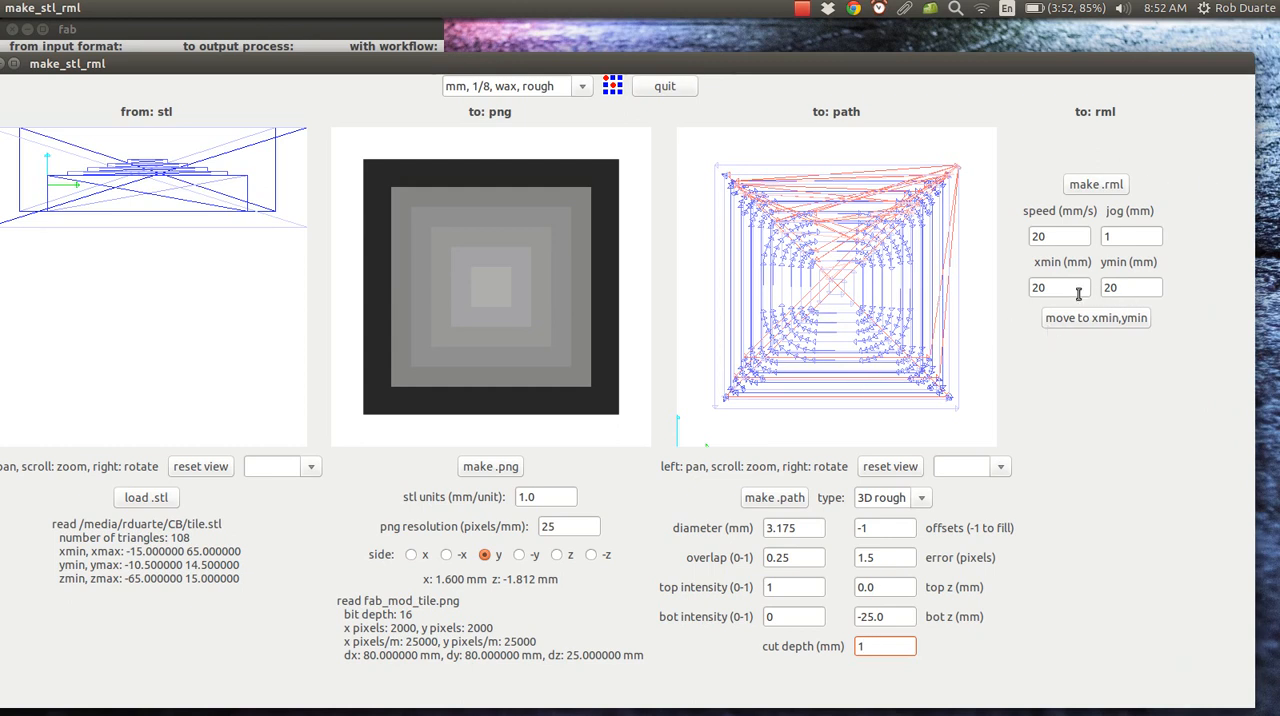
# Set the rml origin xmin and ymin fields to 20 mm each
pyautogui.tripleClick(1052, 288)
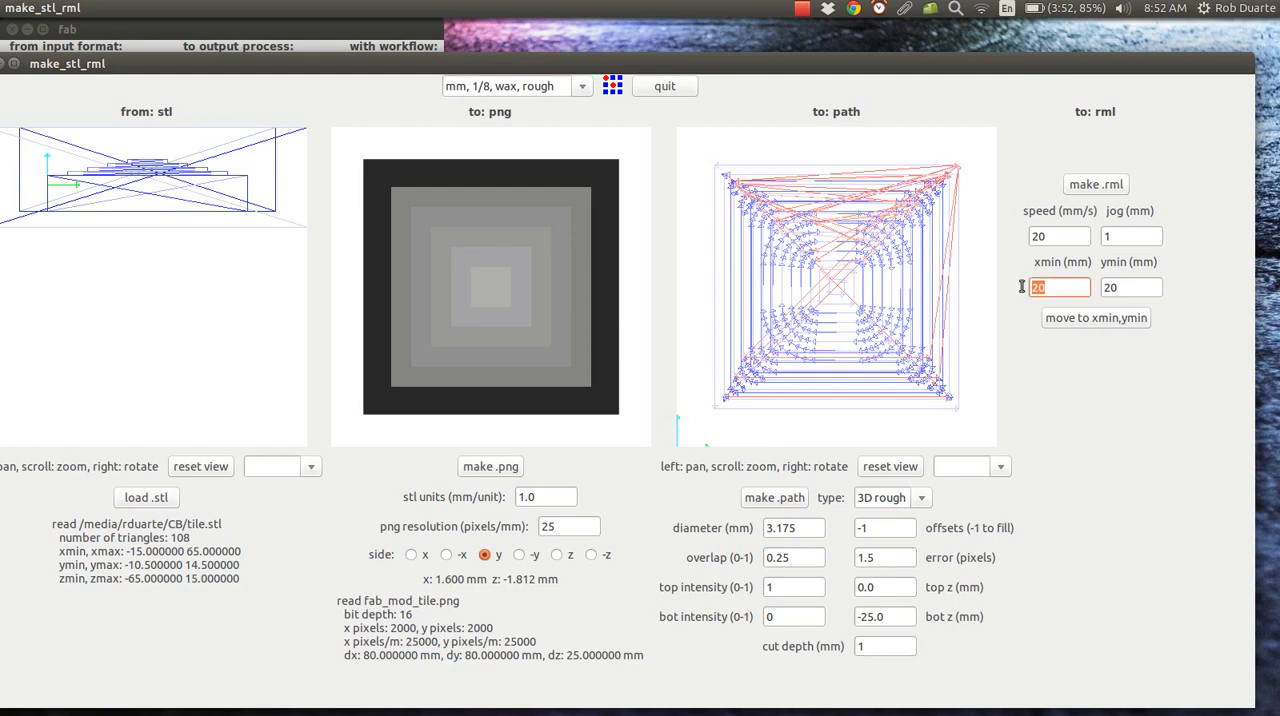
pyautogui.moveTo(1126, 288)
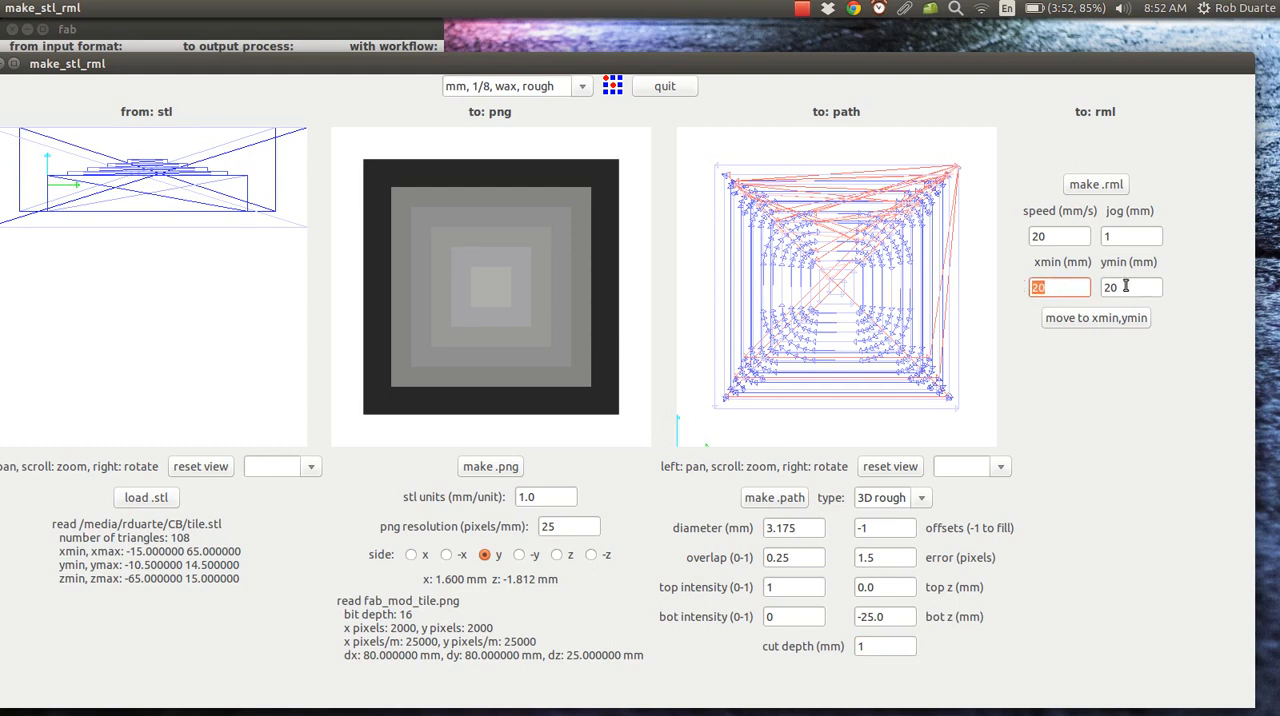
pyautogui.click(1130, 288)
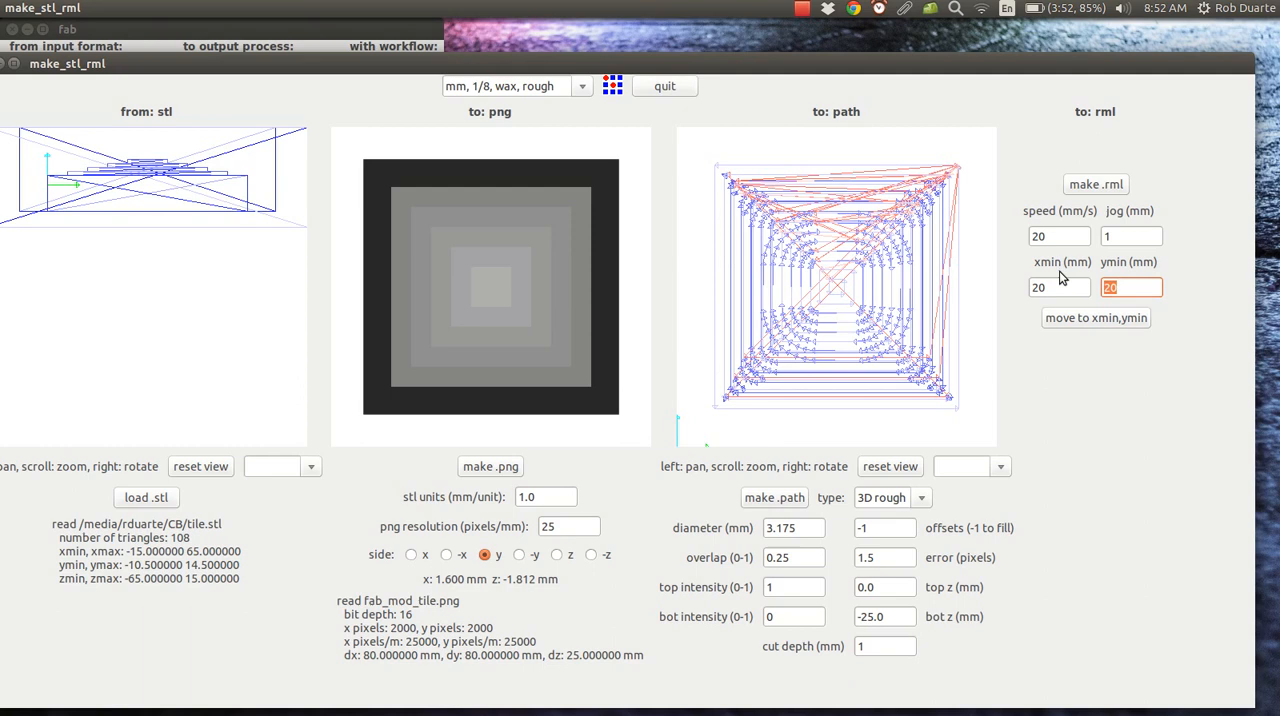
pyautogui.moveTo(1088, 278)
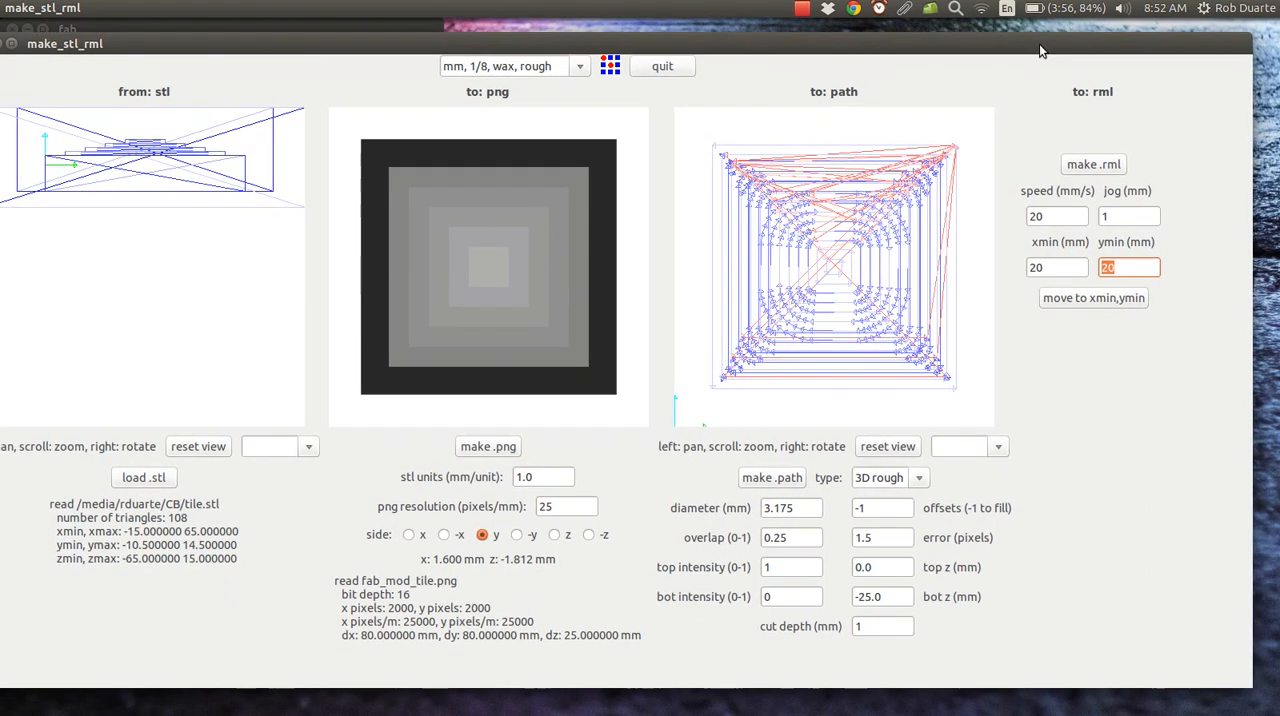
pyautogui.click(1056, 268)
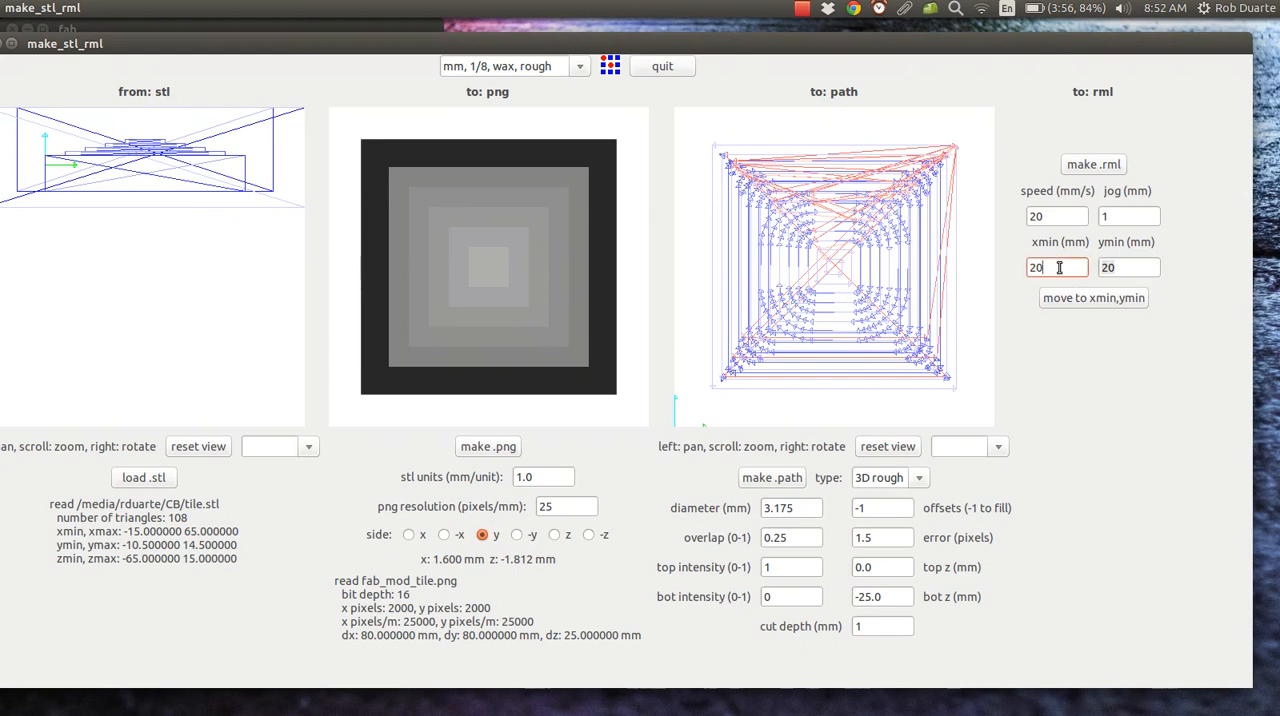
pyautogui.click(1128, 268)
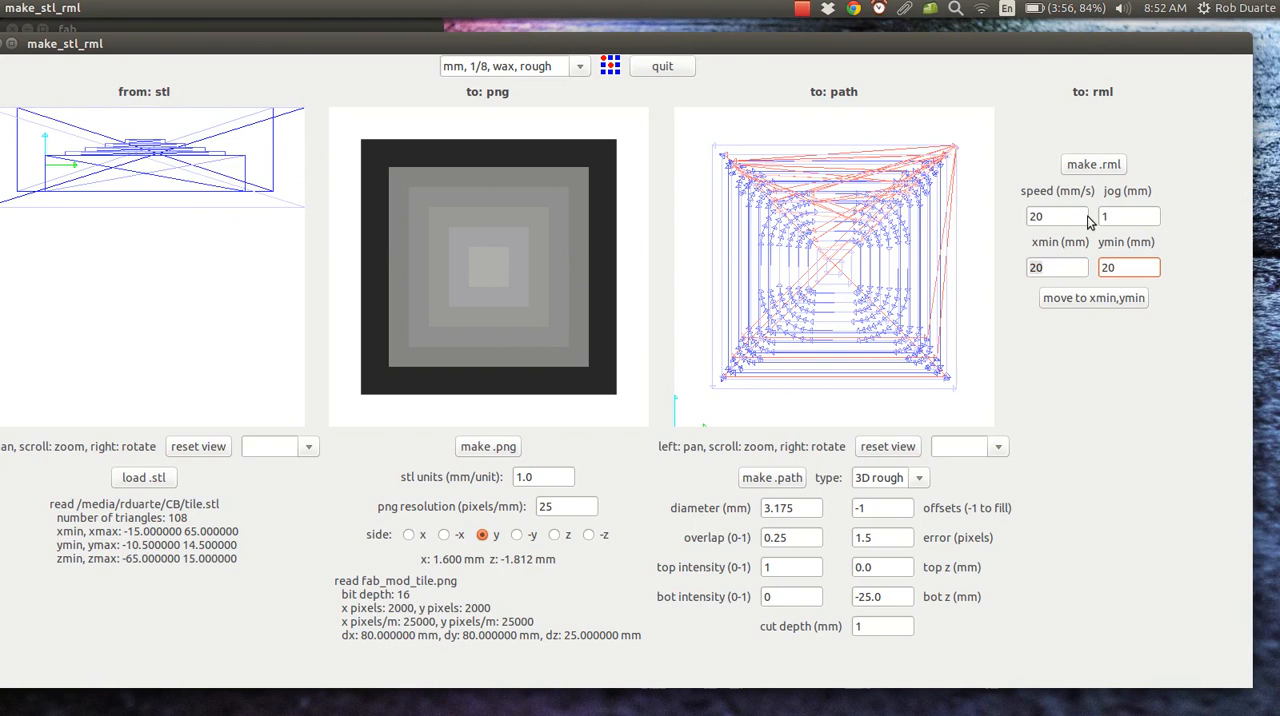
pyautogui.click(1056, 268)
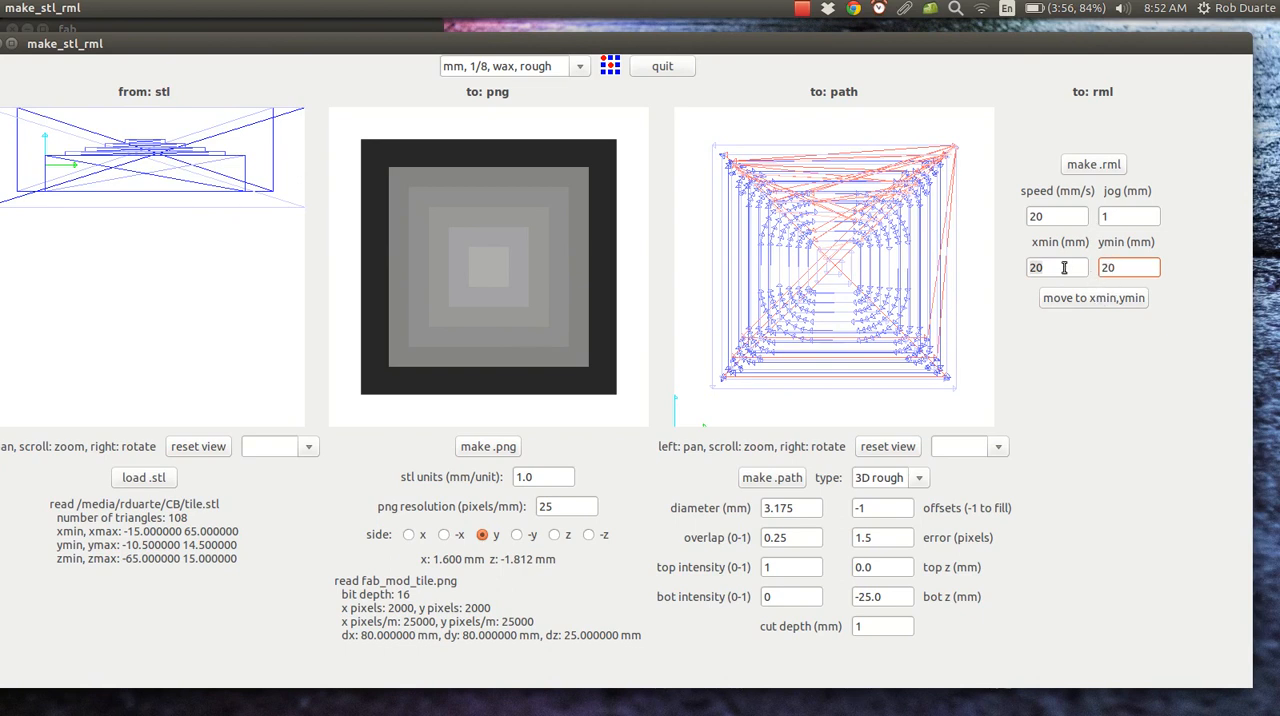
pyautogui.click(1056, 268)
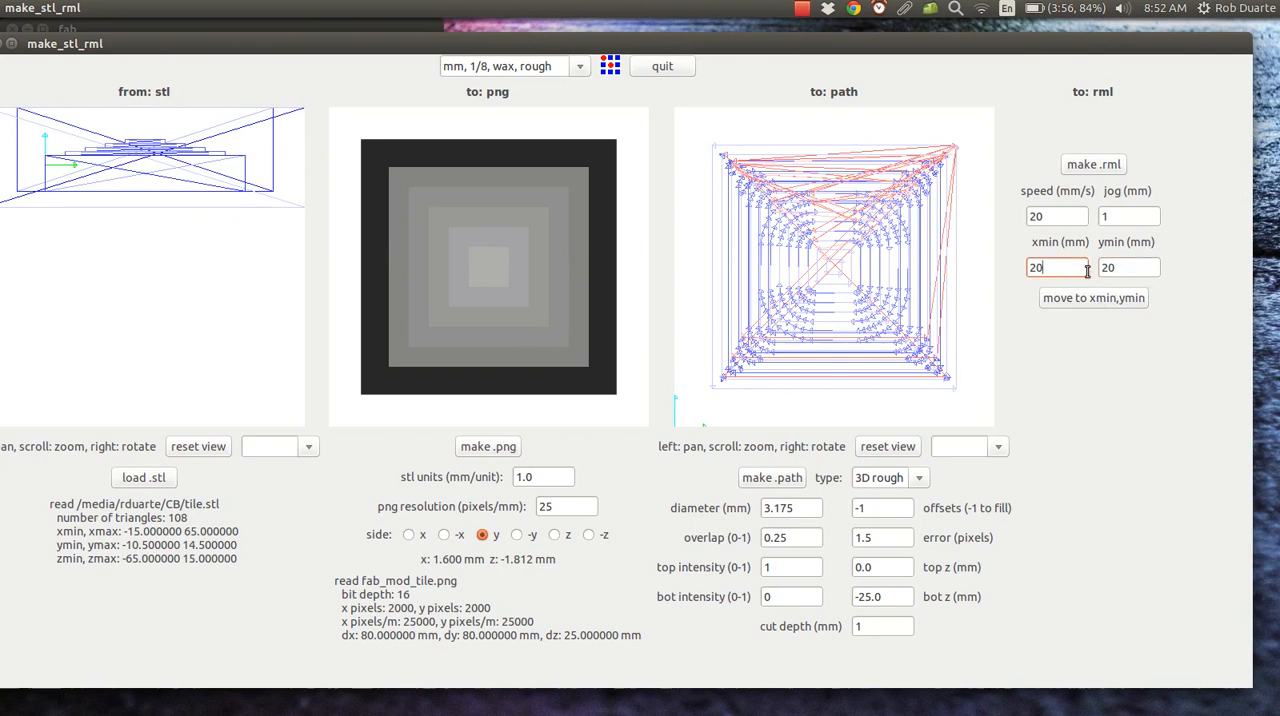
pyautogui.click(1128, 268)
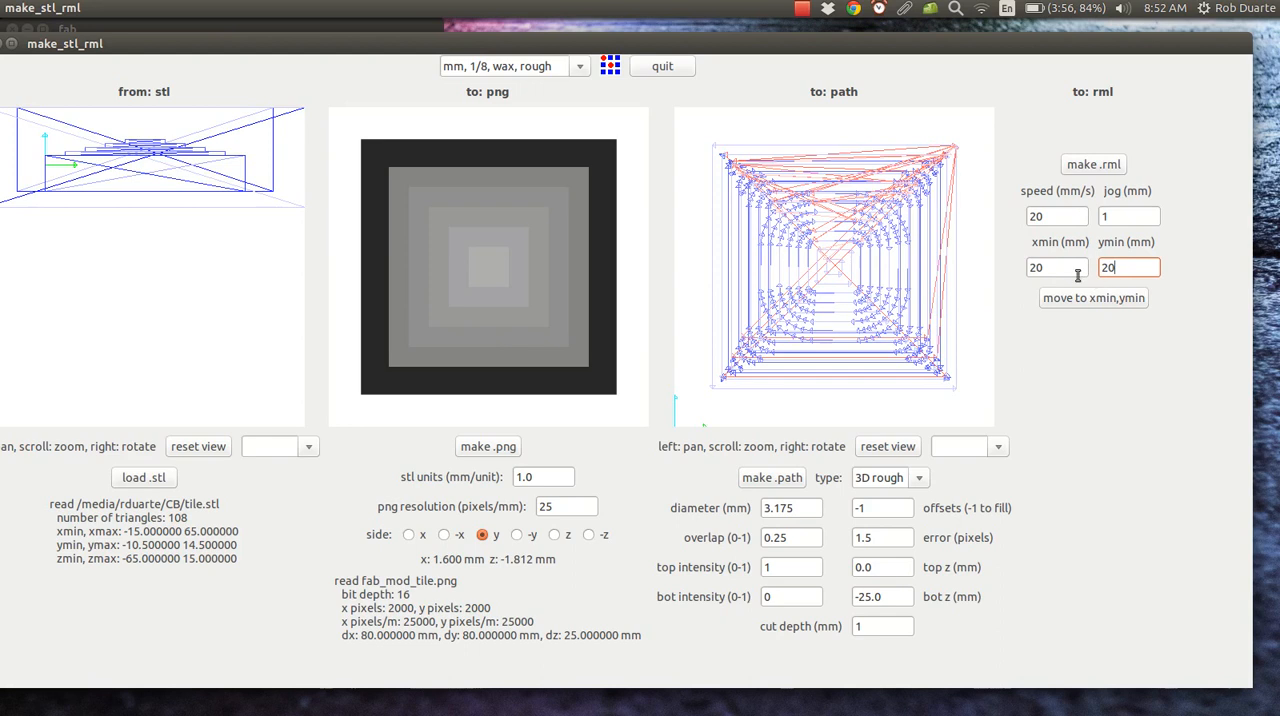
pyautogui.moveTo(1064, 272)
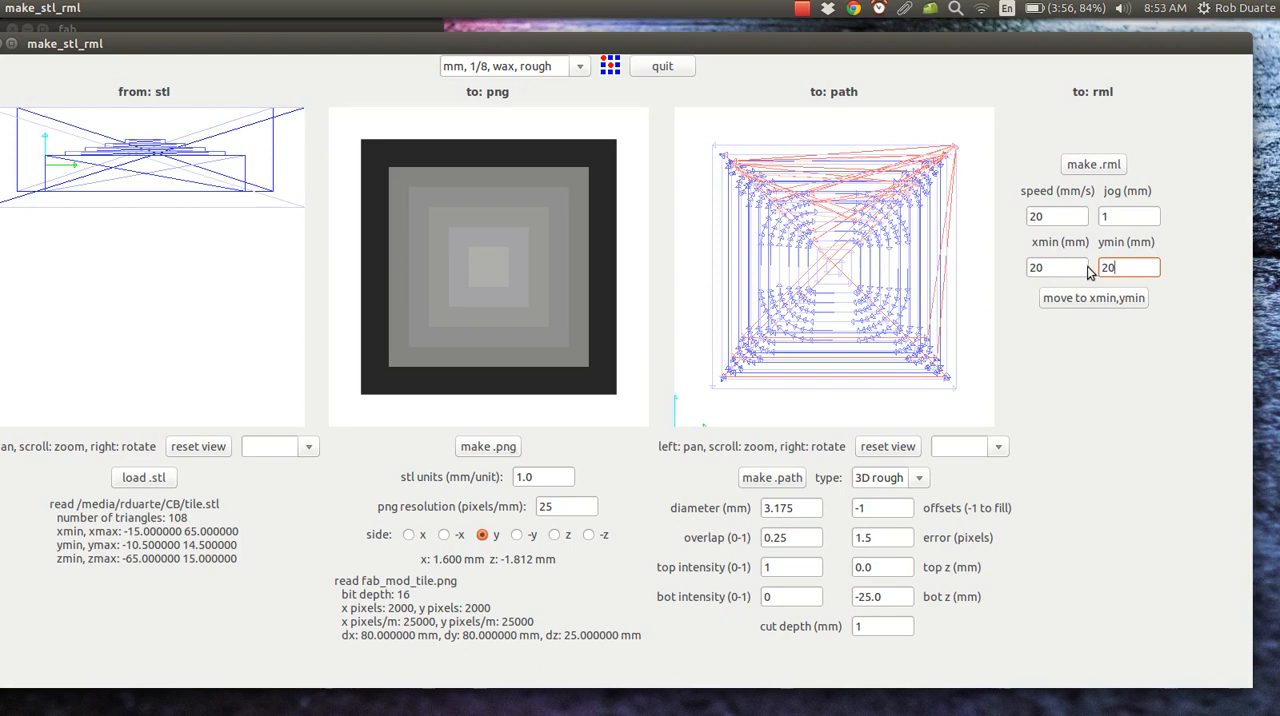
pyautogui.moveTo(1092, 164)
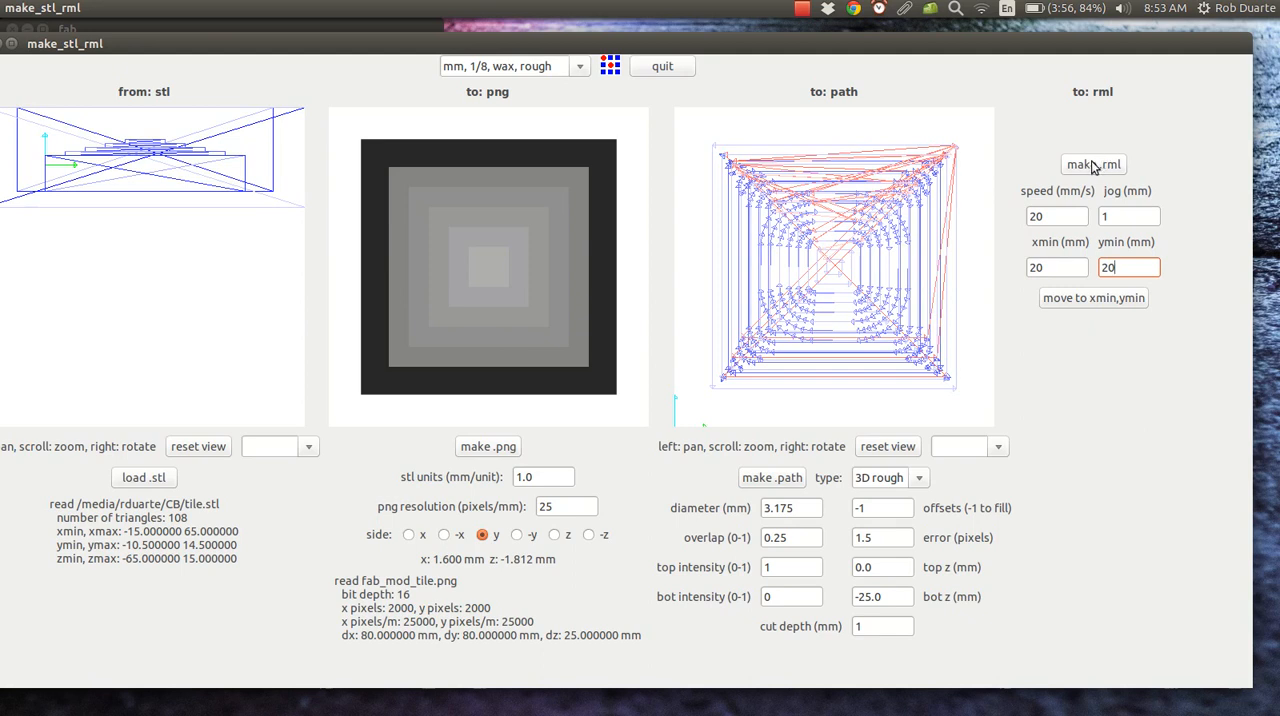
# Generate the .rml file, reporting an estimate of about 1768 seconds (29.5 minutes)
pyautogui.click(1092, 164)
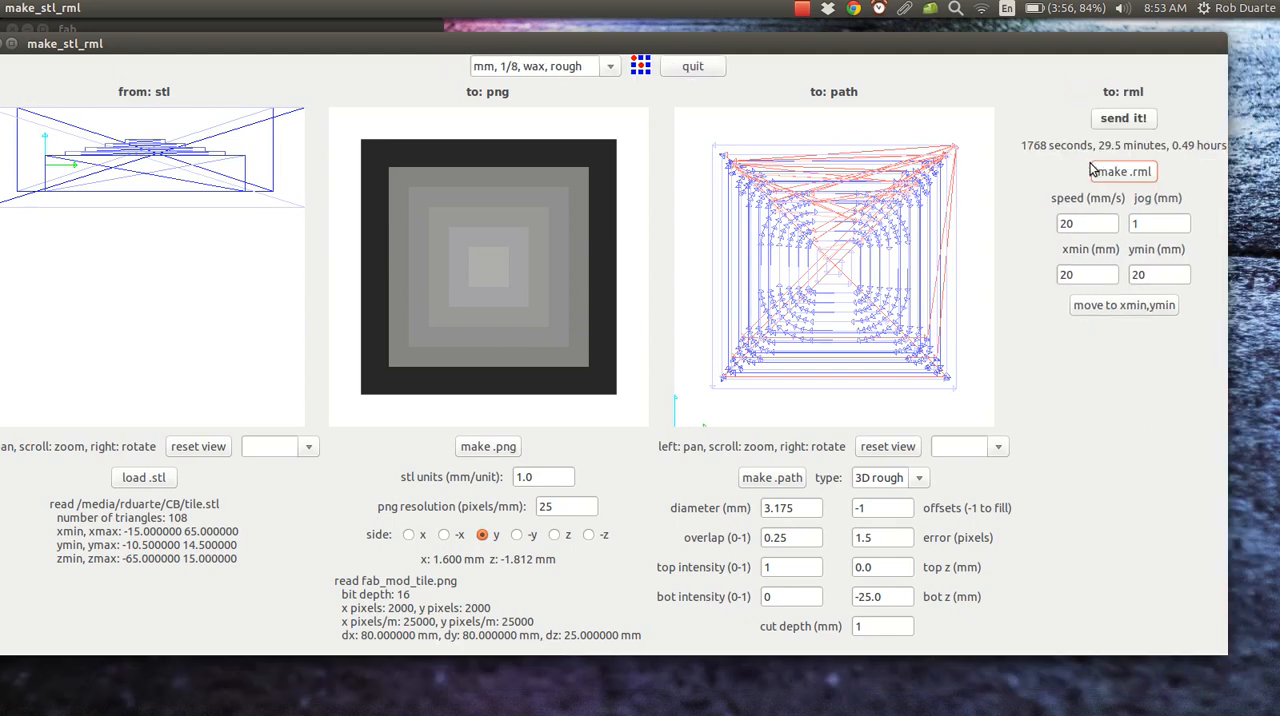
pyautogui.click(1124, 172)
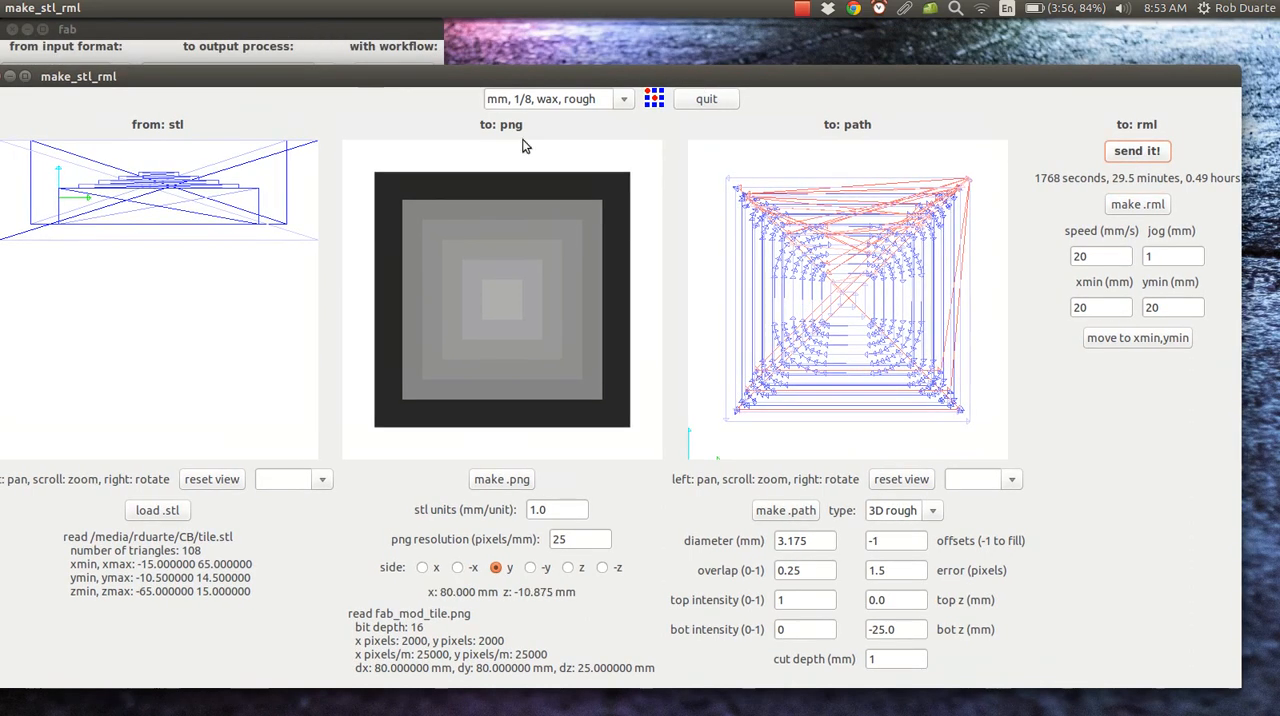
pyautogui.click(1136, 152)
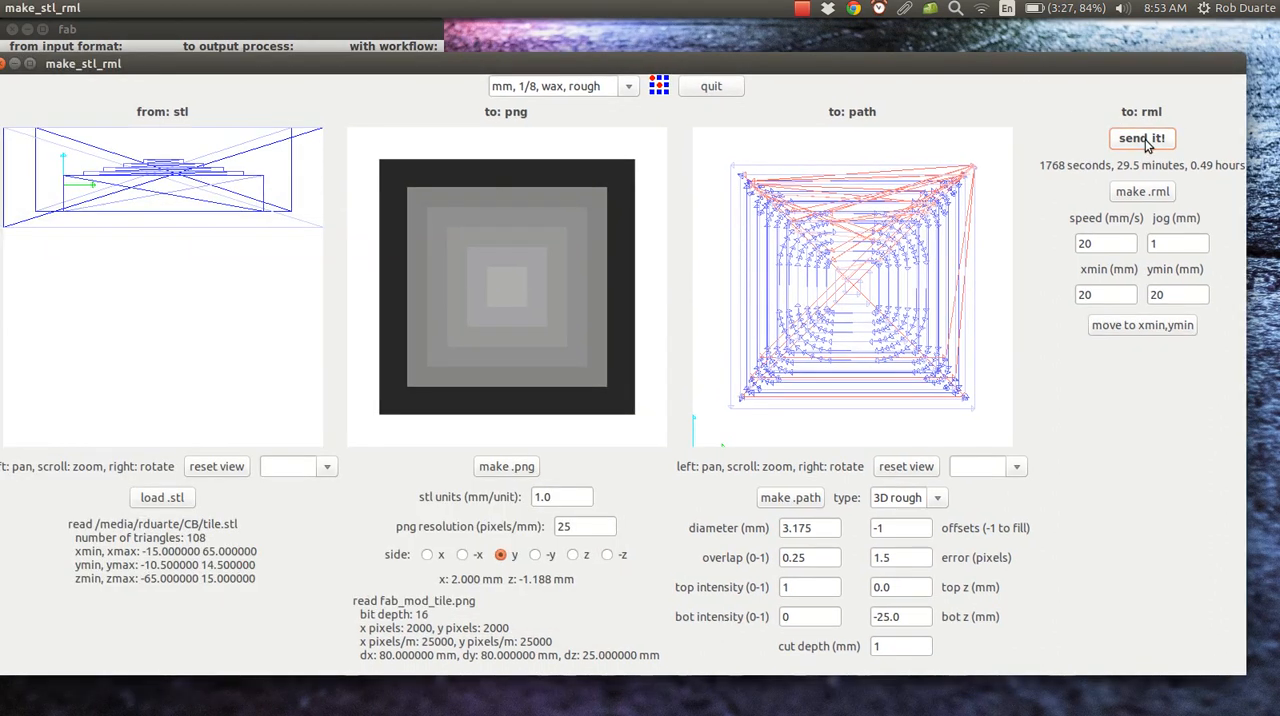
pyautogui.click(1142, 138)
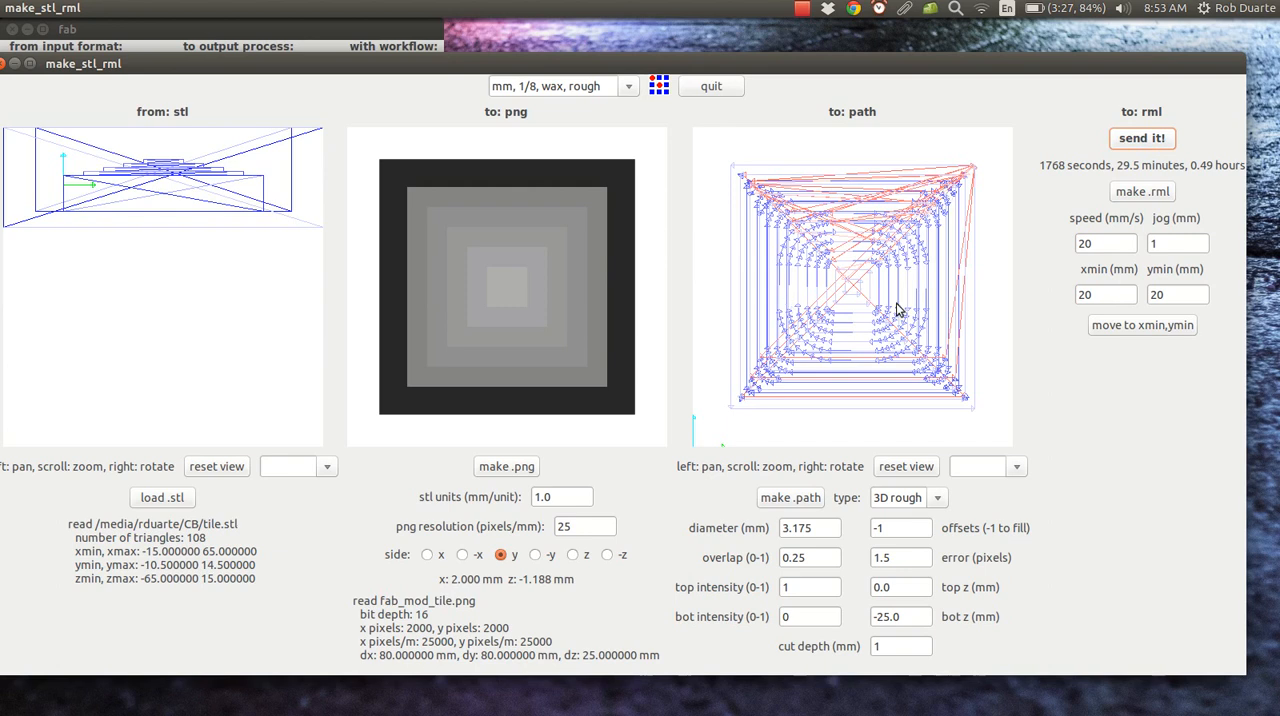
# Begin editing the xmin origin value in the rml panel
pyautogui.click(1104, 294)
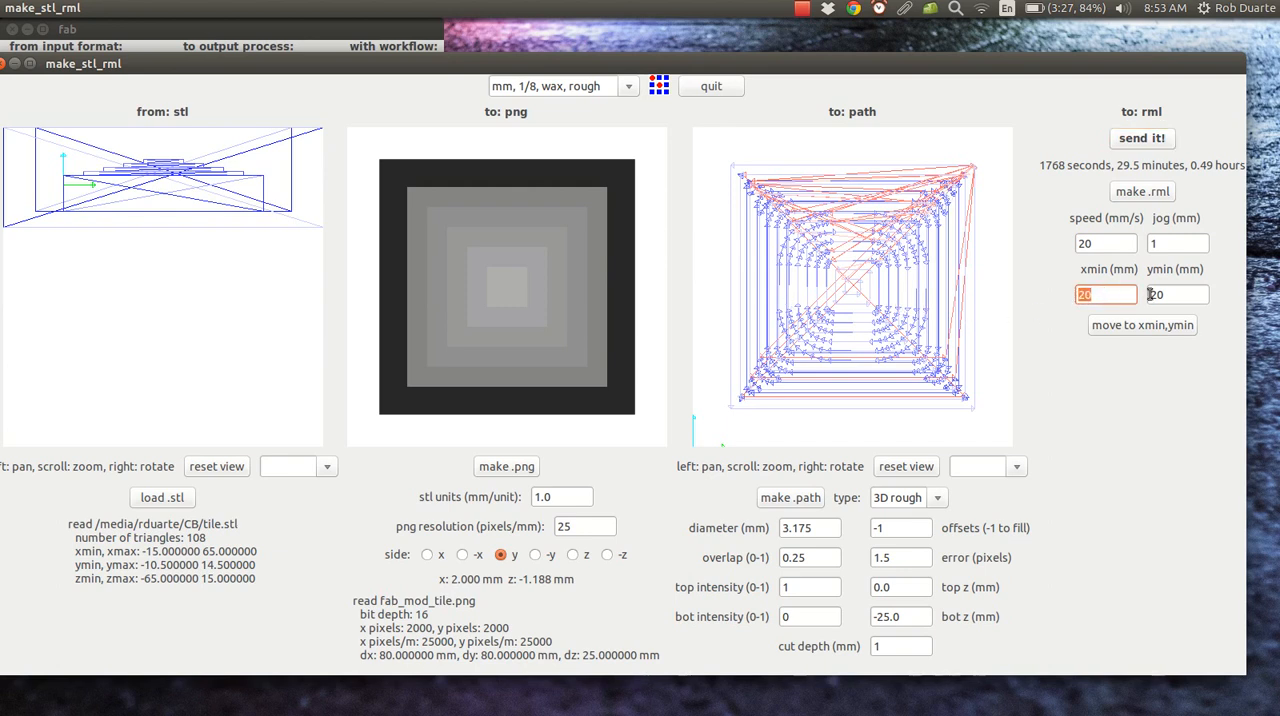
pyautogui.click(1176, 294)
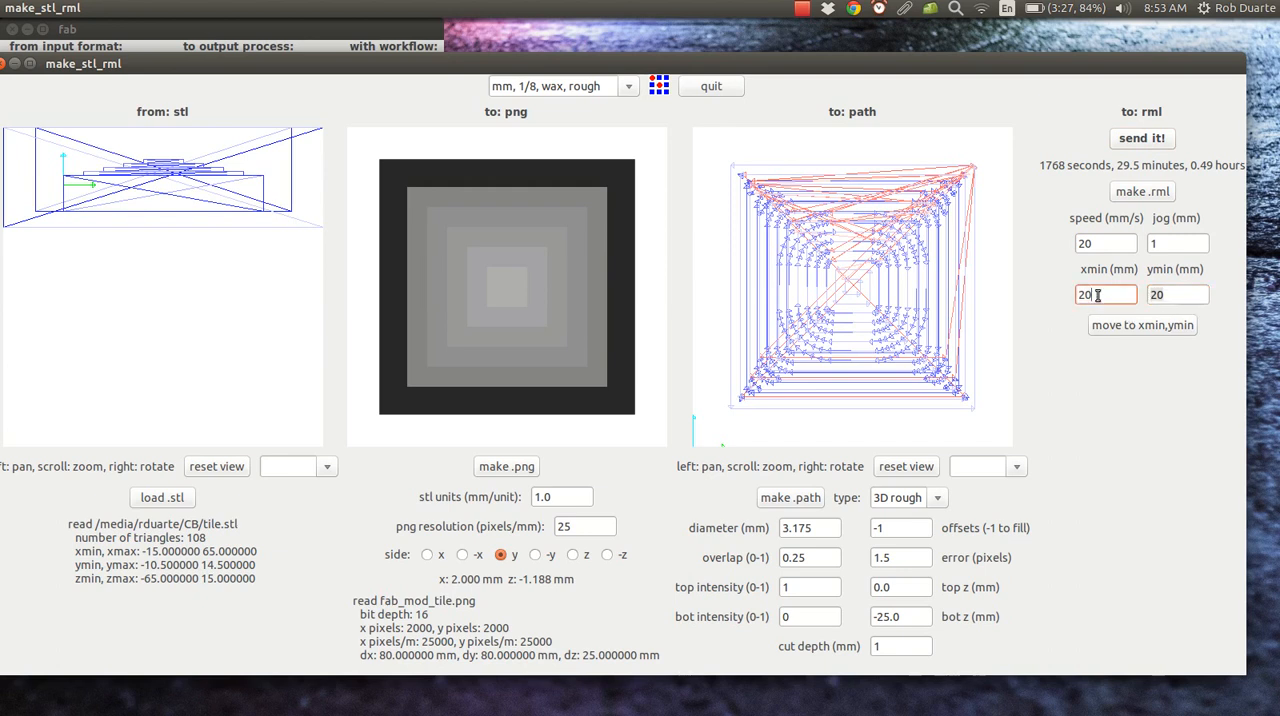
pyautogui.click(1178, 294)
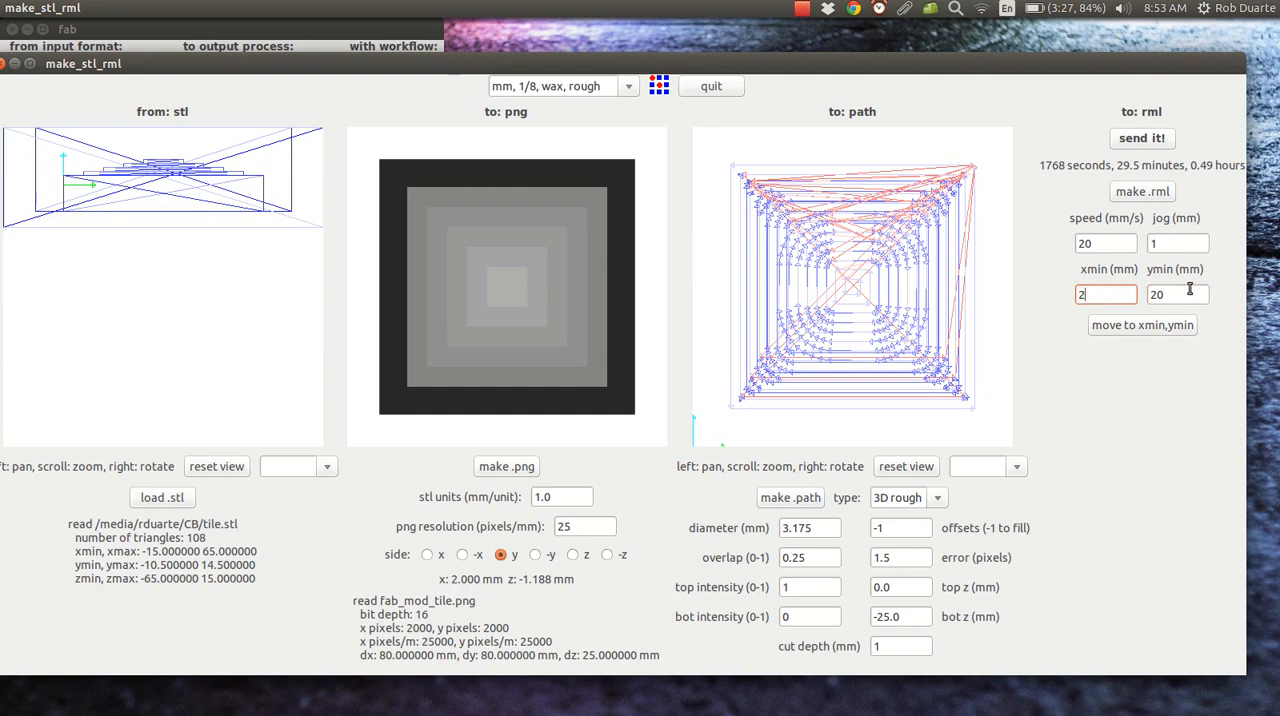
# Replace the xmin origin value of 20 mm with 3 mm
pyautogui.write('2')
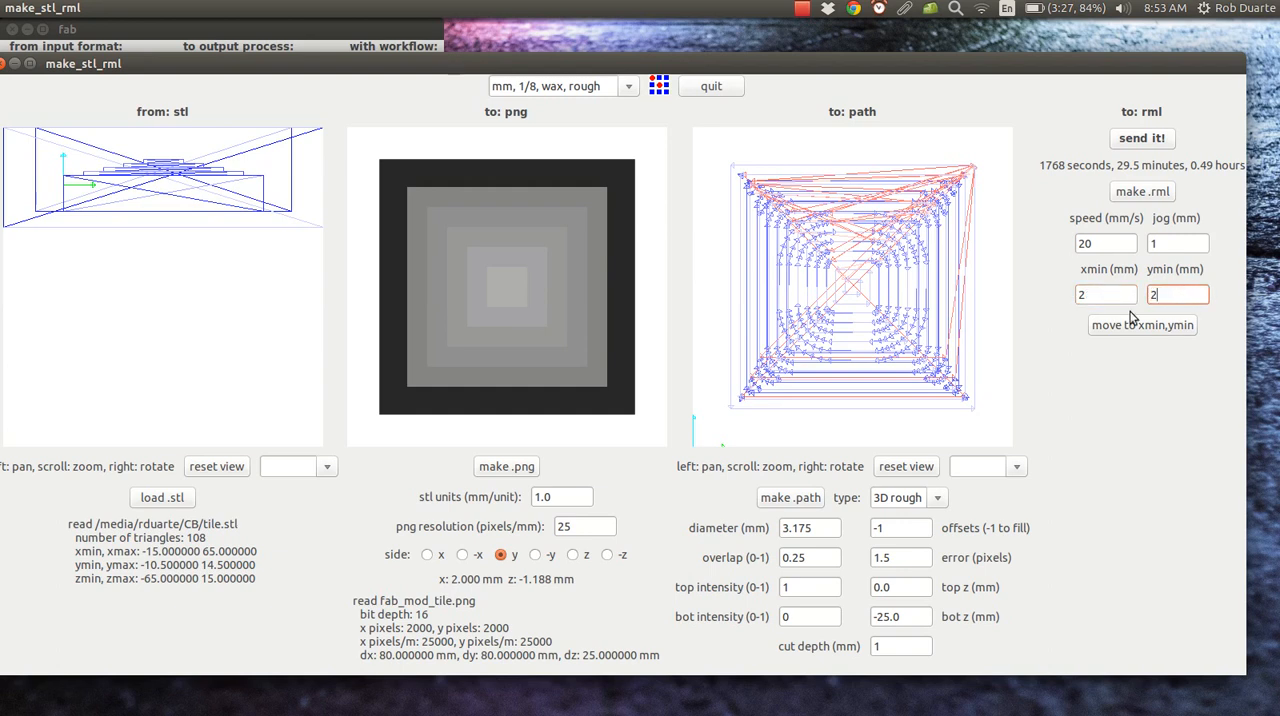
pyautogui.write('25')
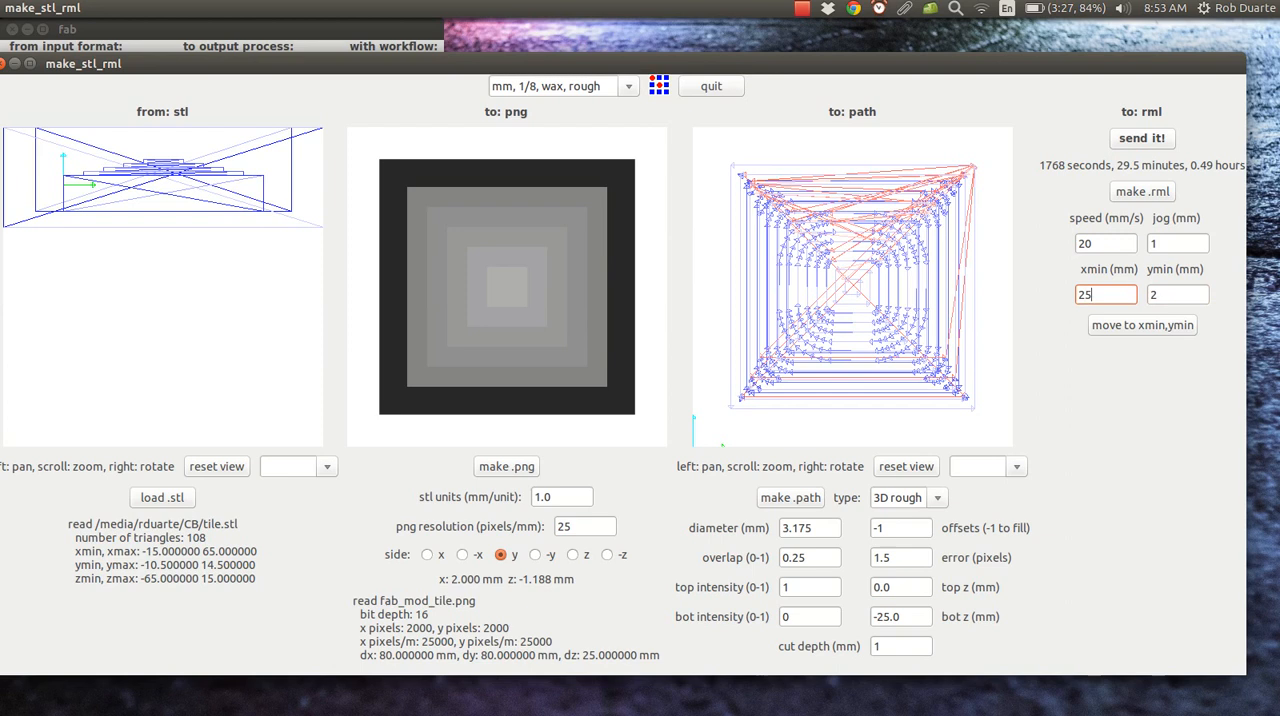
pyautogui.write('75')
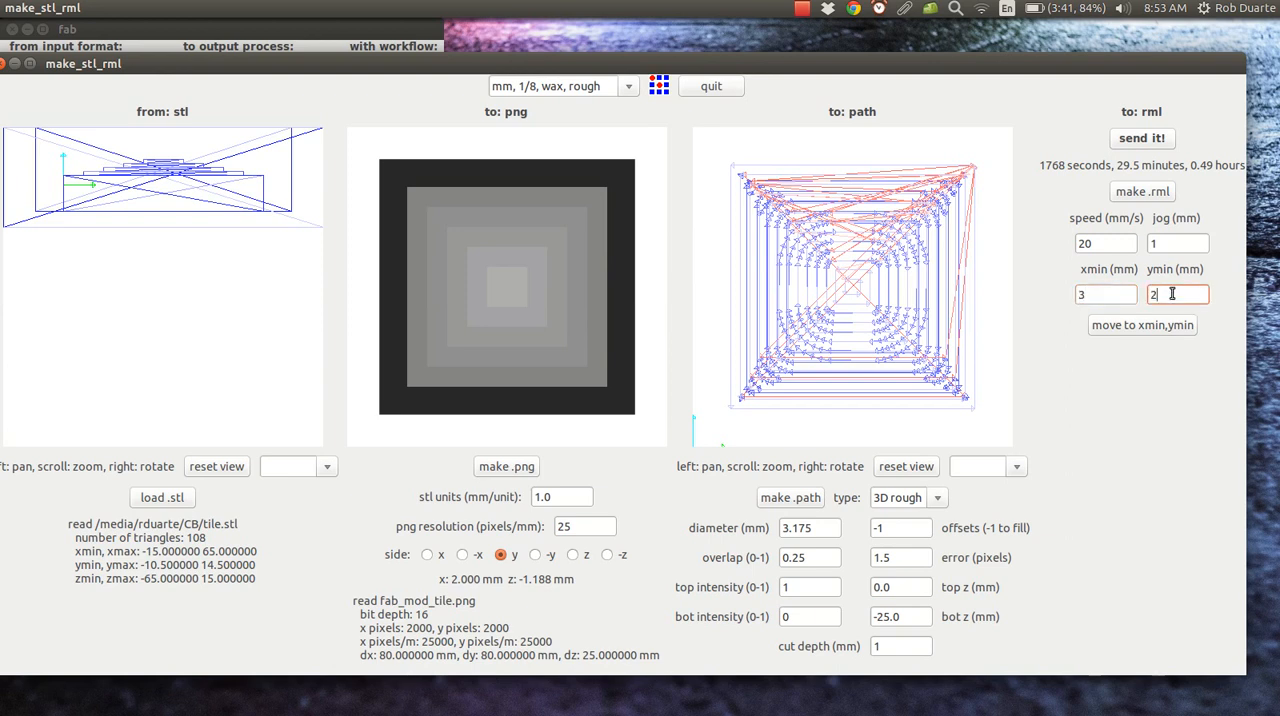
pyautogui.write('3')
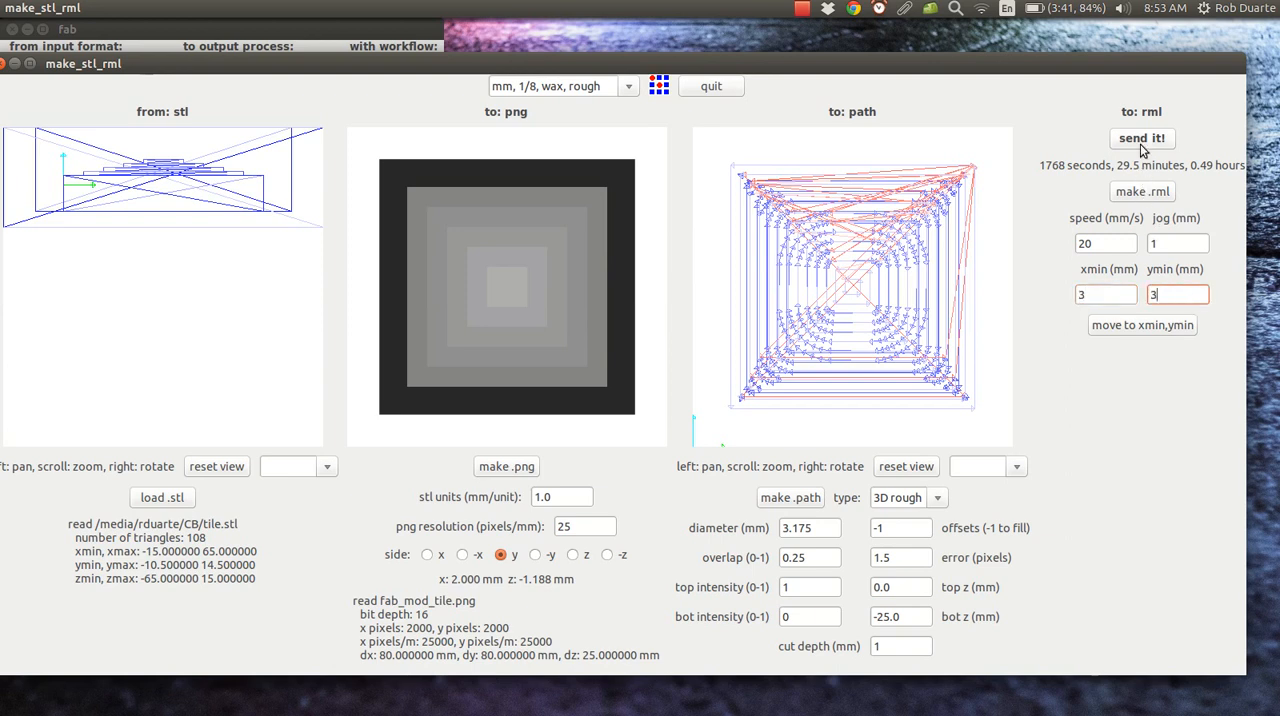
pyautogui.moveTo(1158, 168)
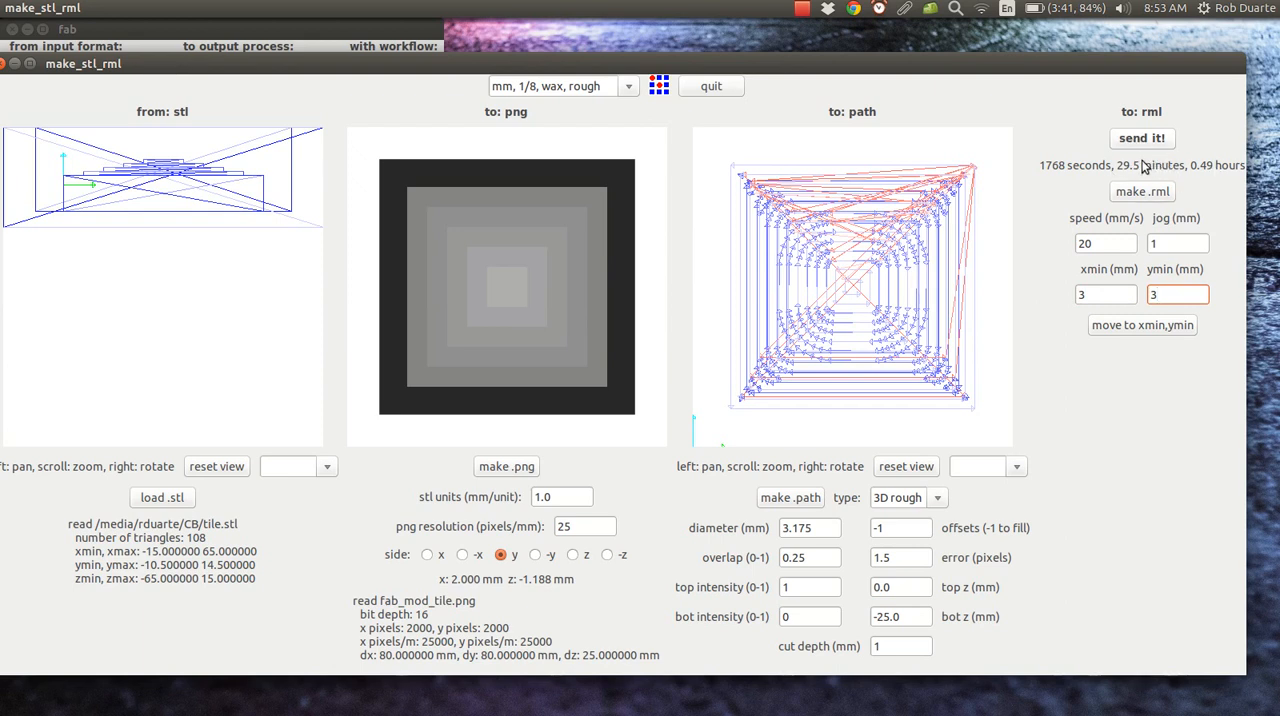
pyautogui.click(1178, 294)
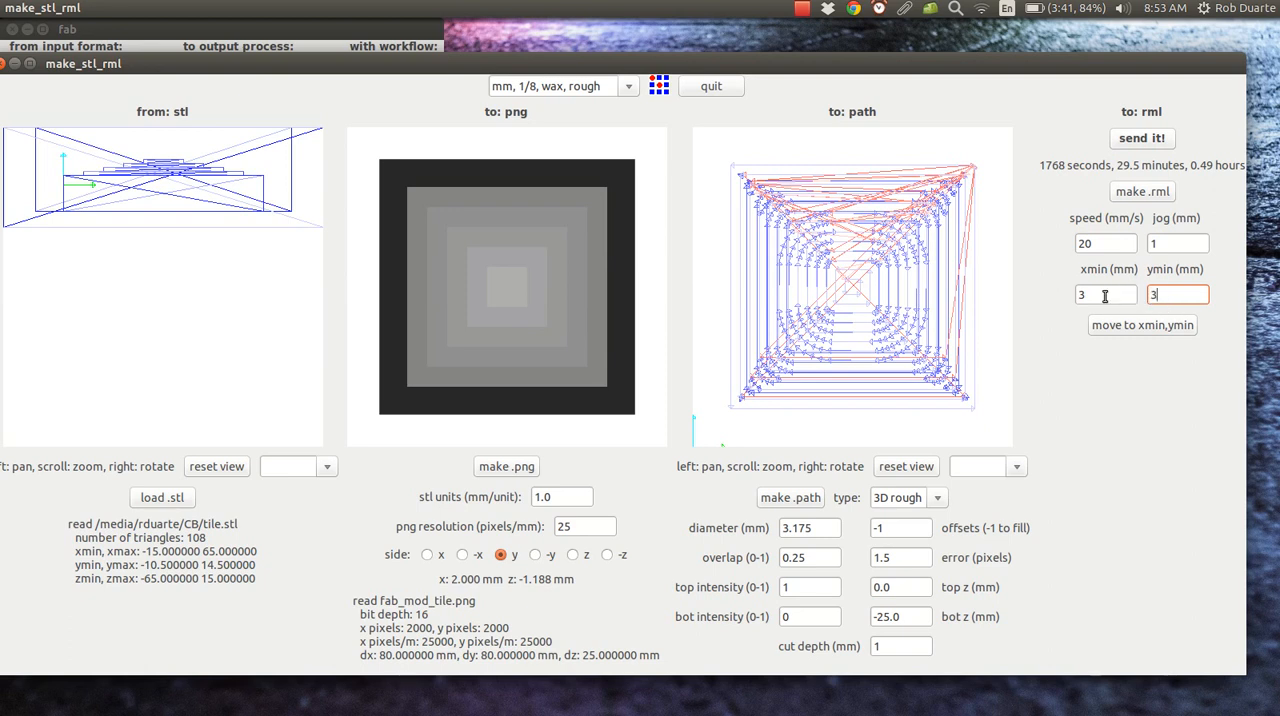
pyautogui.moveTo(1184, 290)
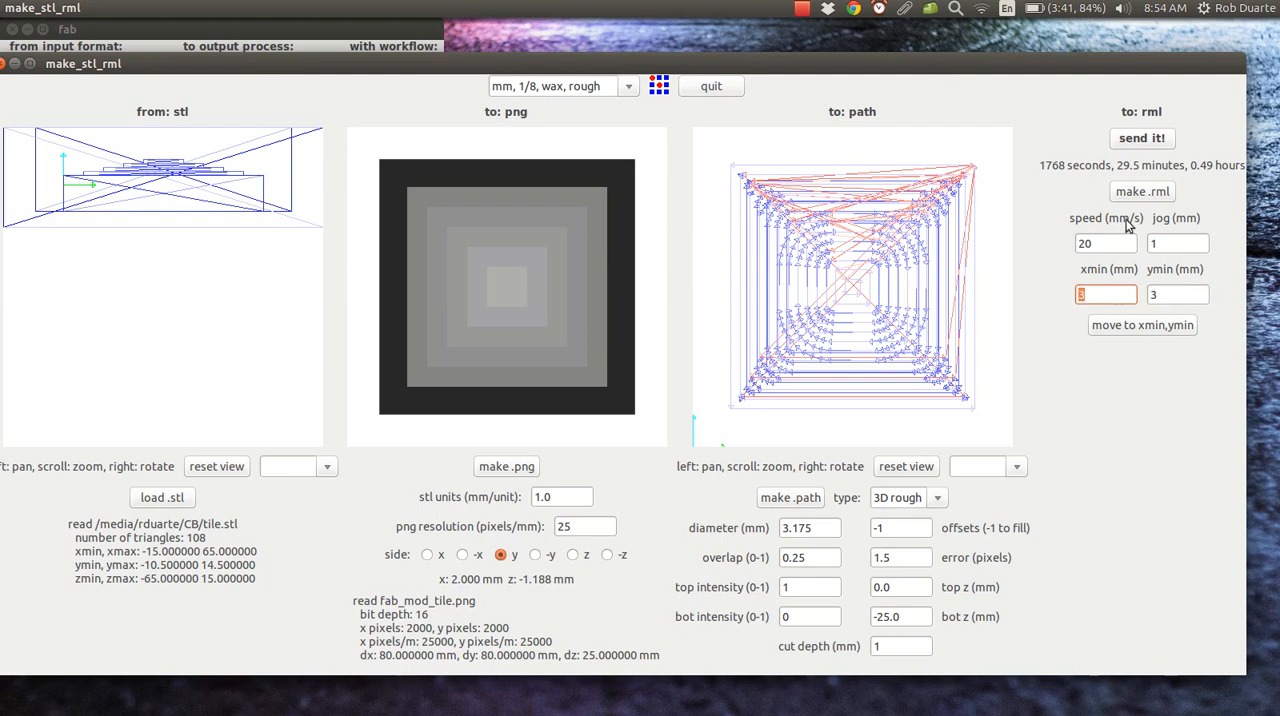
pyautogui.moveTo(1154, 216)
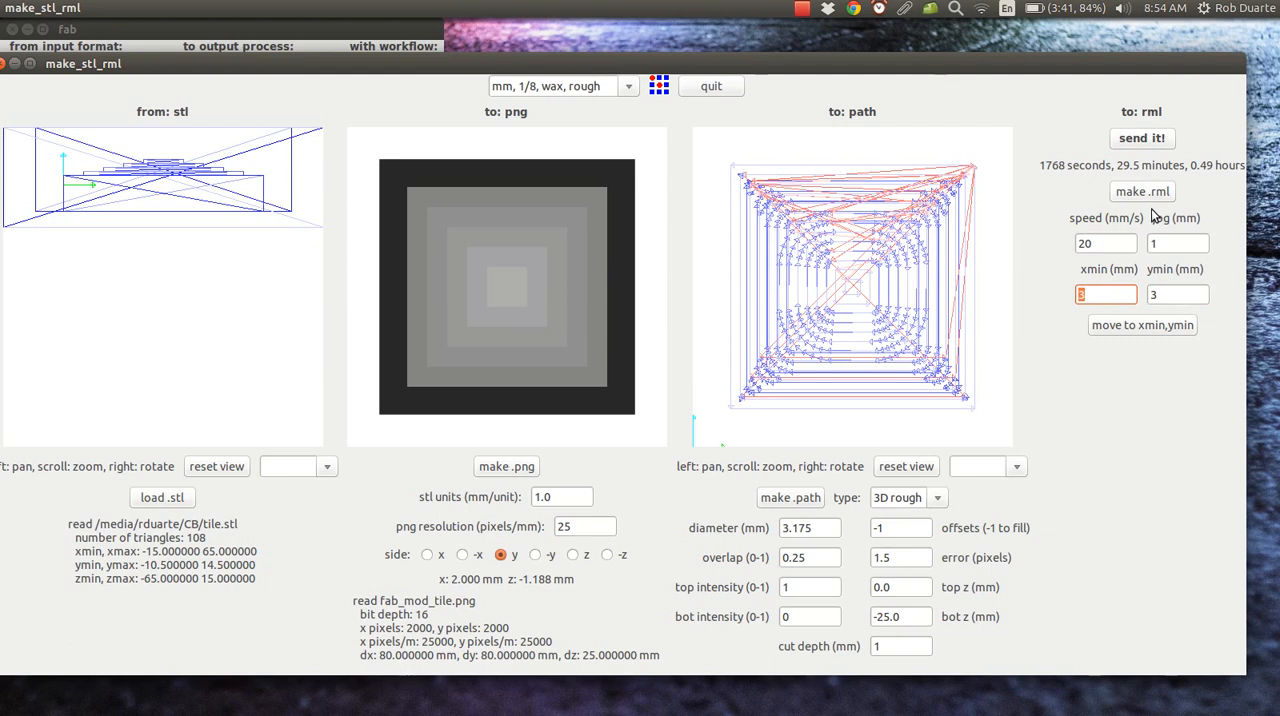
pyautogui.click(1178, 294)
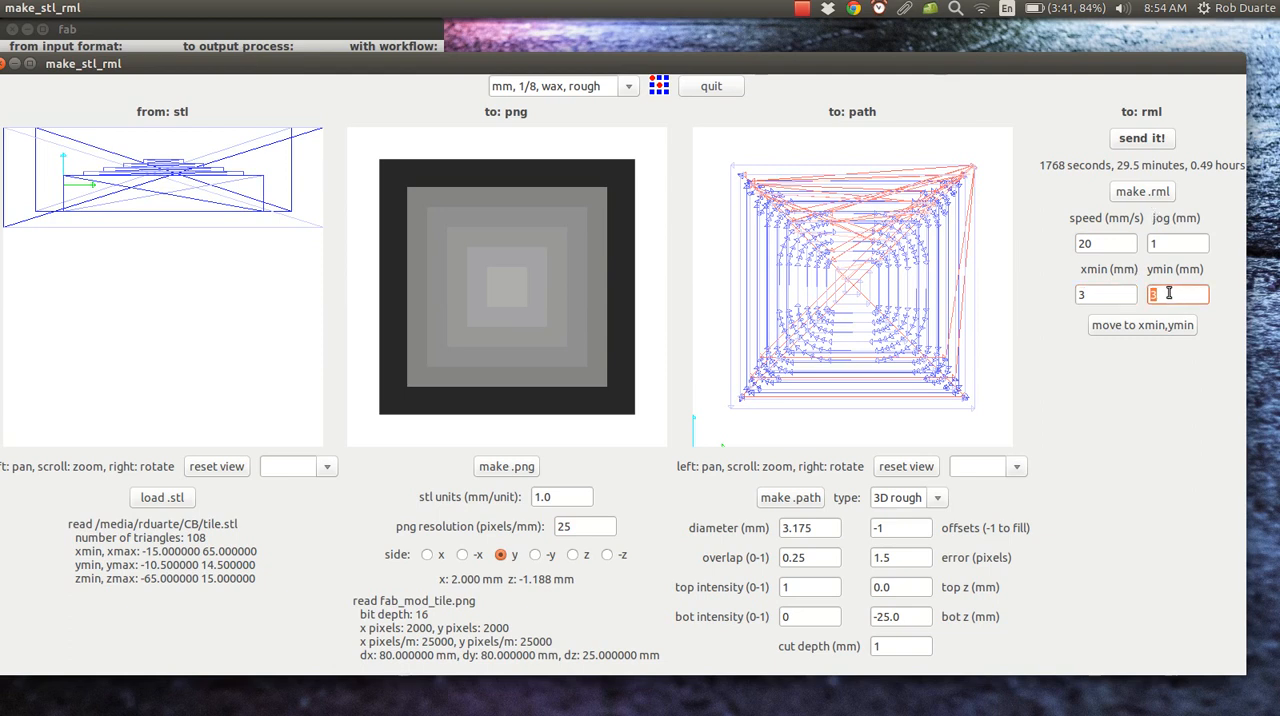
pyautogui.click(1104, 294)
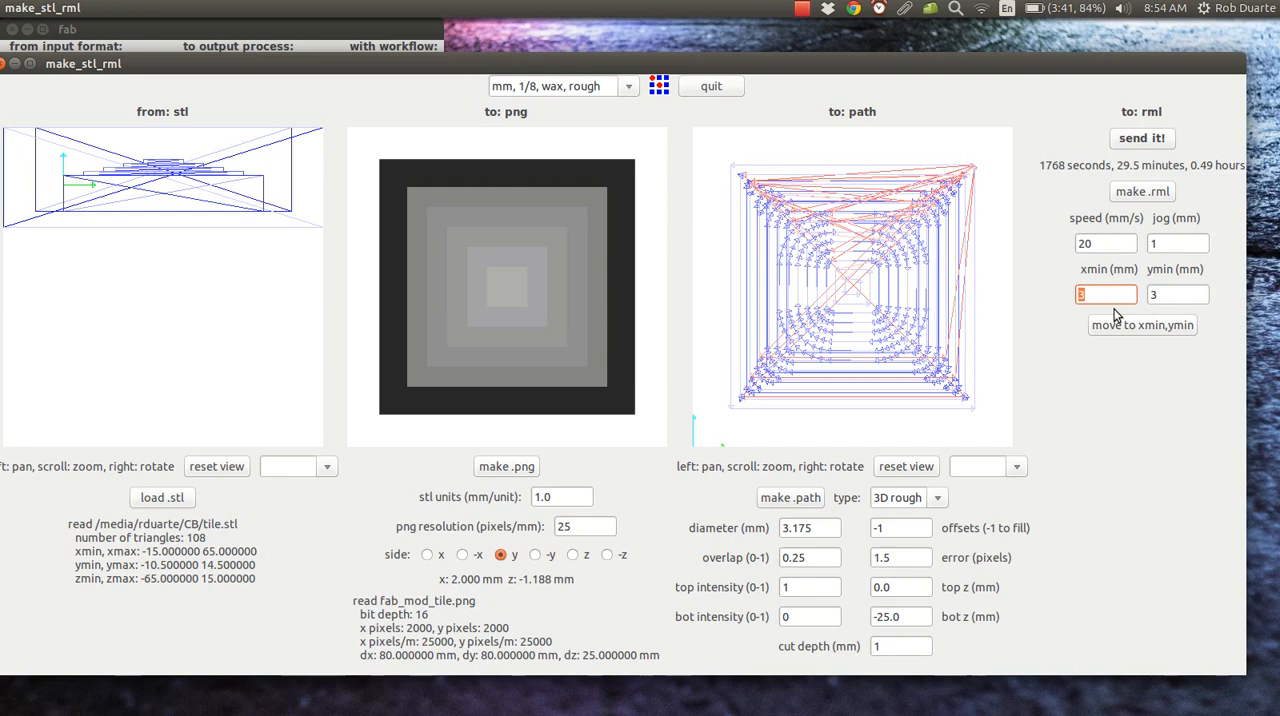
pyautogui.write('3')
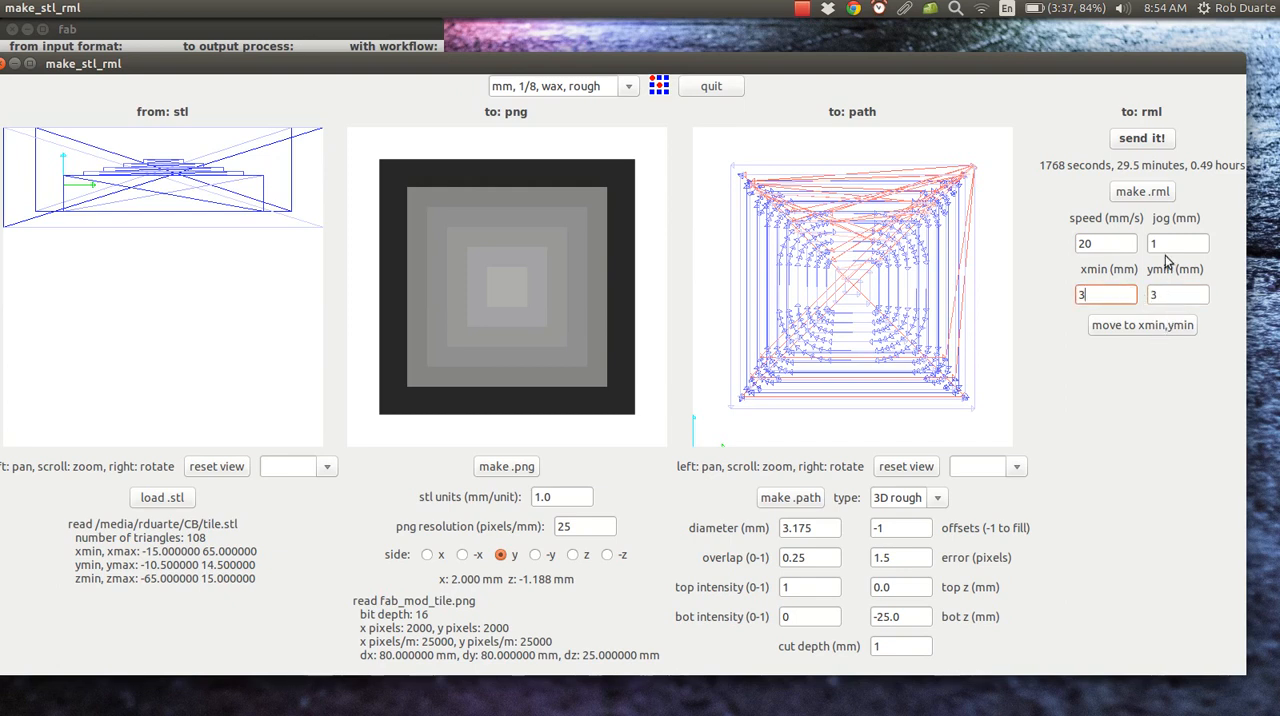
pyautogui.moveTo(1128, 290)
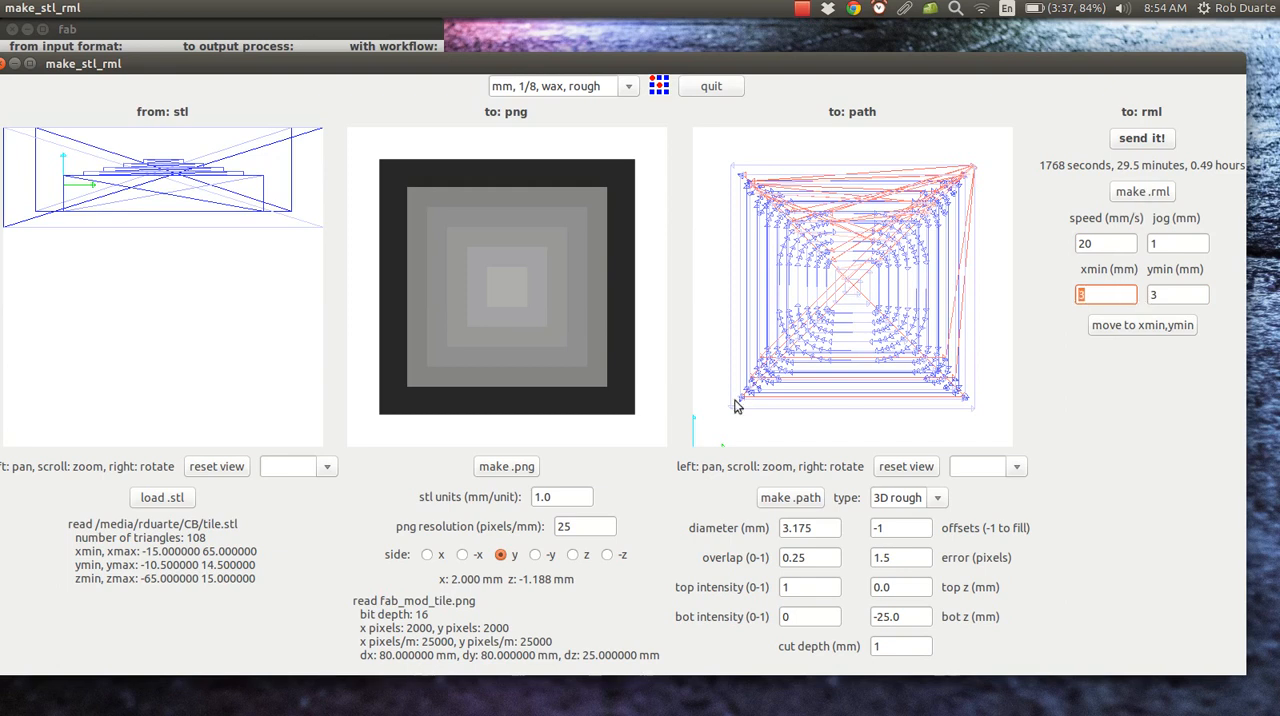
pyautogui.moveTo(1158, 310)
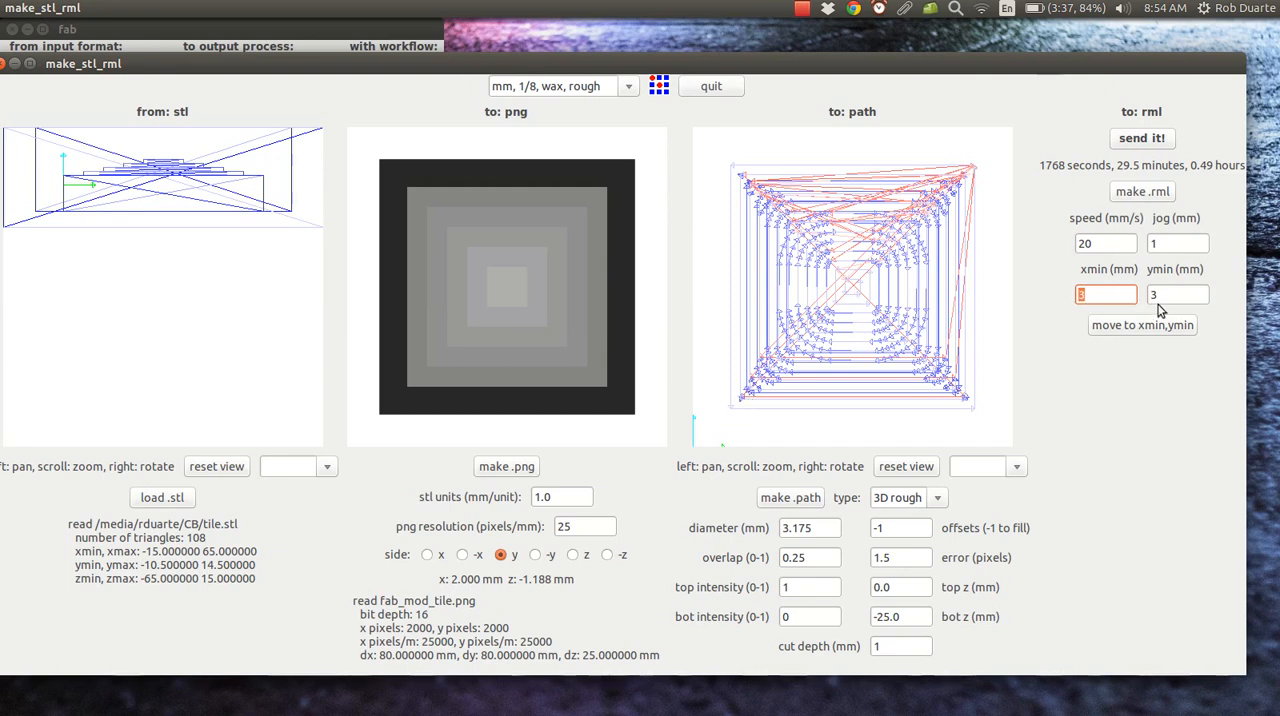
pyautogui.write('30')
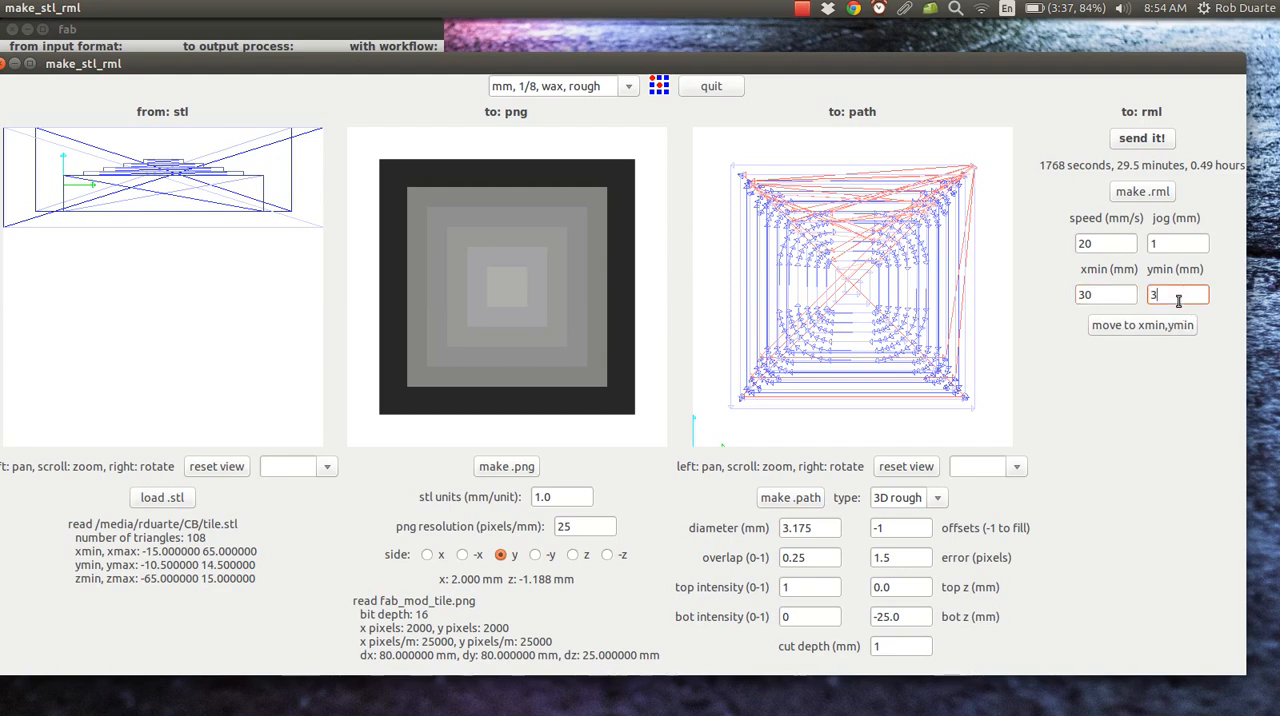
pyautogui.write('0')
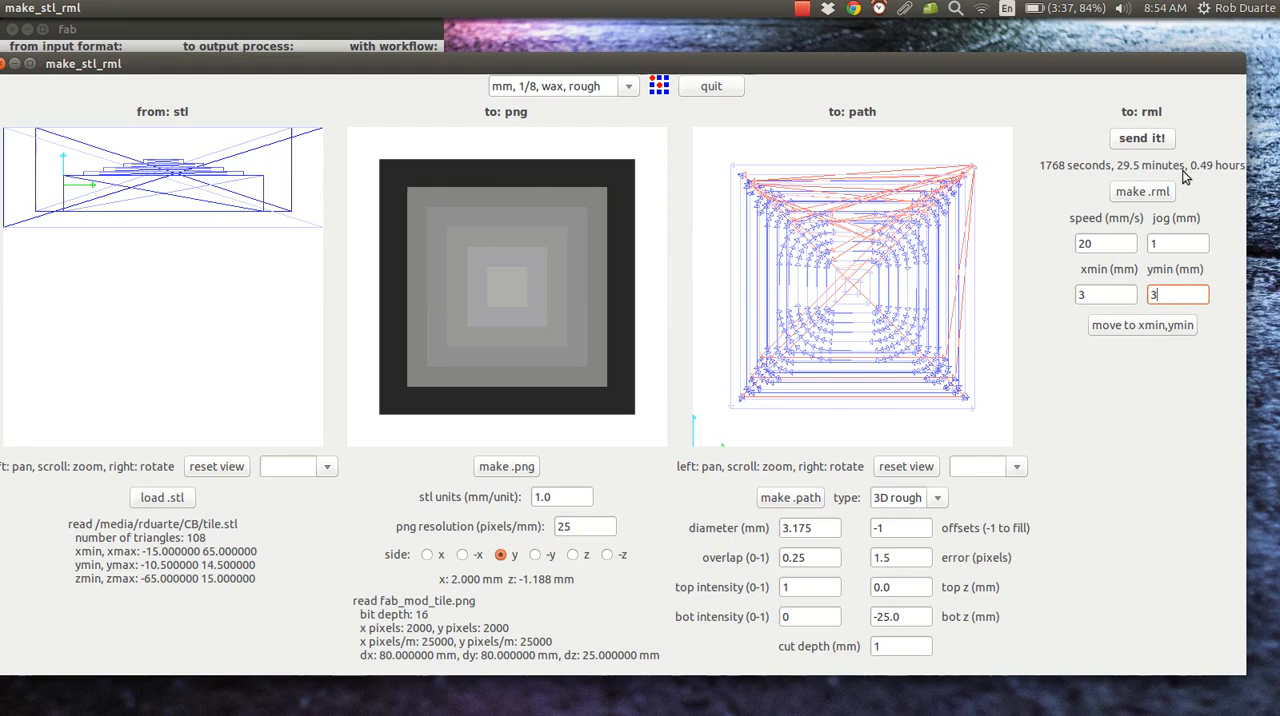
pyautogui.moveTo(1208, 236)
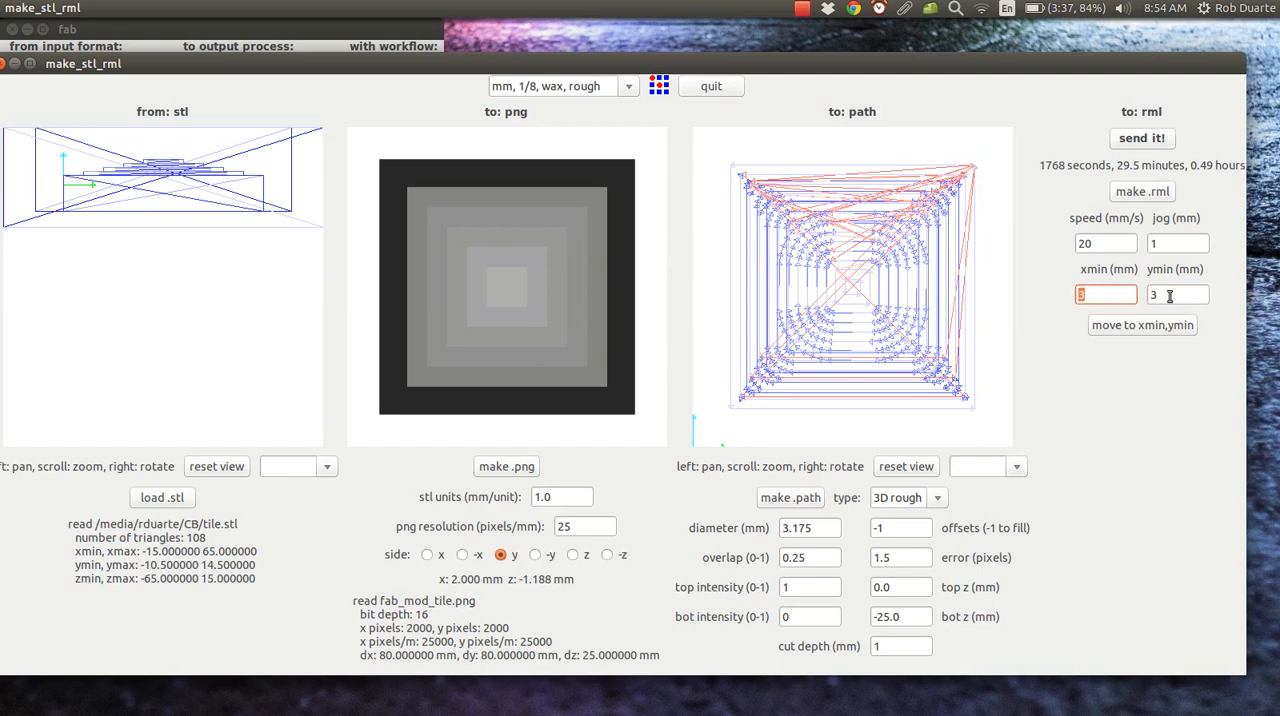
# Replace the ymin origin value of 20 mm with 3 mm
pyautogui.click(1178, 294)
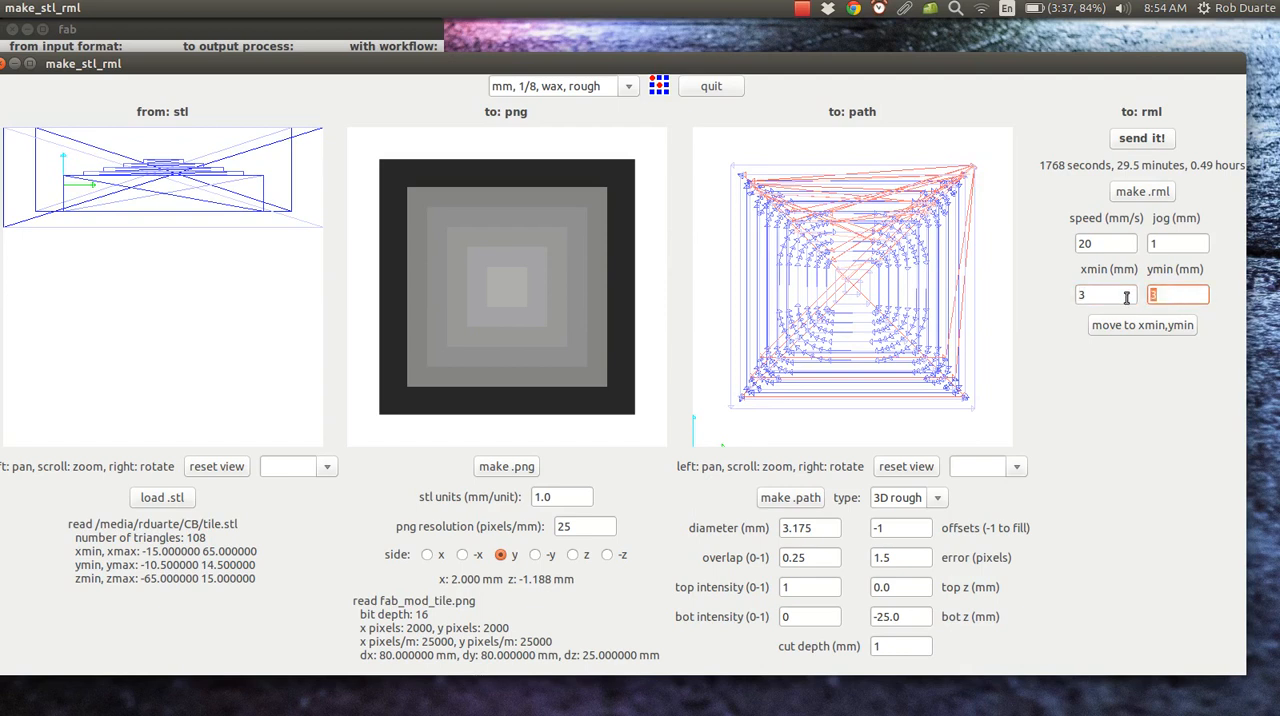
pyautogui.write('3')
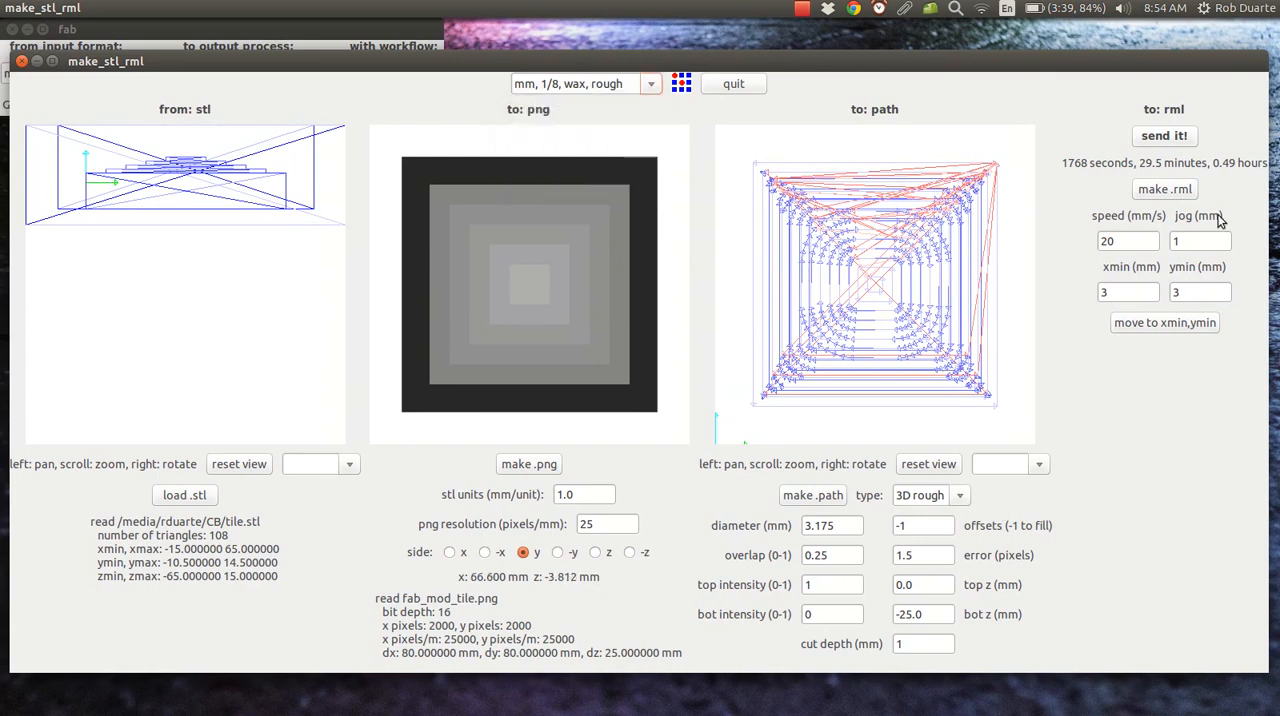
# Confirm xmin and ymin at 3 mm and move the toolpath origin to 3, 3
pyautogui.click(1128, 292)
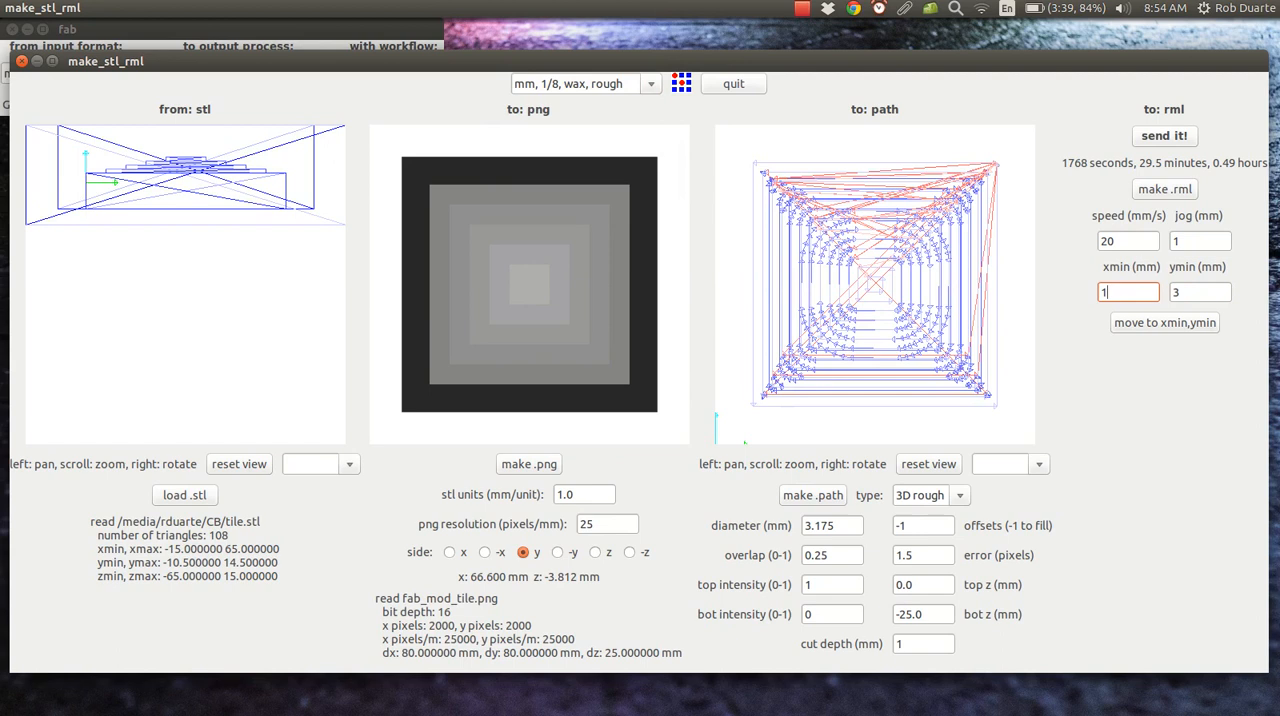
pyautogui.write('75')
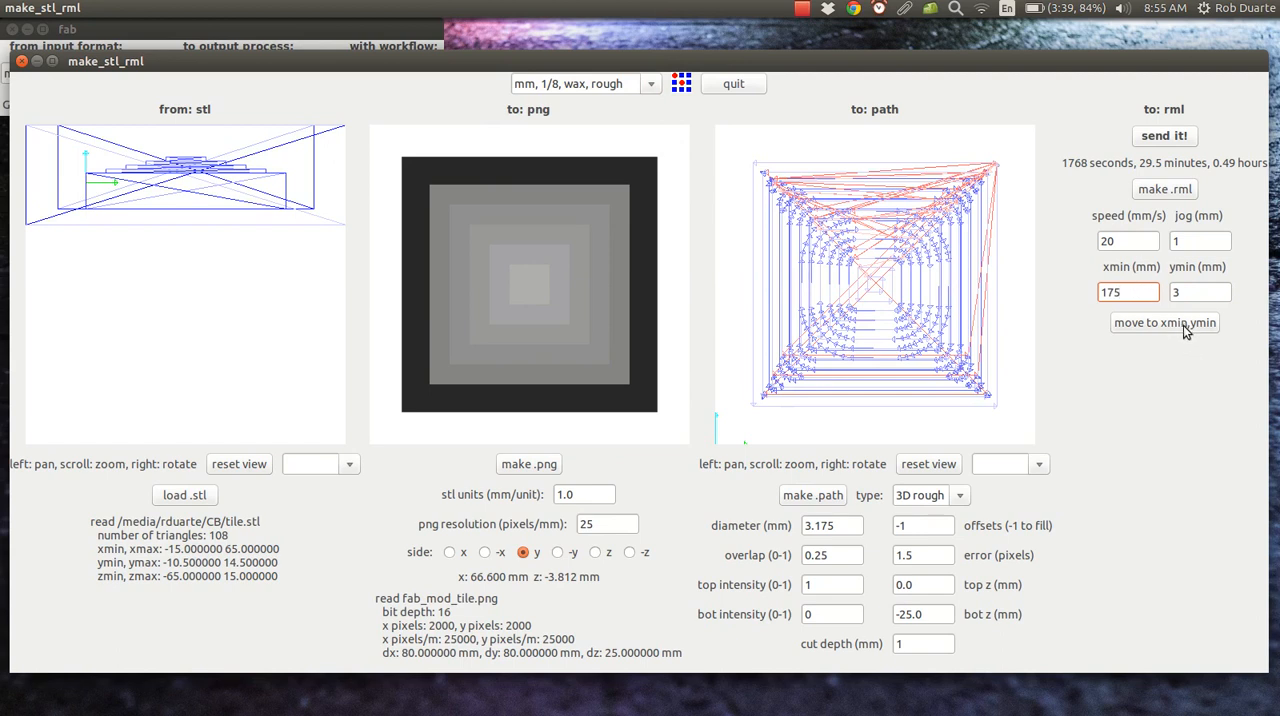
pyautogui.click(1128, 292)
pyautogui.write('3')
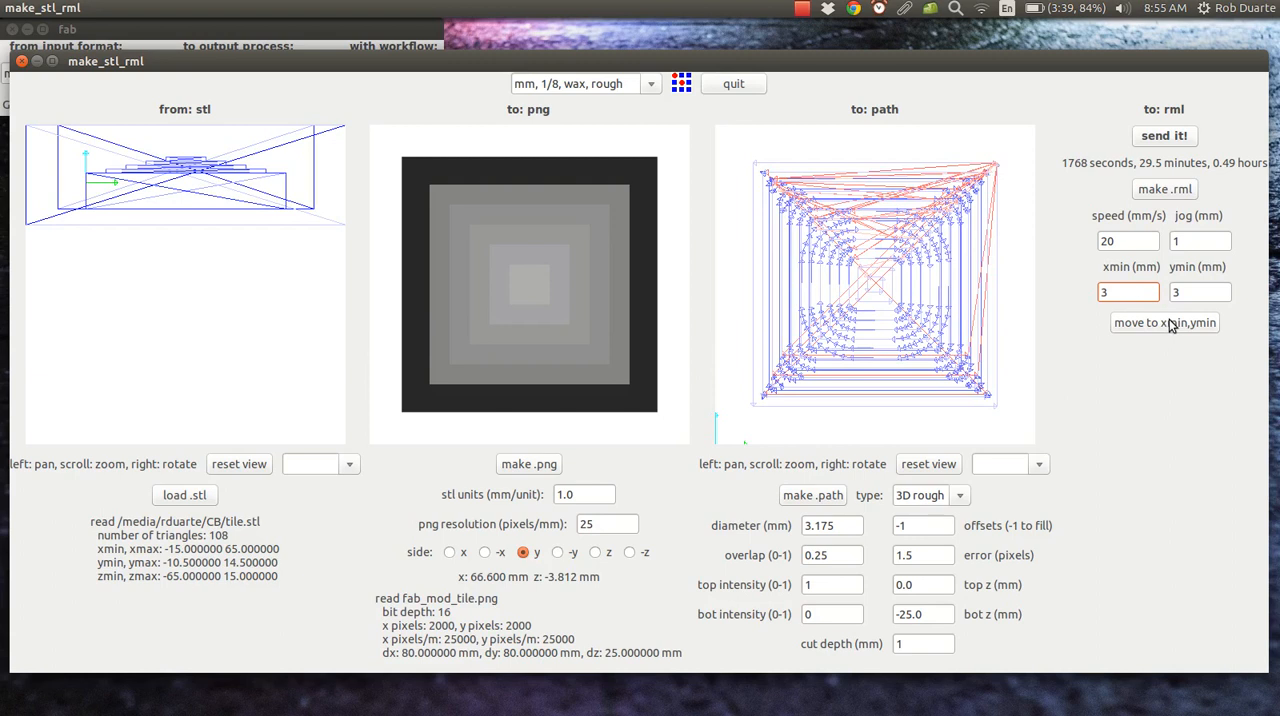
pyautogui.moveTo(1172, 328)
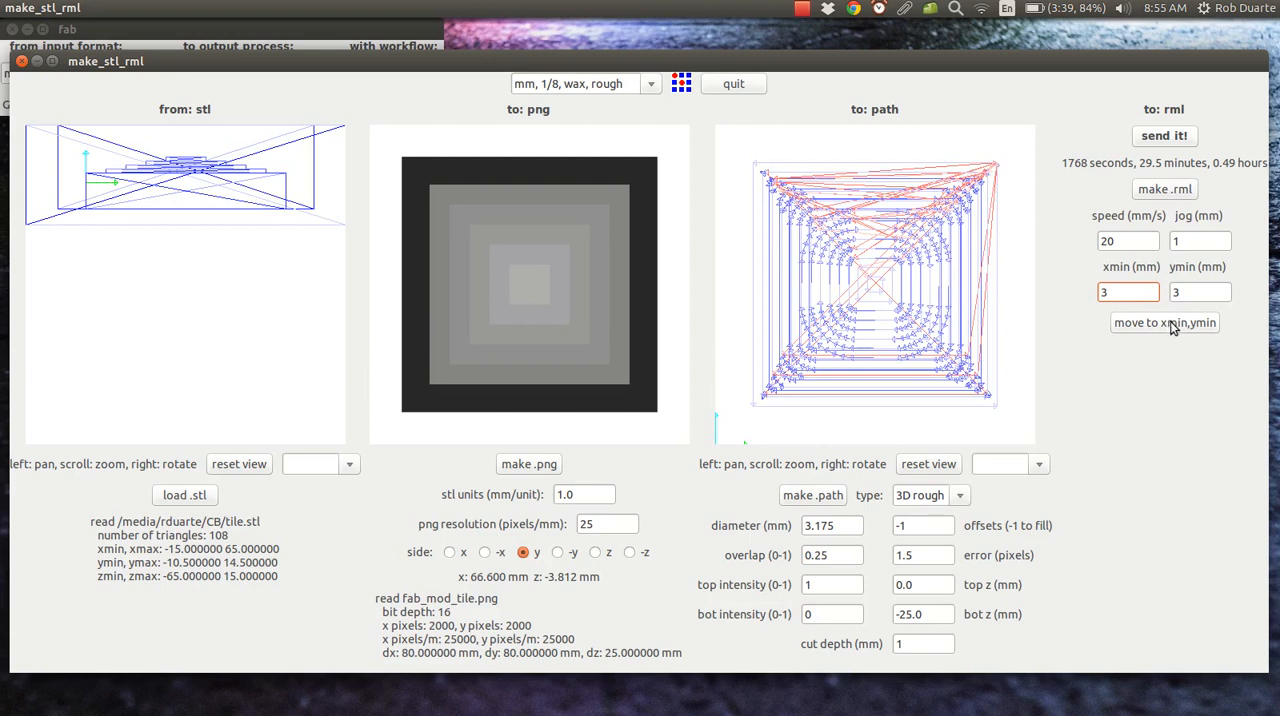
pyautogui.click(1200, 292)
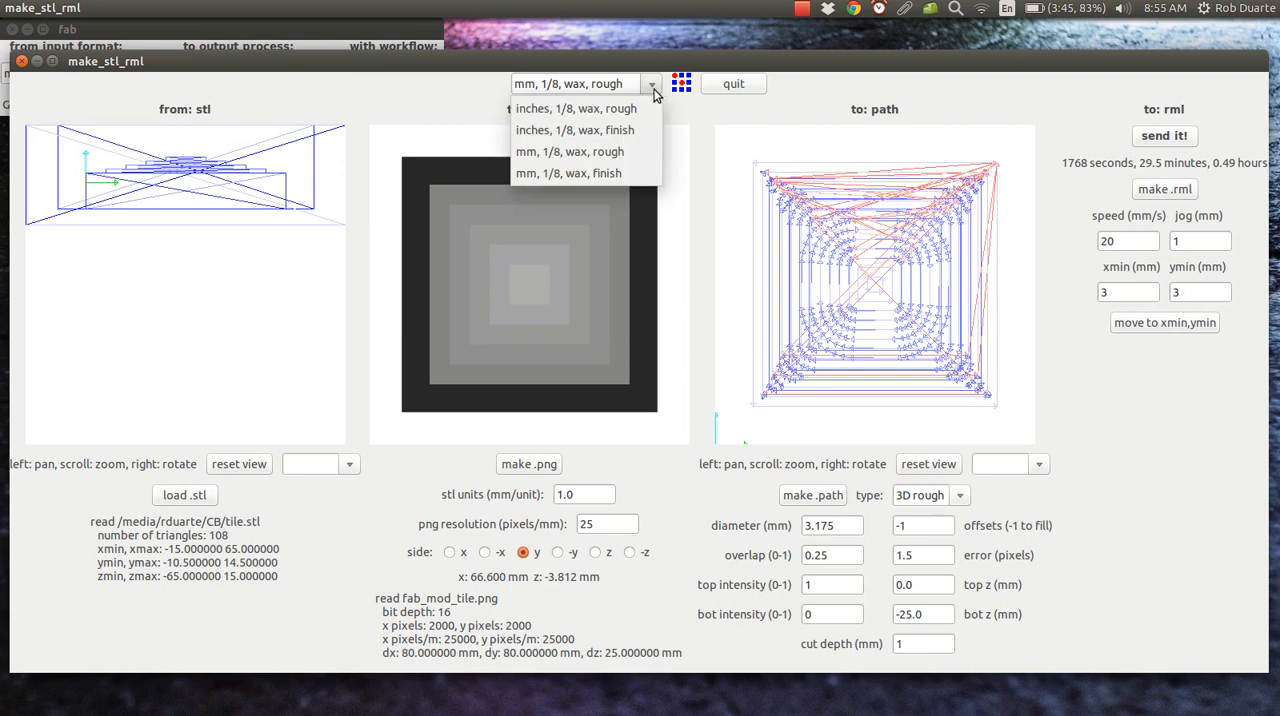
pyautogui.moveTo(532, 172)
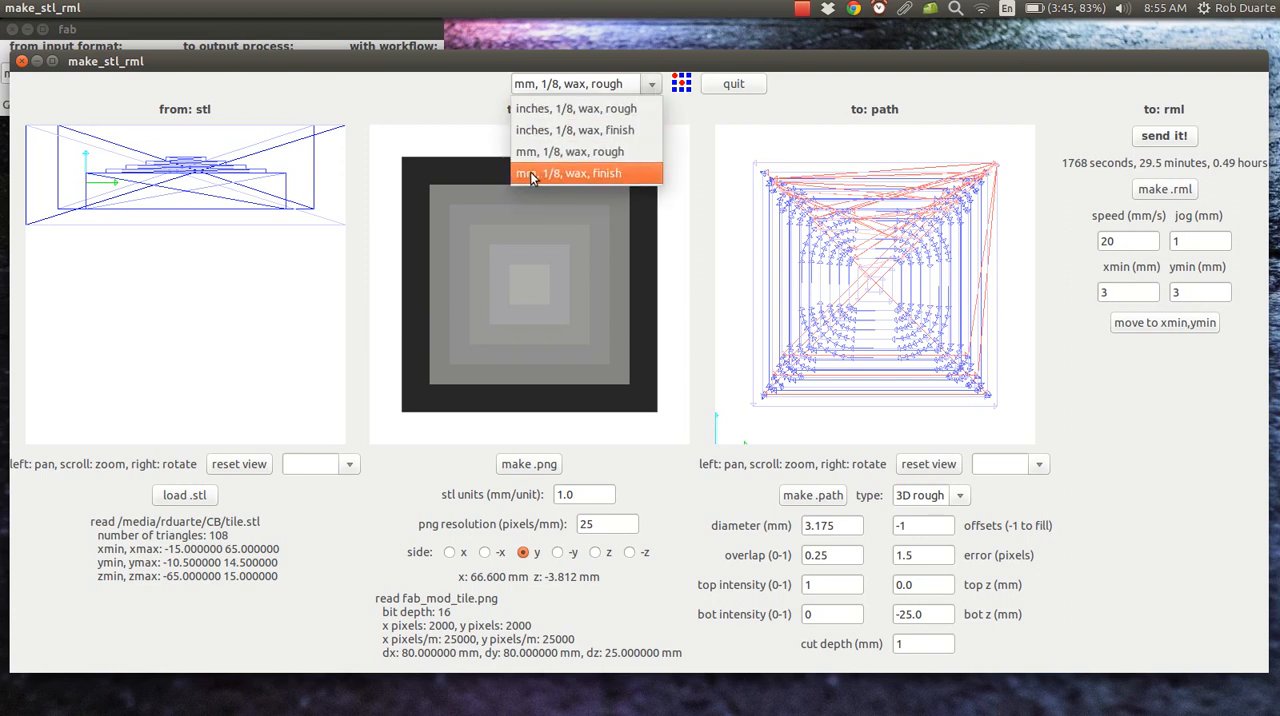
# Apply the 'mm, 1/8, wax, finish' preset for a 3D finish path and start editing the tool diameter
pyautogui.click(568, 172)
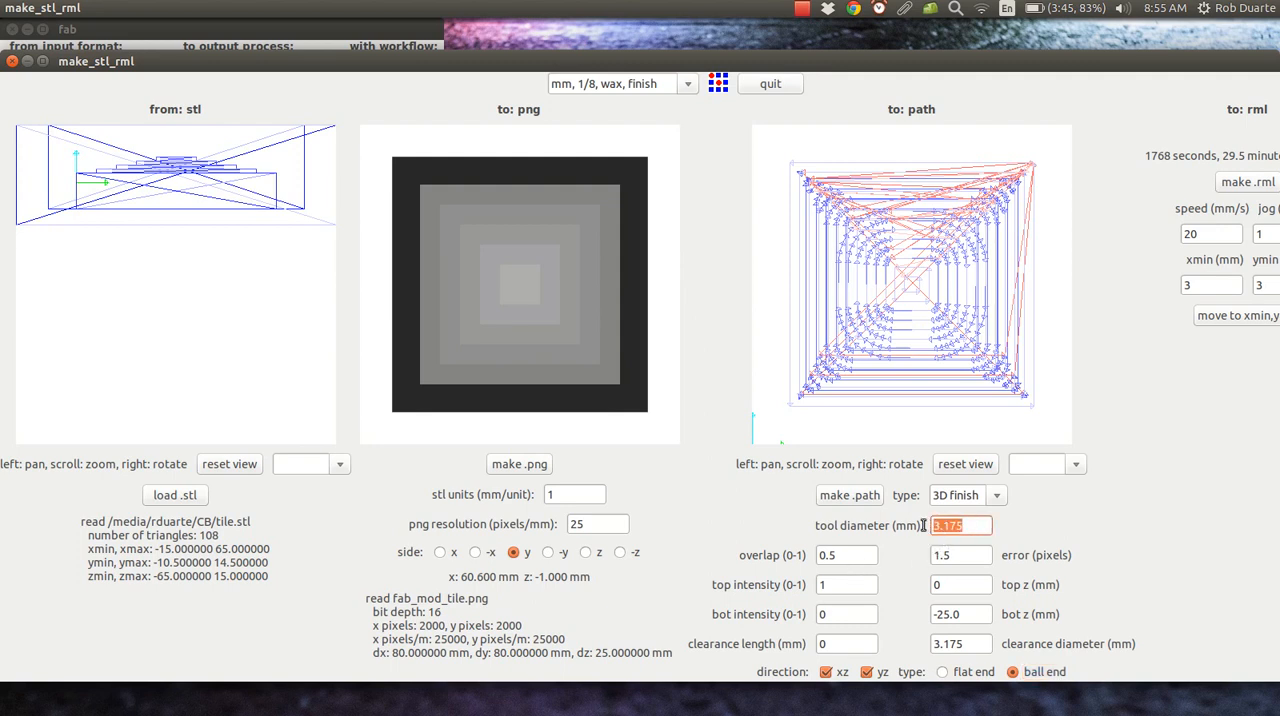
pyautogui.write('1.8')
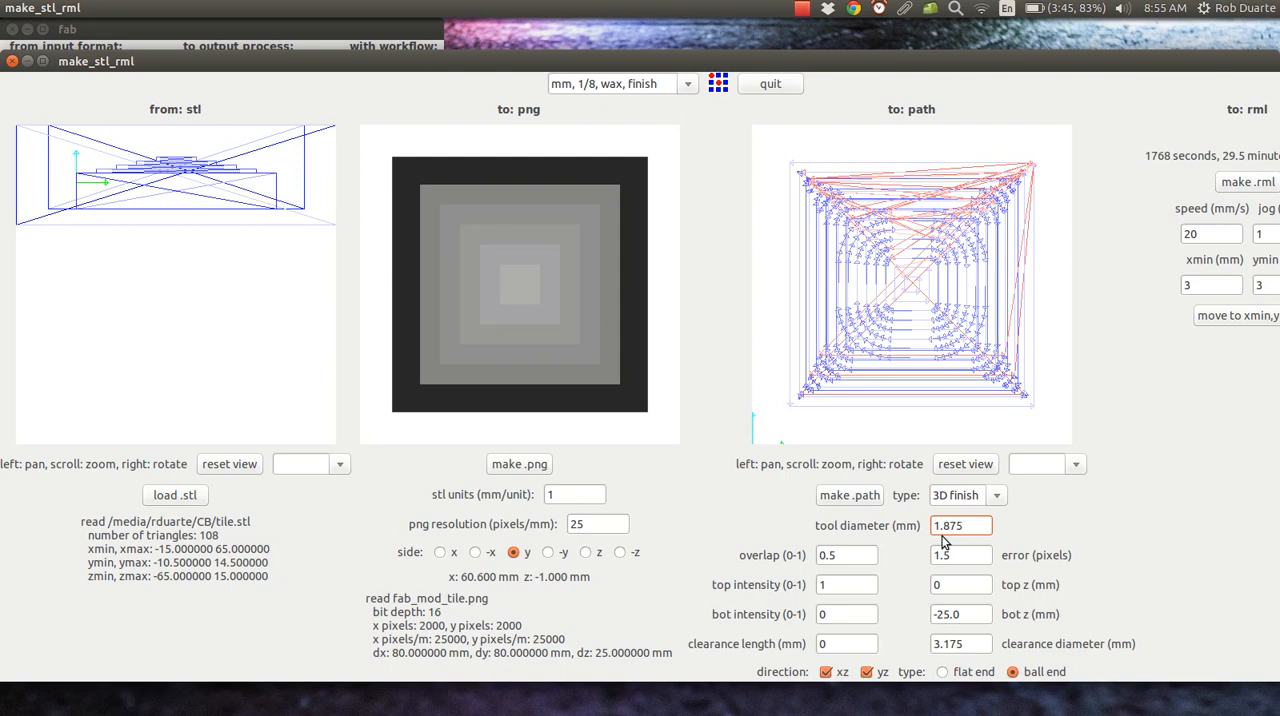
pyautogui.click(960, 524)
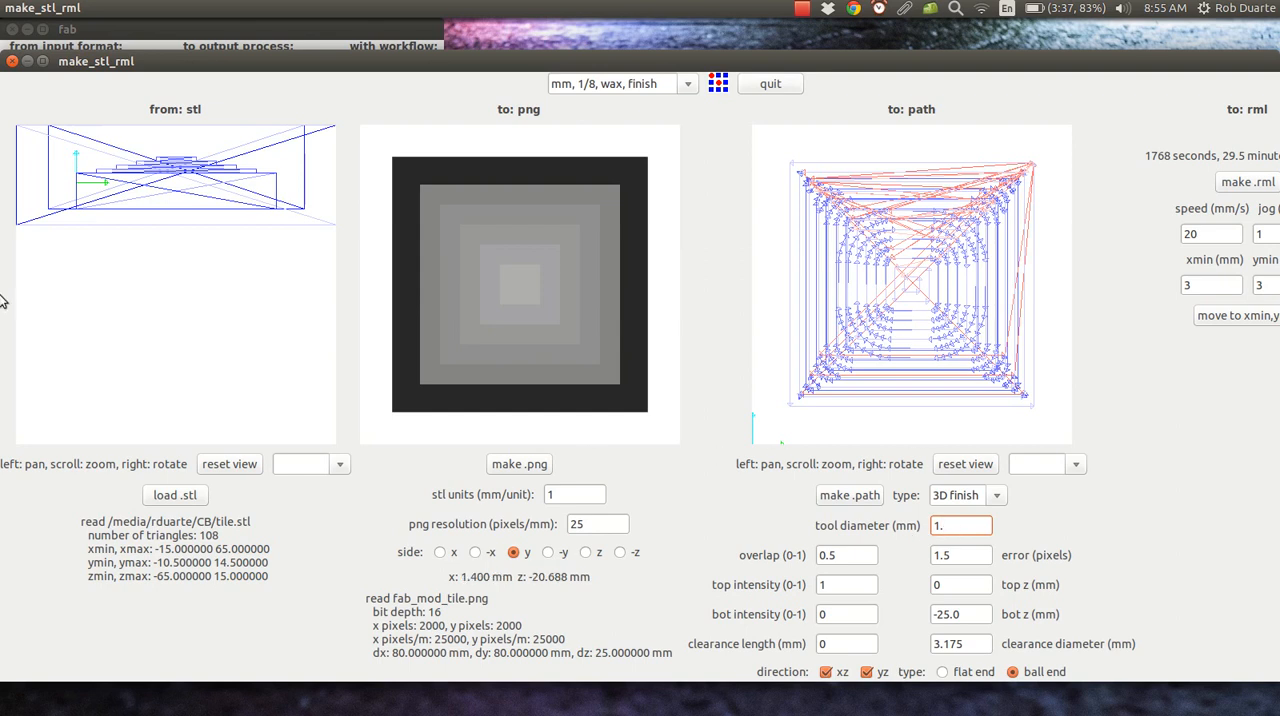
pyautogui.moveTo(16, 266)
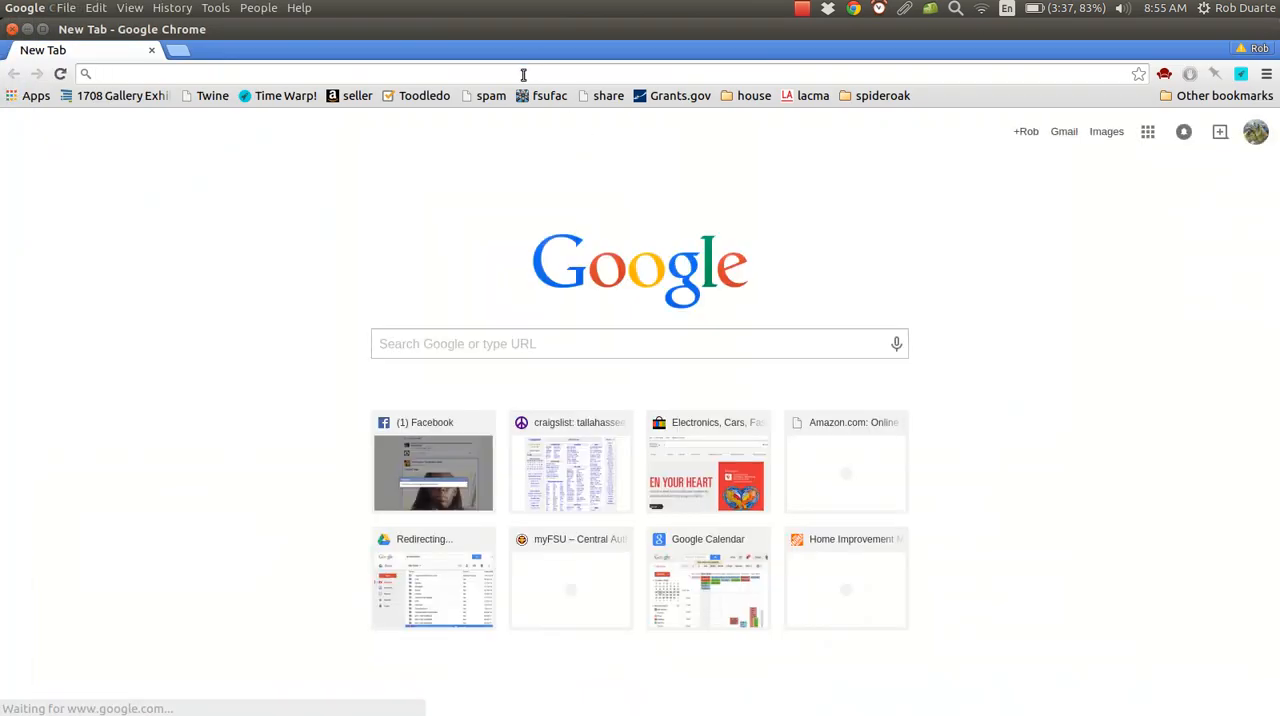
# Search Chrome for 1/16 inch in millimetres, giving 1.5875 mm for the tool
pyautogui.write('1/8')
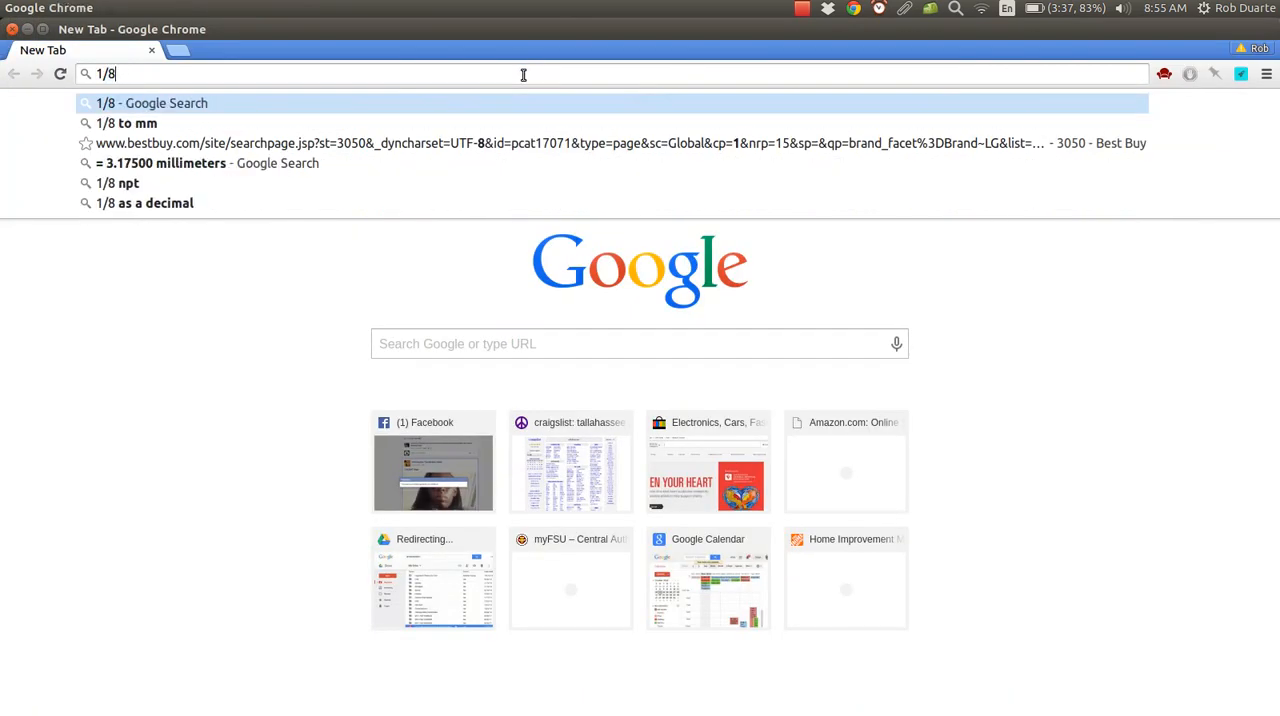
pyautogui.write('1/16" to mm')
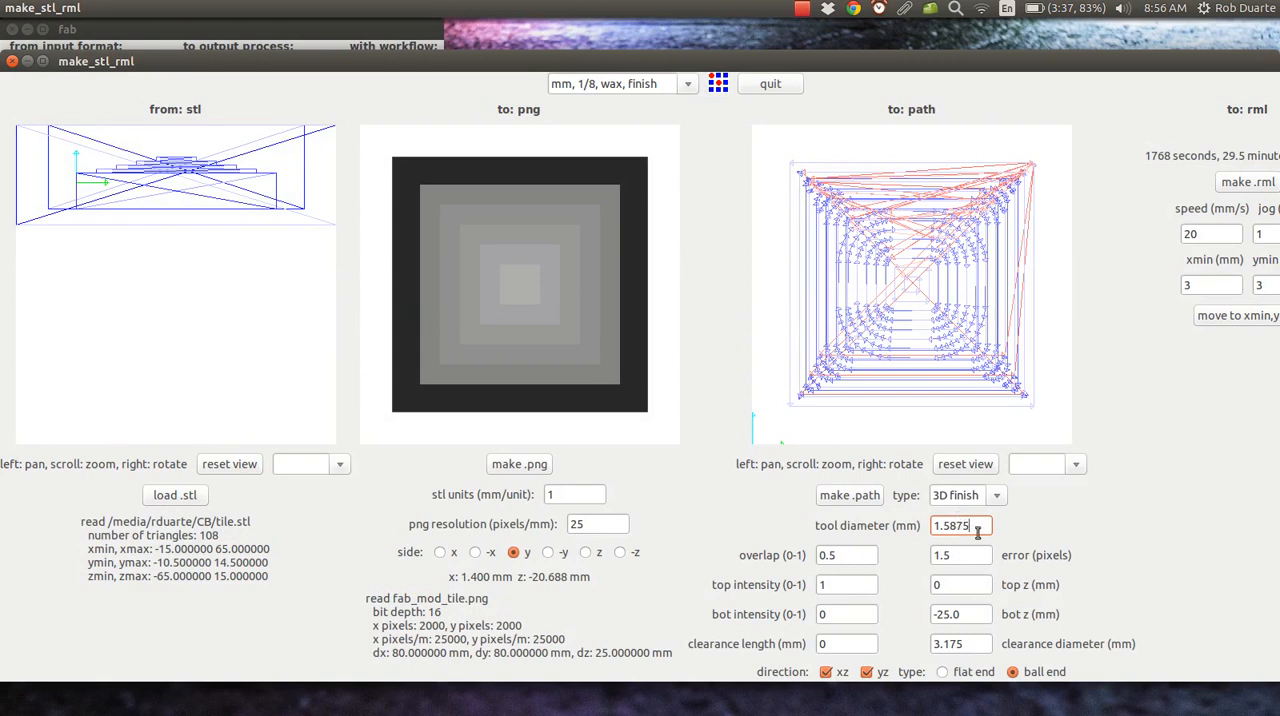
# Compute the 3D finish toolpath with a 1.5875 mm tool and view its raster passes in 3D
pyautogui.click(846, 556)
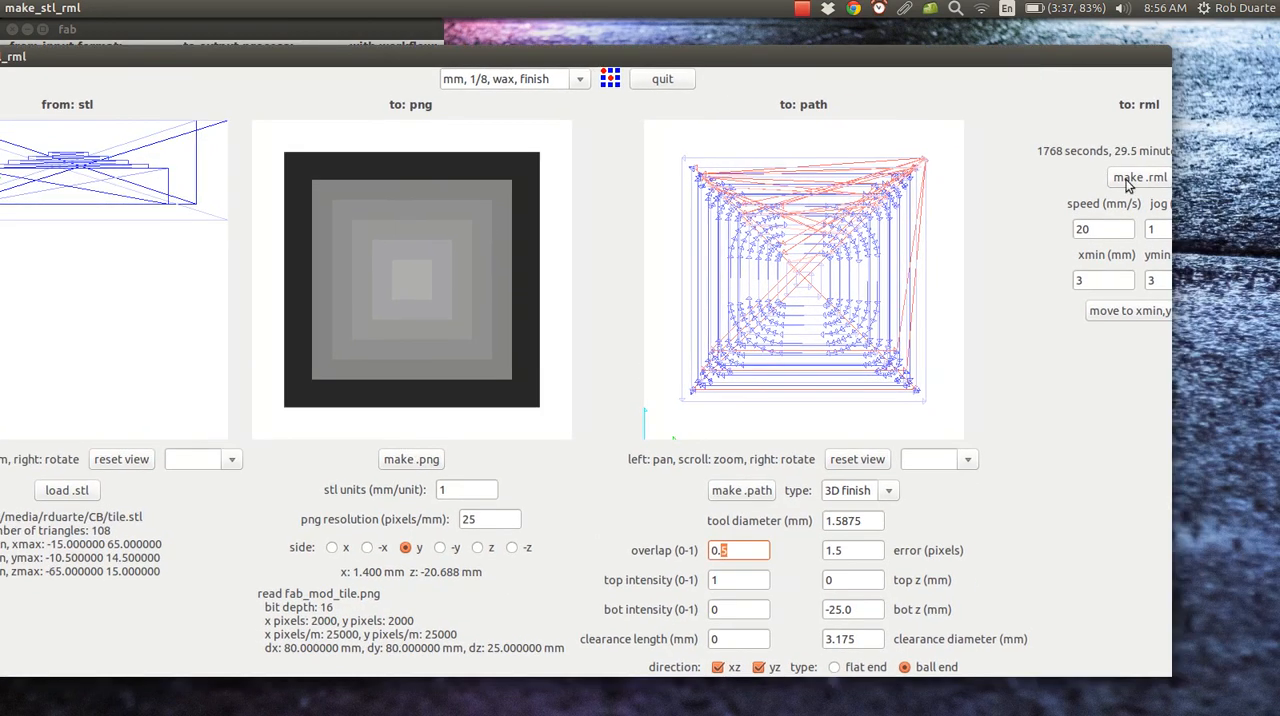
pyautogui.moveTo(774, 460)
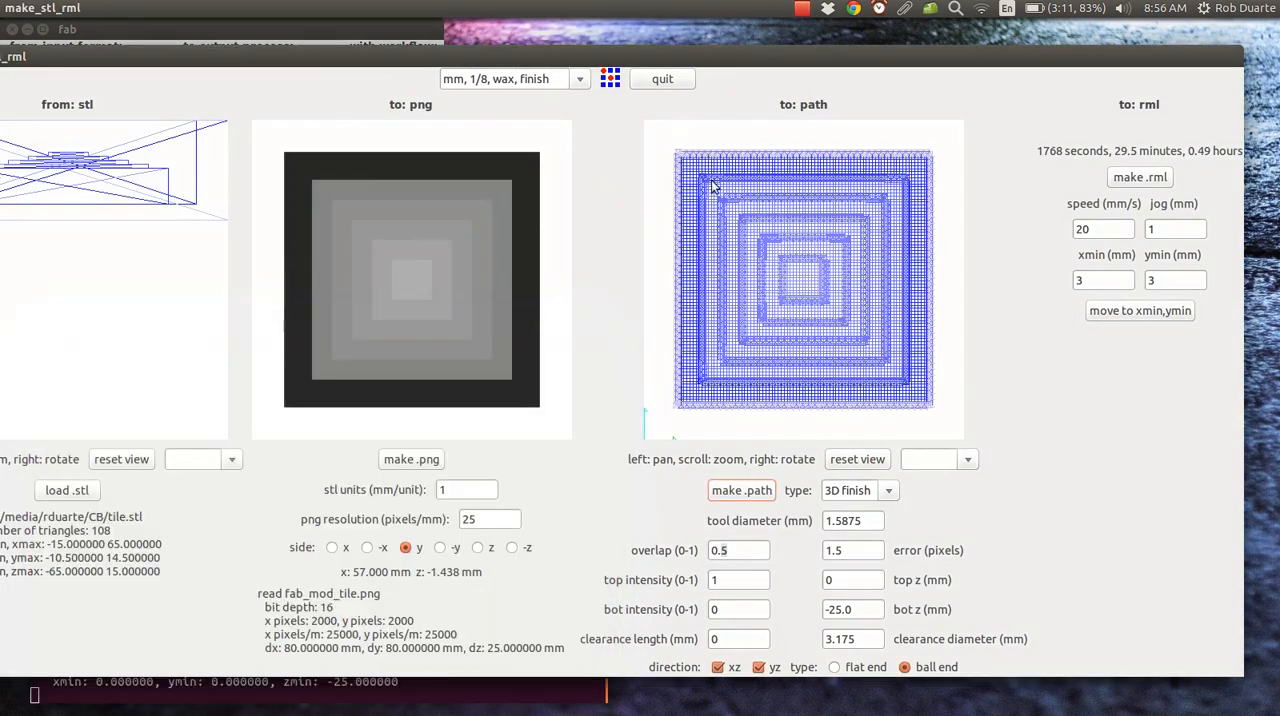
pyautogui.moveTo(852, 382)
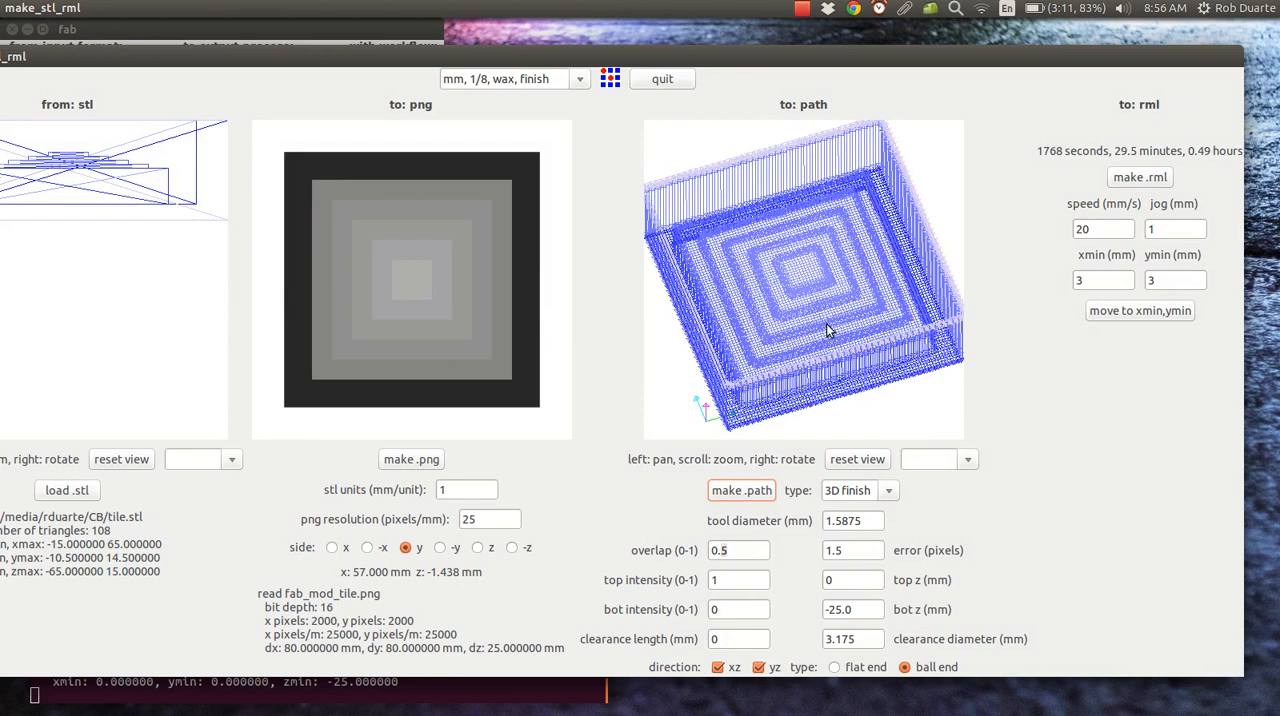
pyautogui.moveTo(830, 330); pyautogui.dragTo(760, 304)
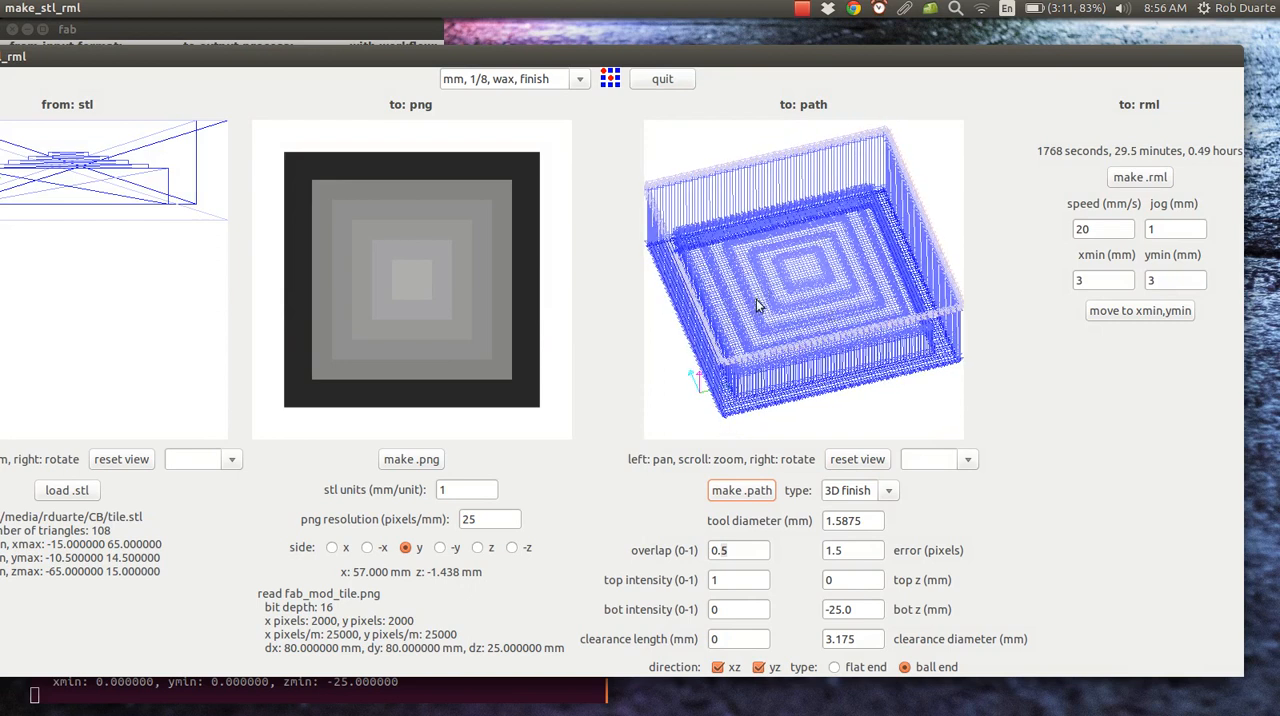
pyautogui.moveTo(784, 312)
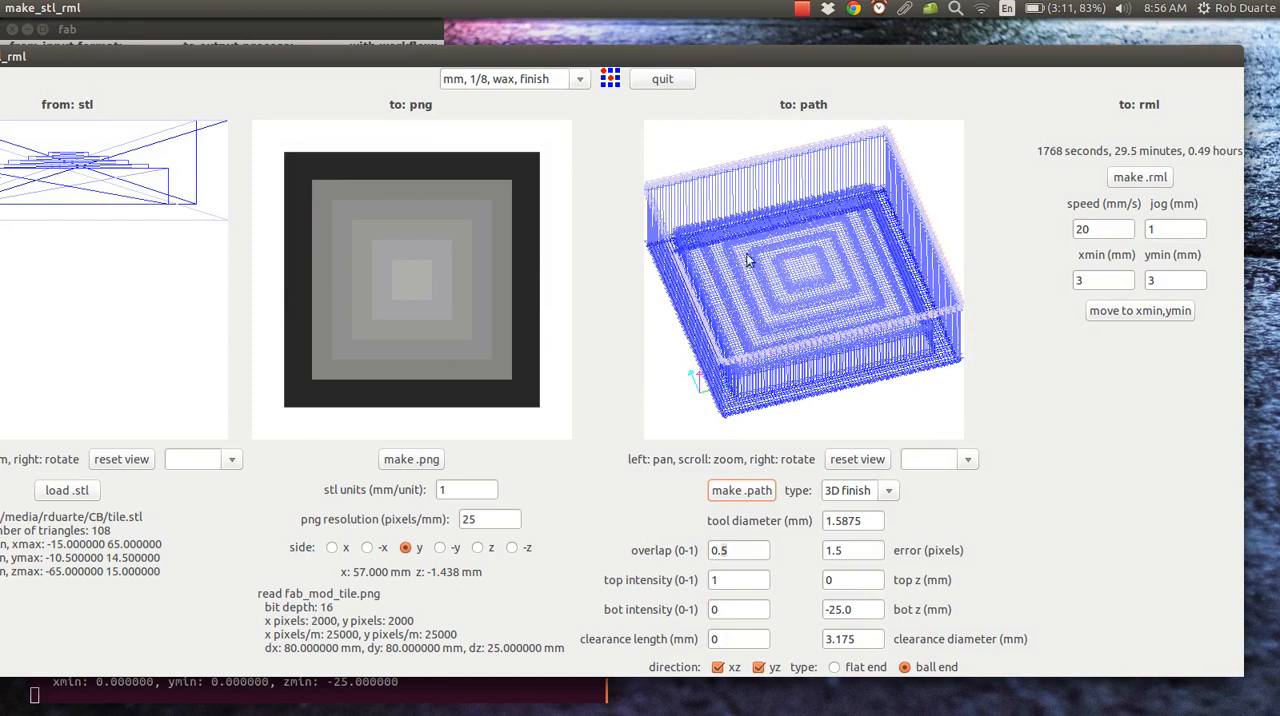
pyautogui.moveTo(752, 332)
pyautogui.write('0.9')
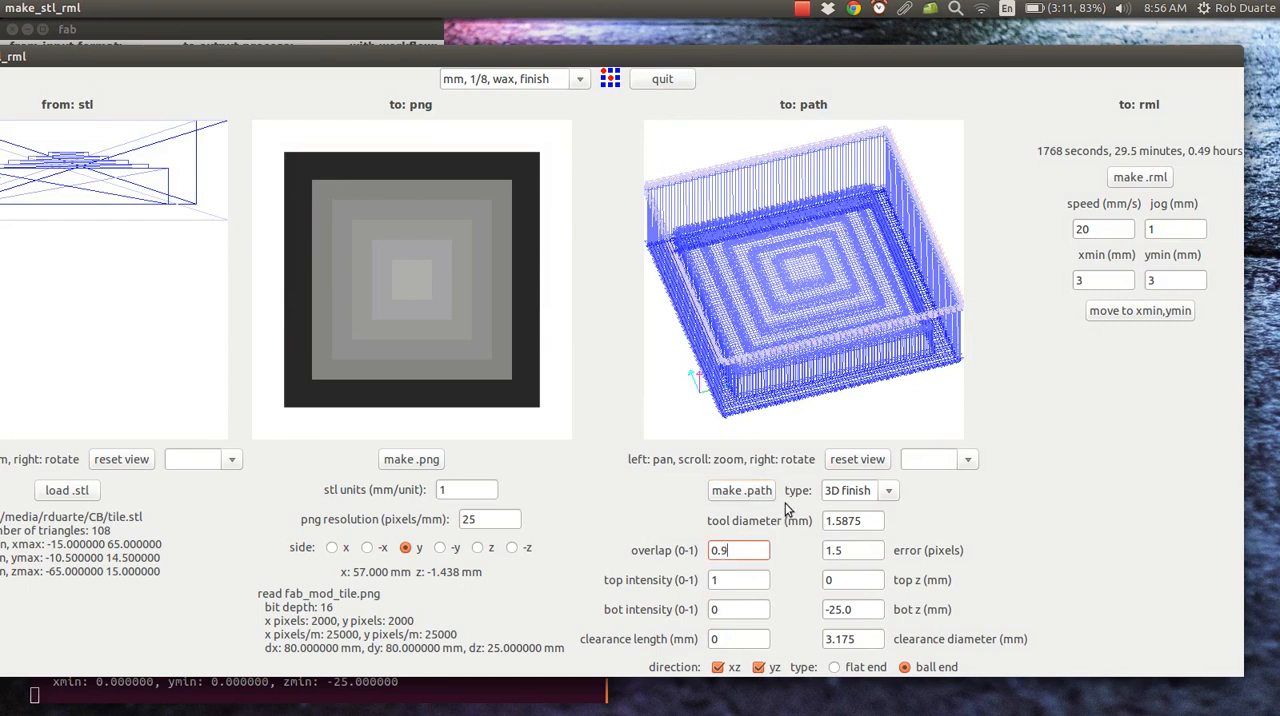
# Recompute the finish toolpath with the overlap raised from 0.5 to 0.9
pyautogui.click(740, 490)
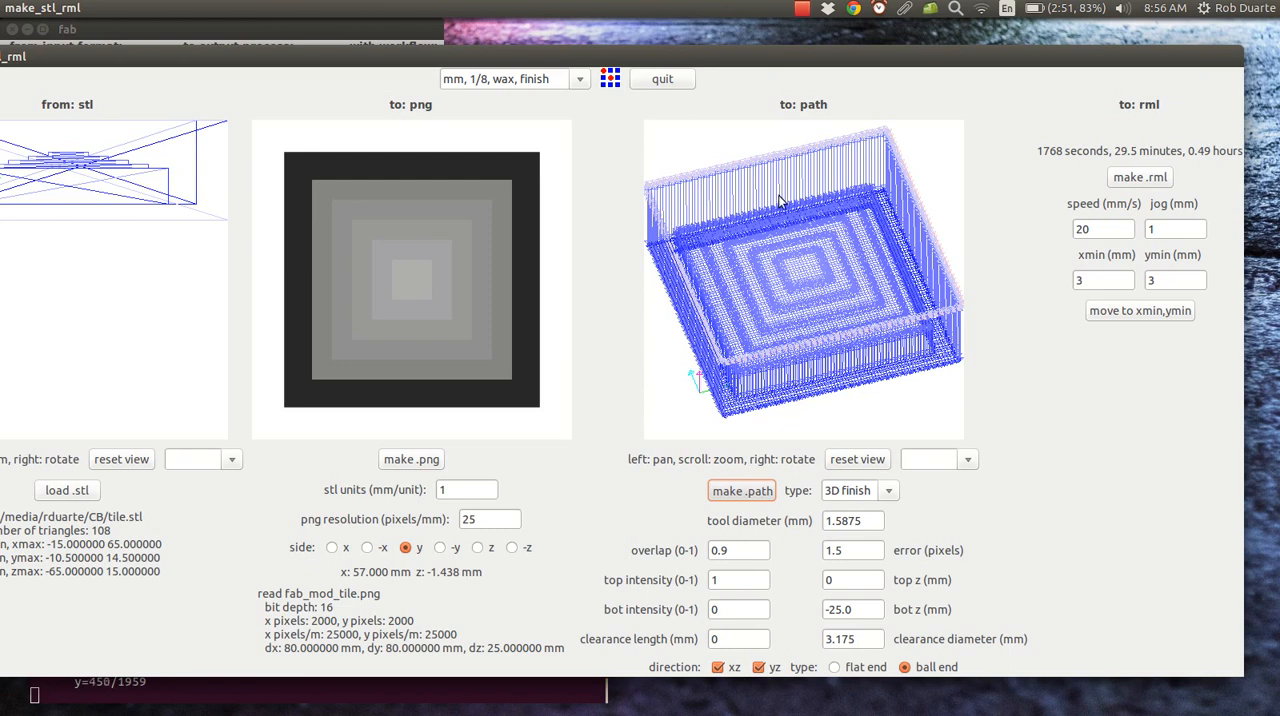
pyautogui.moveTo(742, 492)
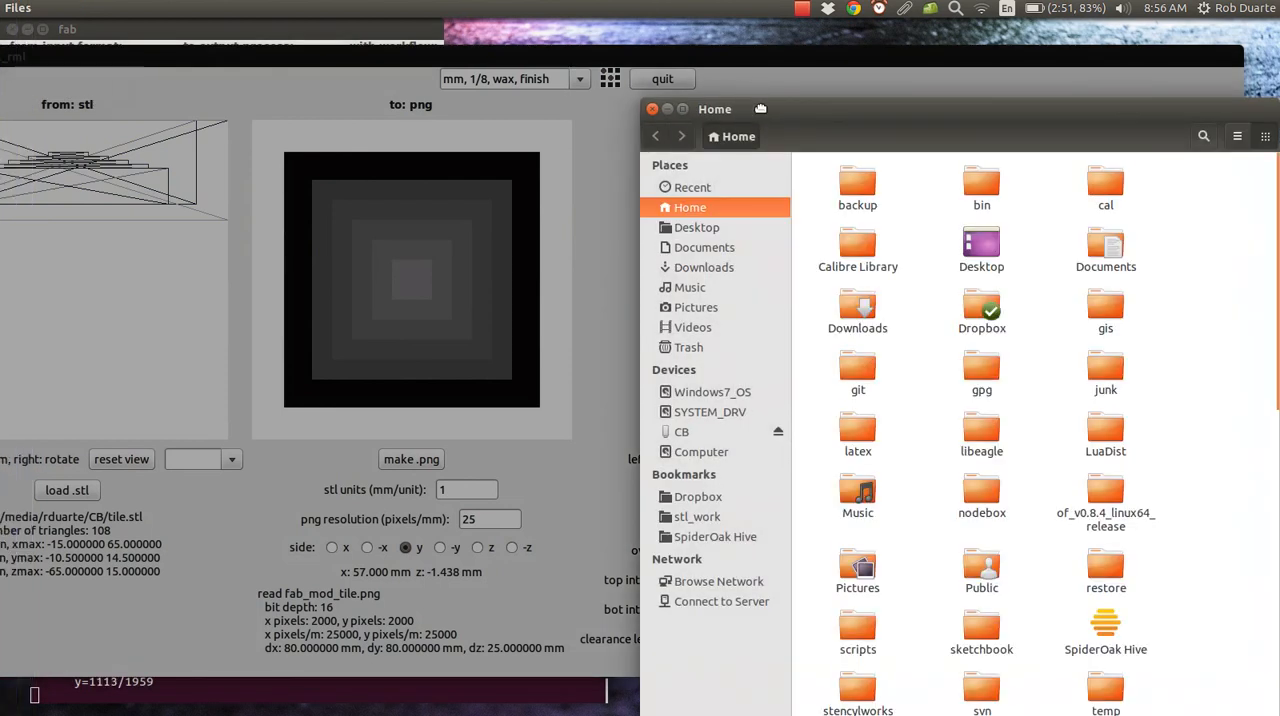
# Launch fab_mod_tile.png from the Home folder into GIMP Image Editor
pyautogui.scroll(-3)
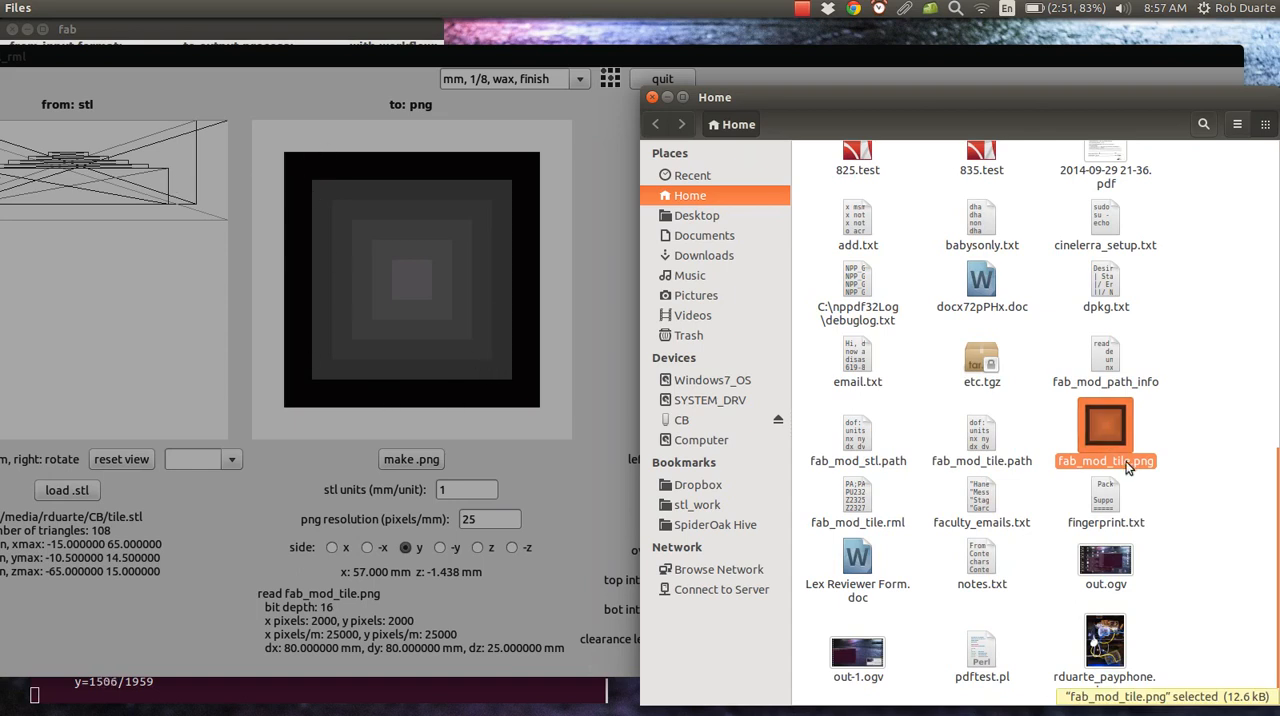
pyautogui.moveTo(1116, 428)
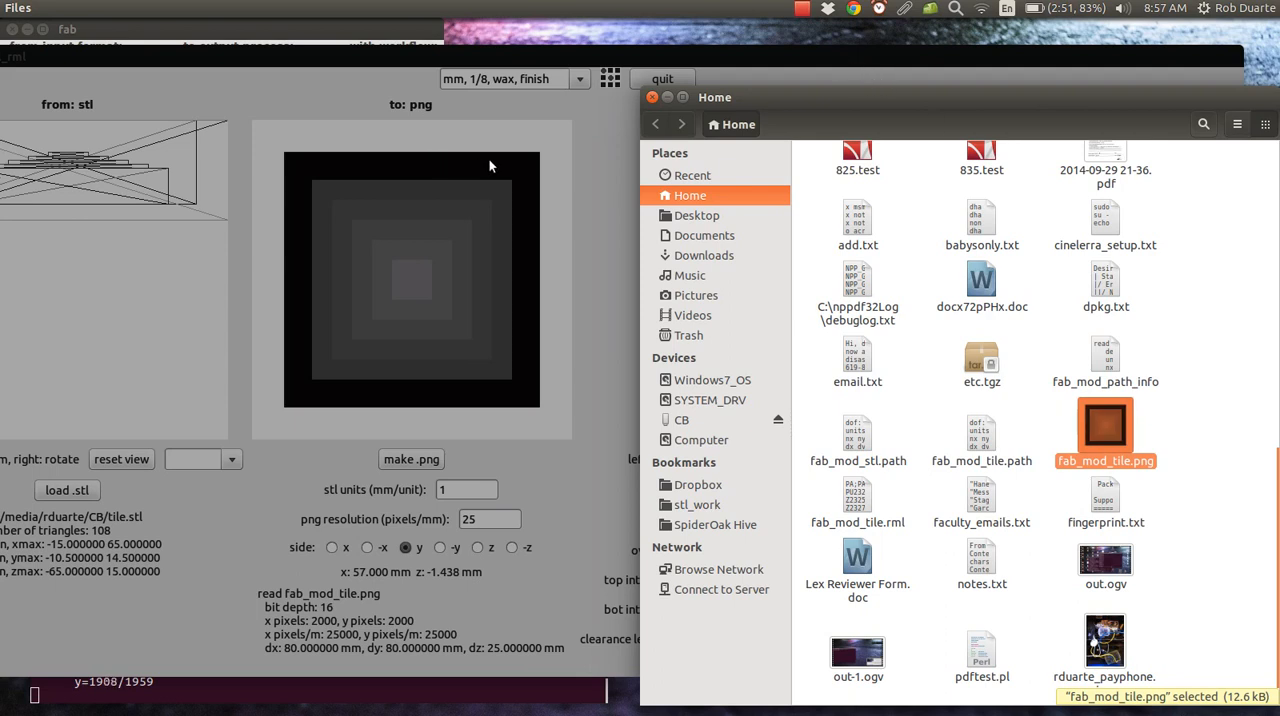
pyautogui.moveTo(508, 174)
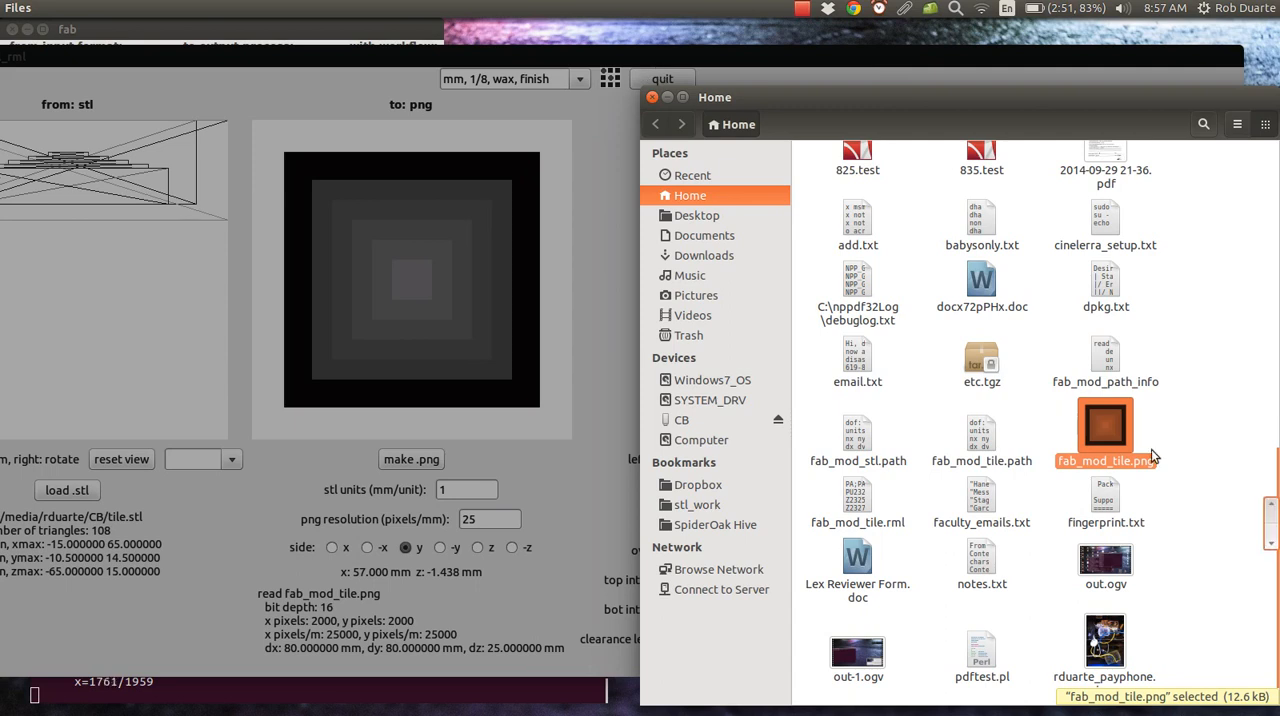
pyautogui.rightClick(1104, 428)
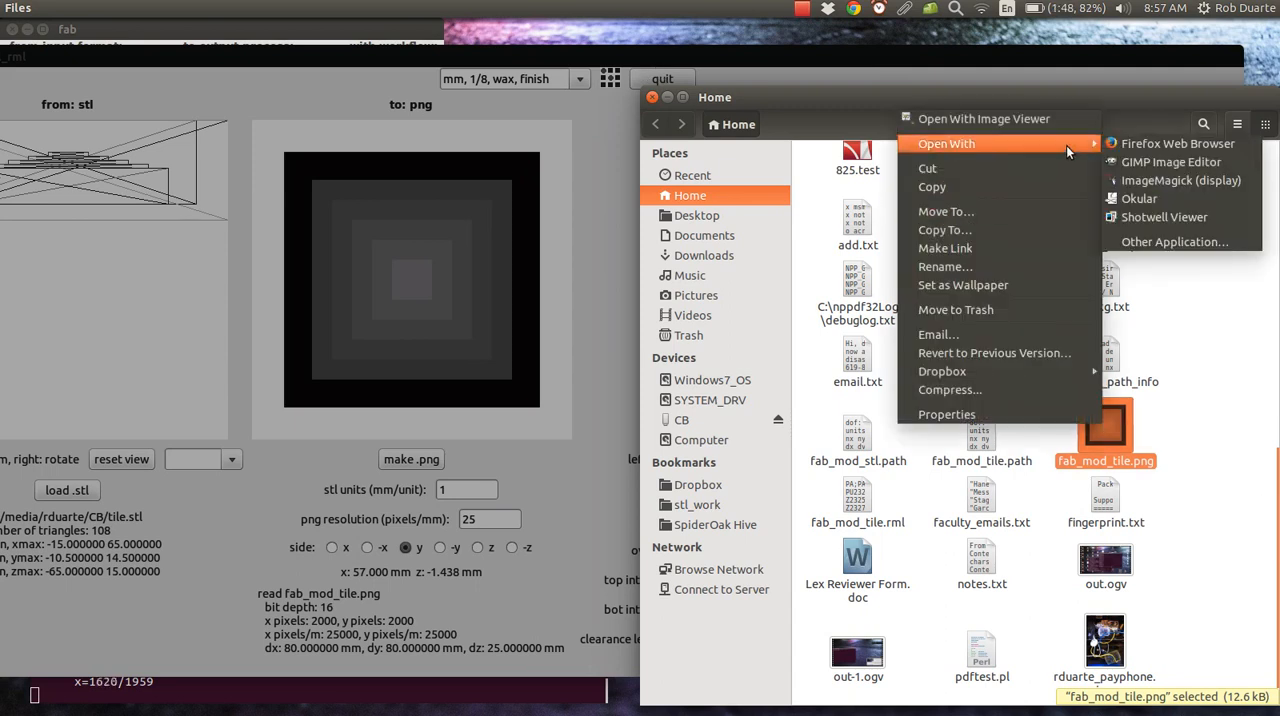
pyautogui.click(1170, 162)
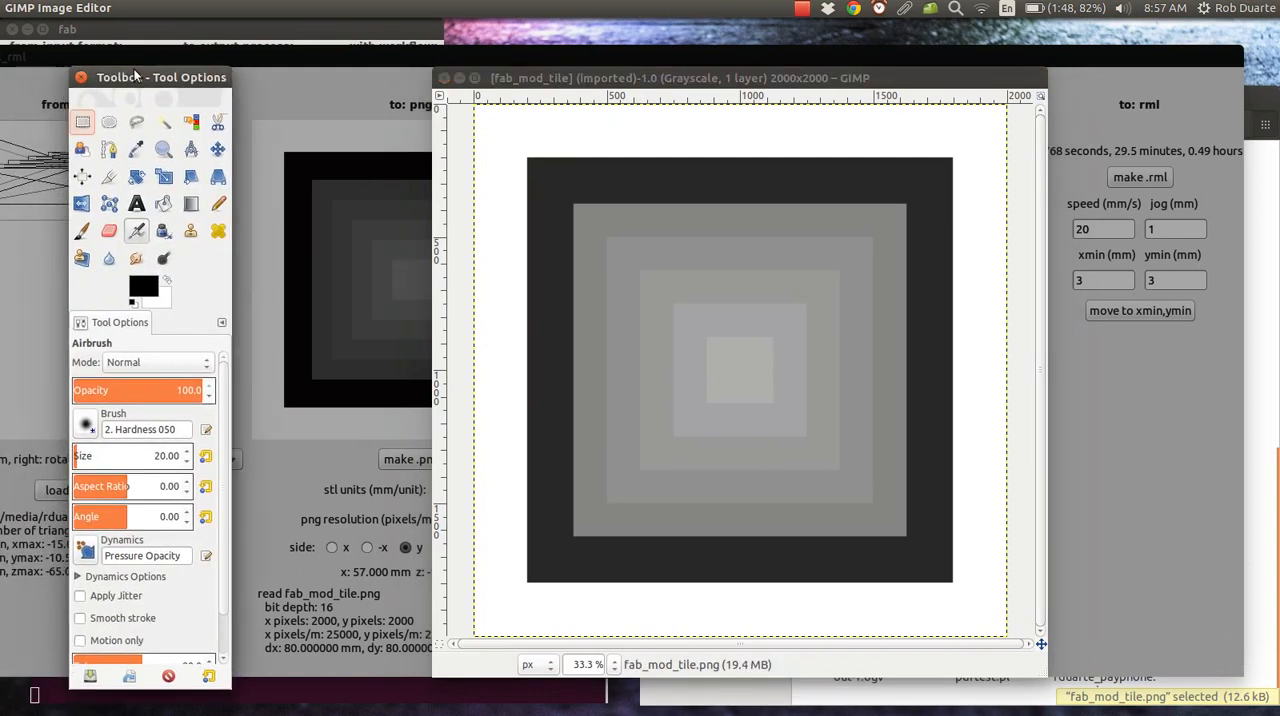
# Fill the height map's dark outer trough with white
pyautogui.click(136, 150)
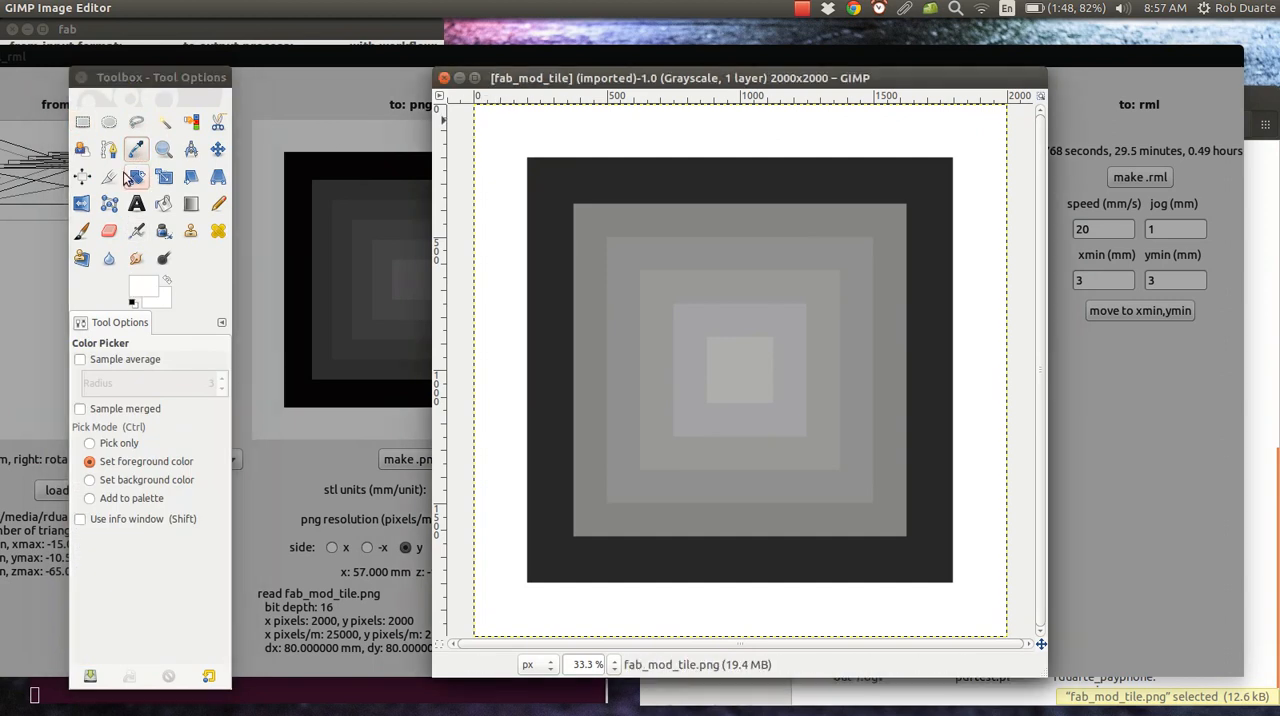
pyautogui.click(164, 204)
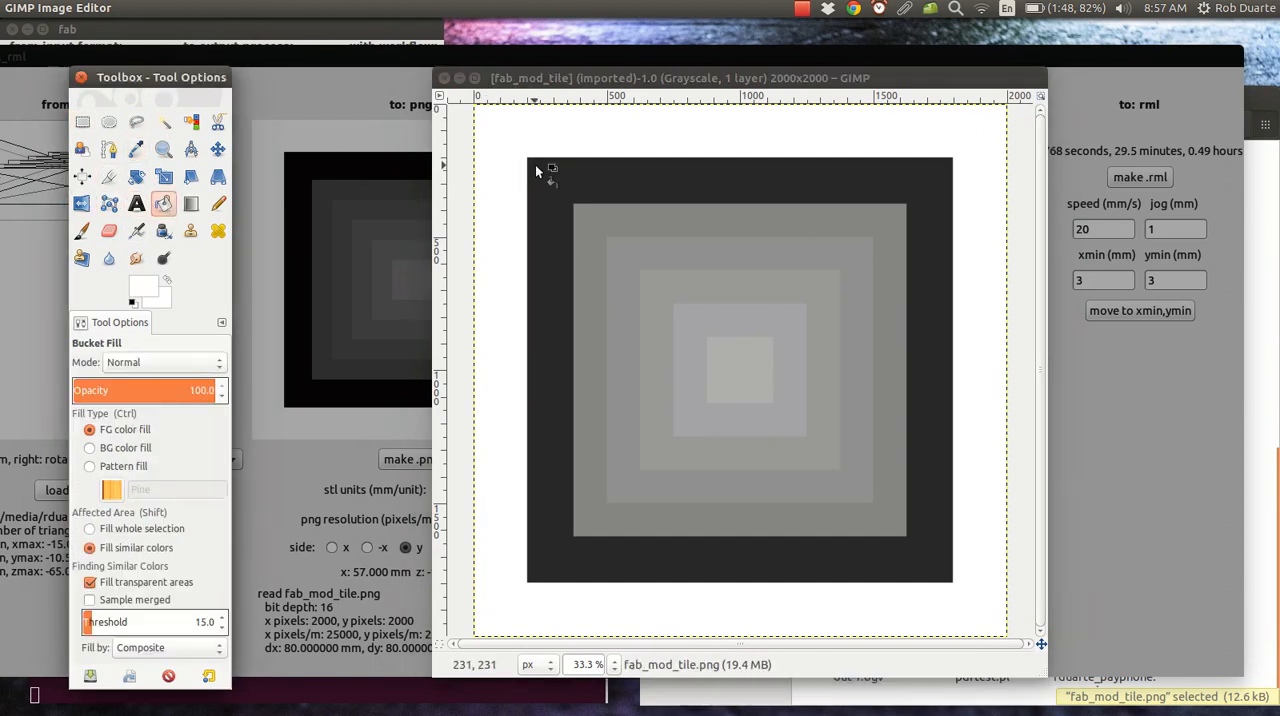
pyautogui.click(540, 170)
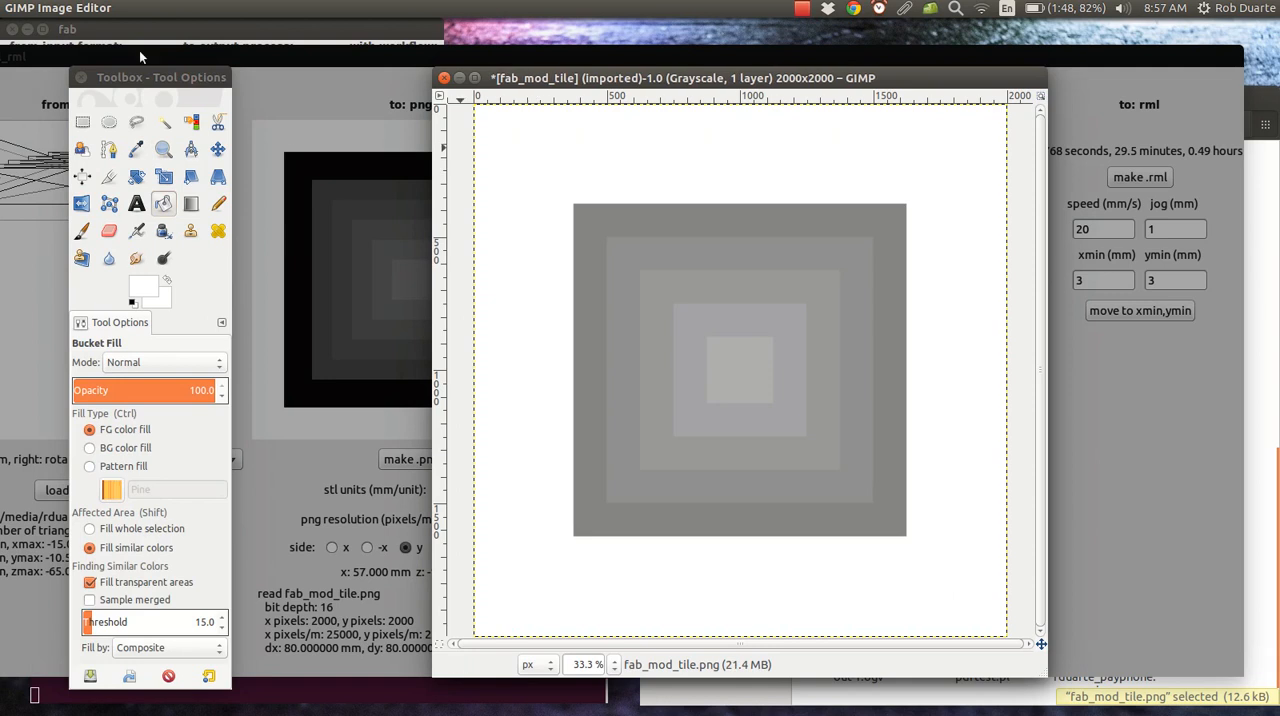
# Overwrite fab_mod_tile.png with the edit and quit GIMP discarding changes
pyautogui.click(68, 8)
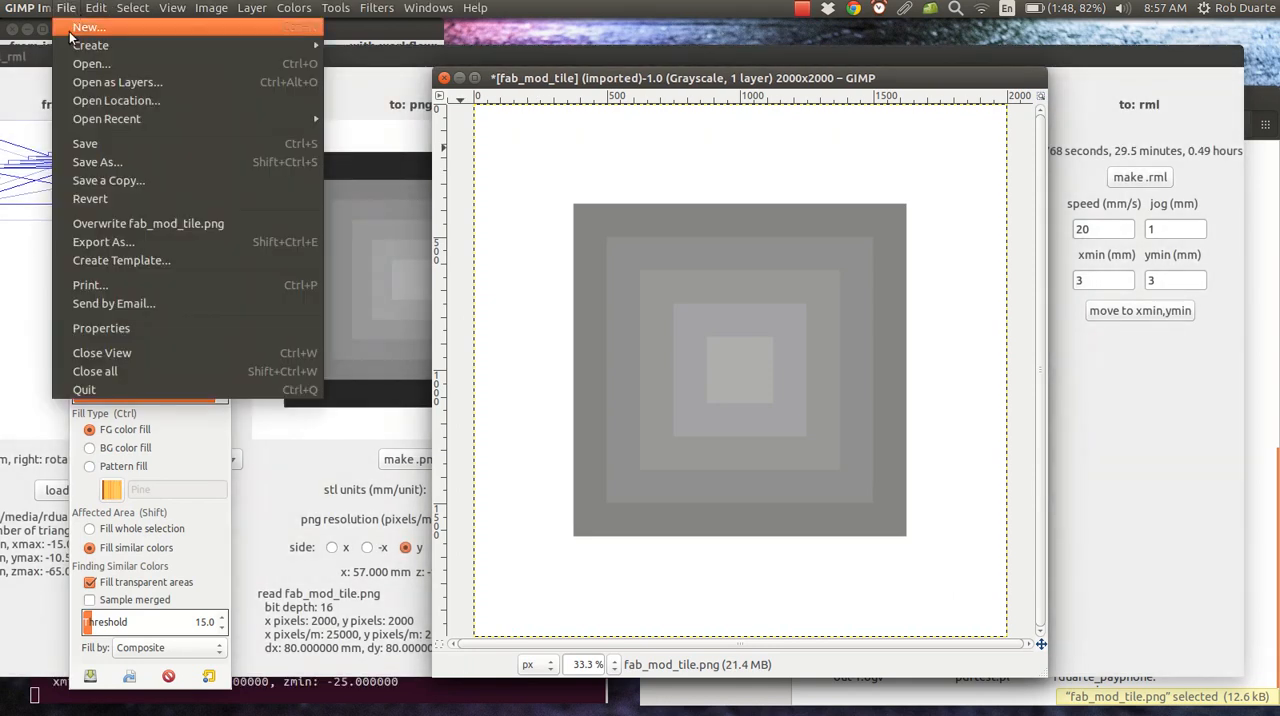
pyautogui.click(148, 224)
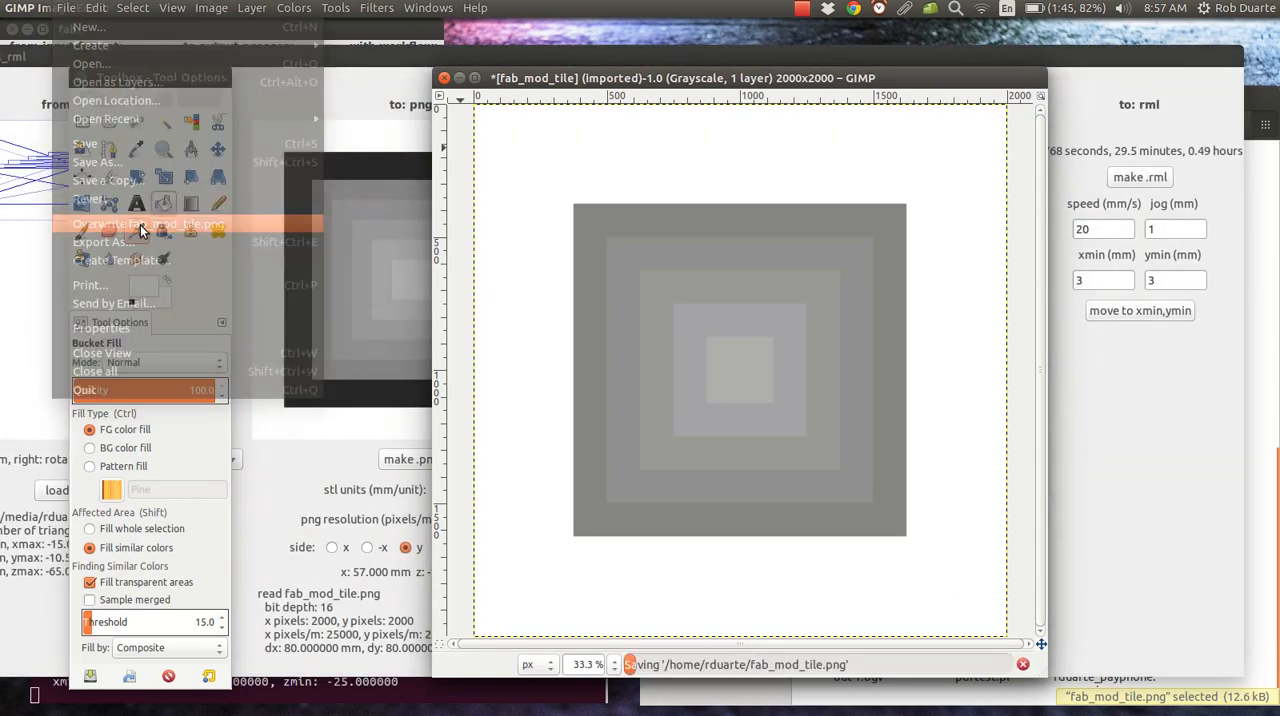
pyautogui.click(148, 224)
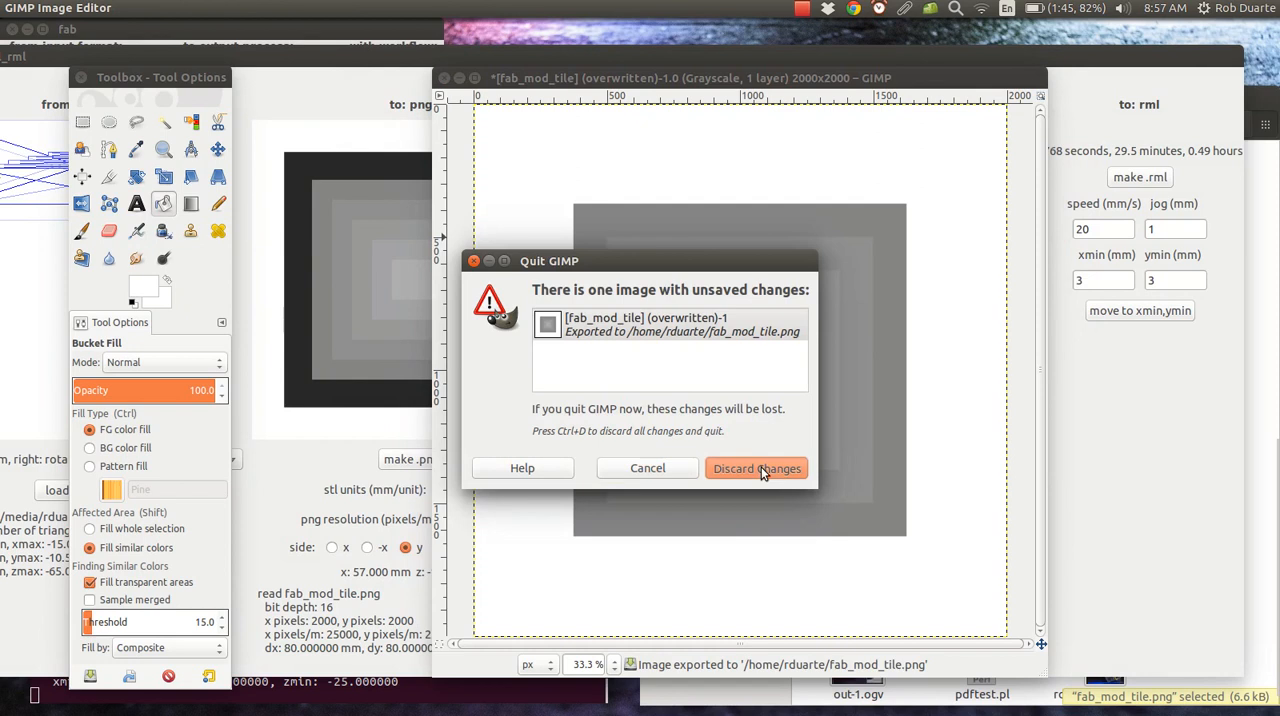
pyautogui.click(756, 468)
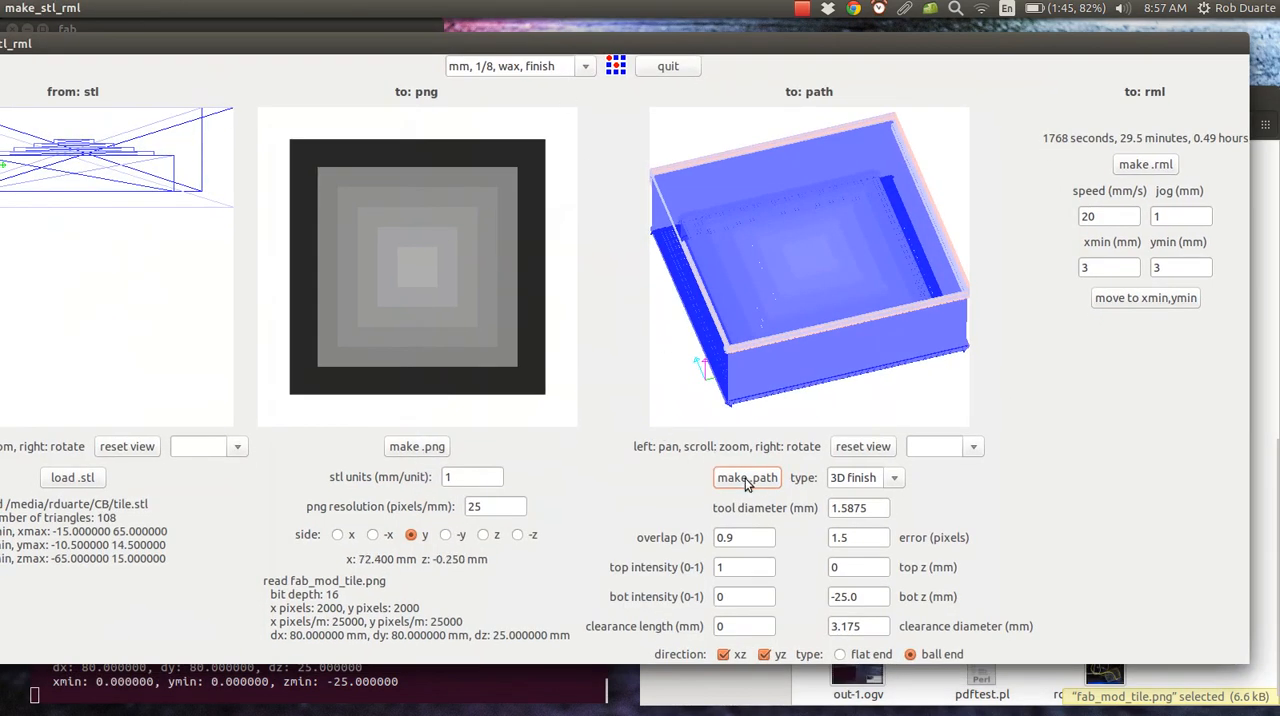
# Recompute the 3D finish toolpath from the whitened tile image, giving a box-shaped preview
pyautogui.click(746, 476)
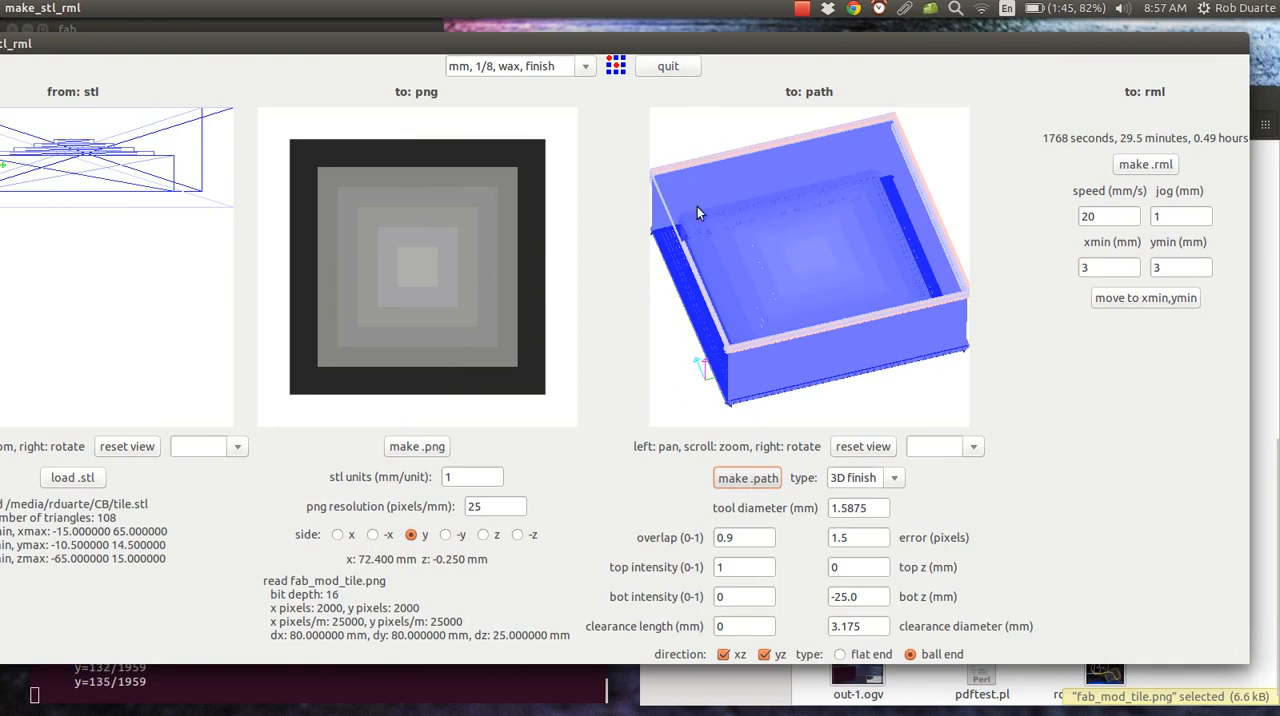
pyautogui.moveTo(808, 250)
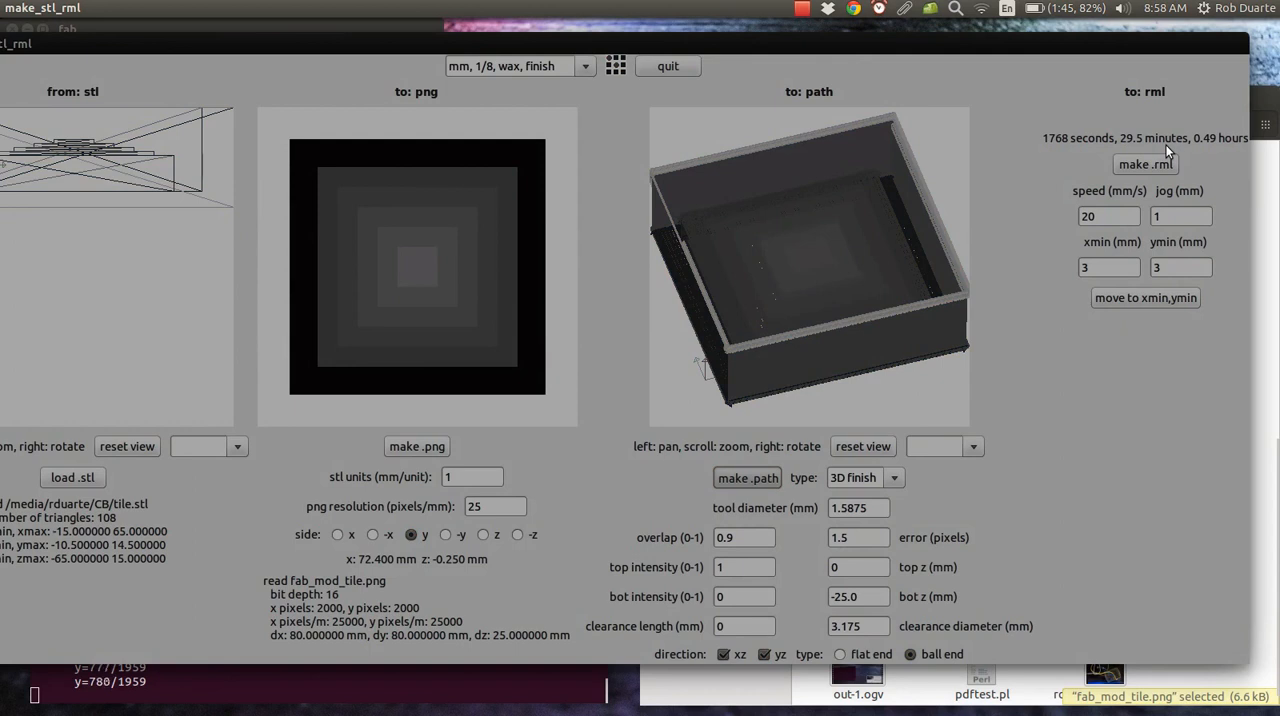
pyautogui.moveTo(680, 260)
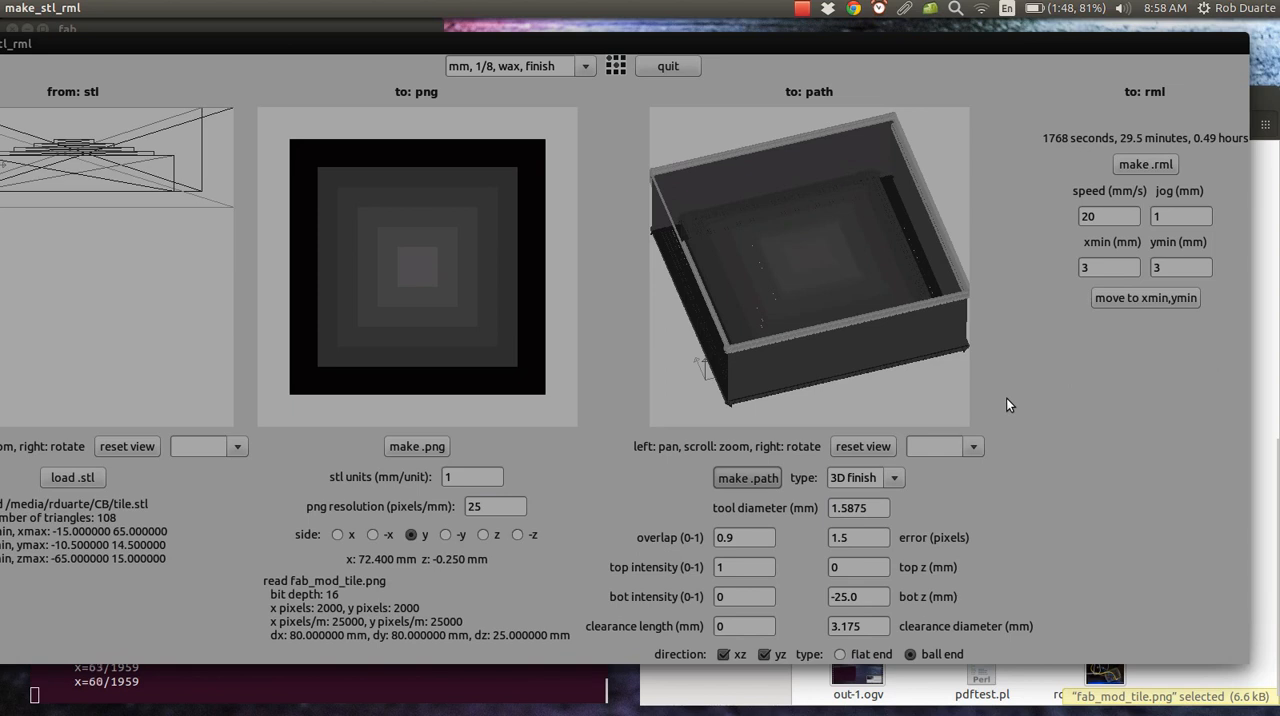
pyautogui.click(748, 476)
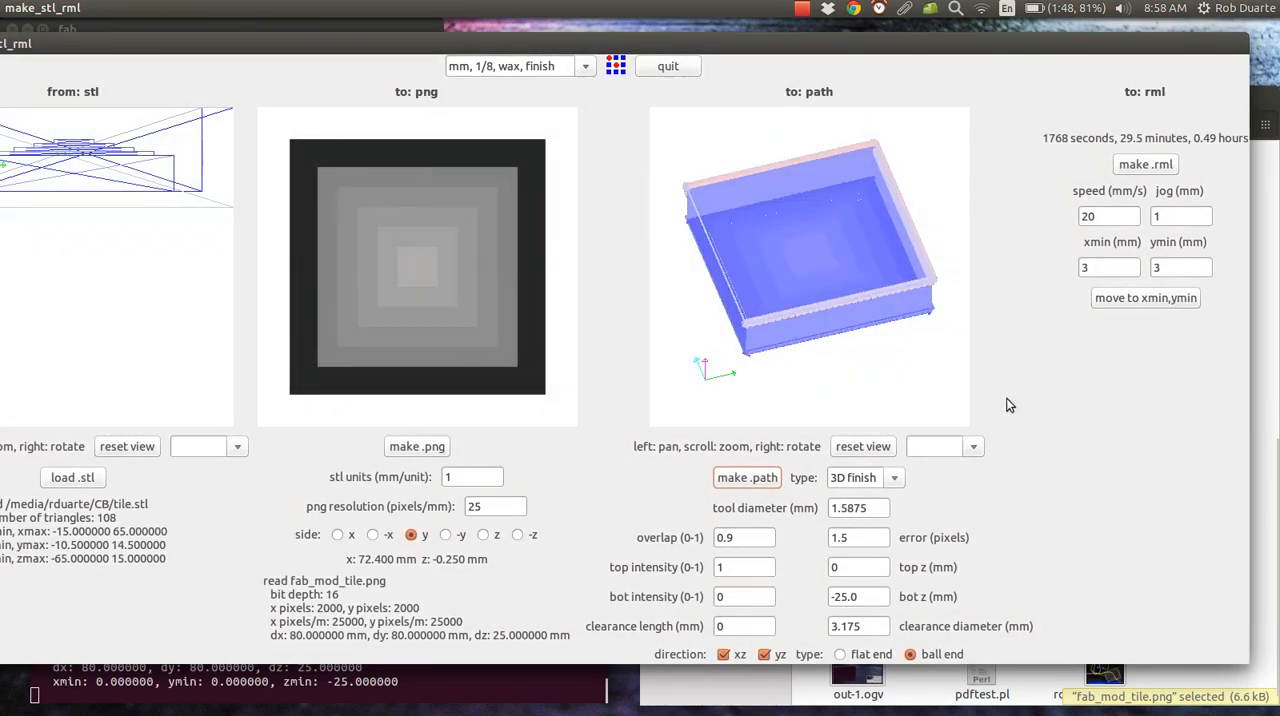
pyautogui.moveTo(710, 334)
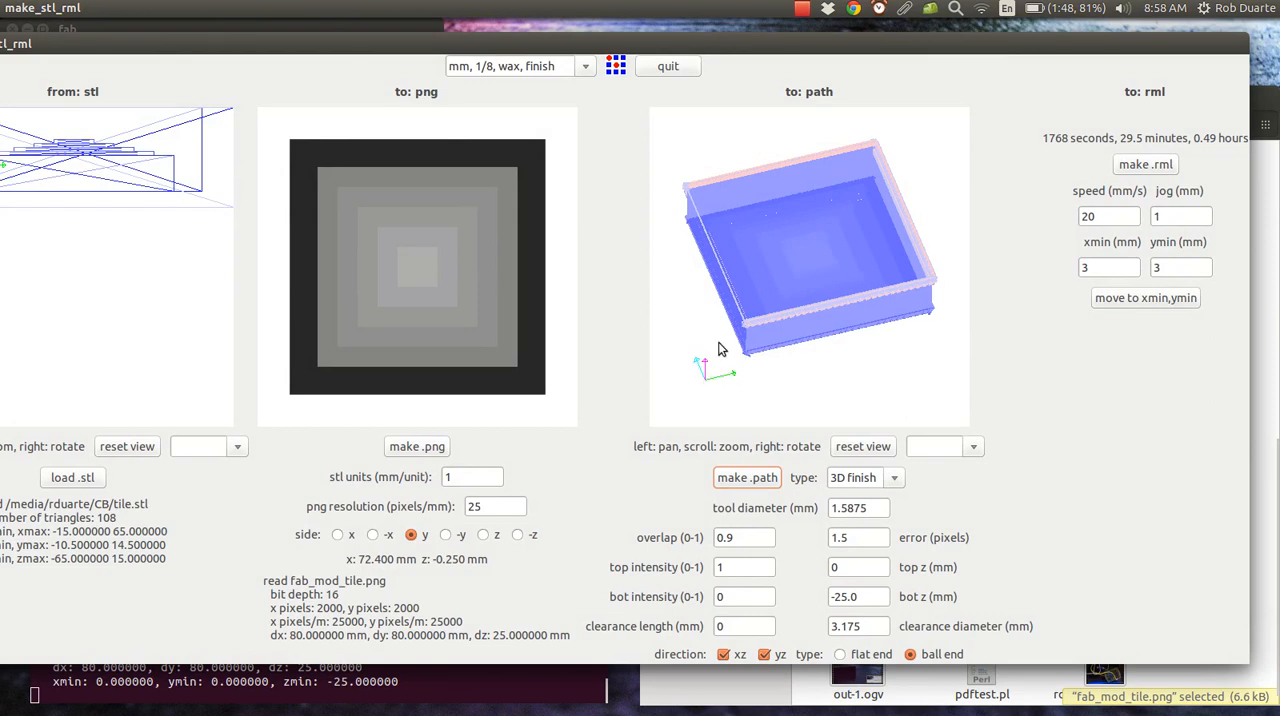
pyautogui.moveTo(728, 372)
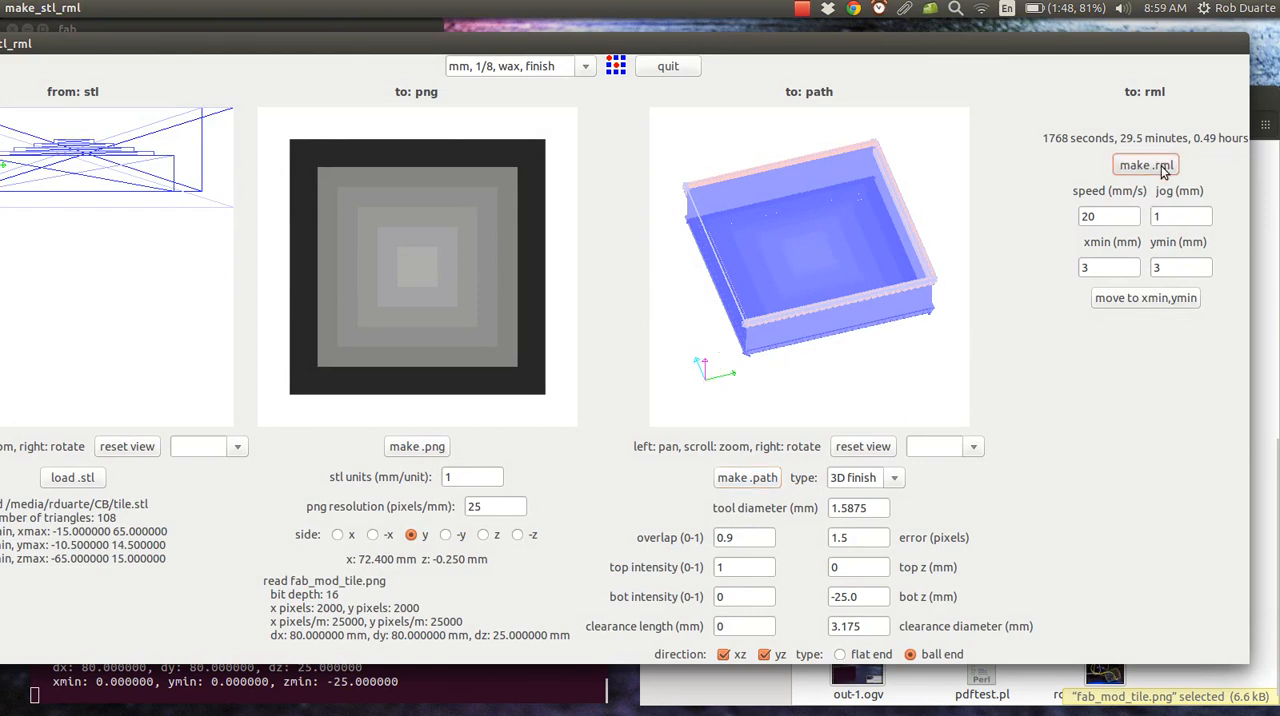
# Generate the .rml, then drop overlap to 0.1 and rebuild for a 284-second job
pyautogui.click(1144, 164)
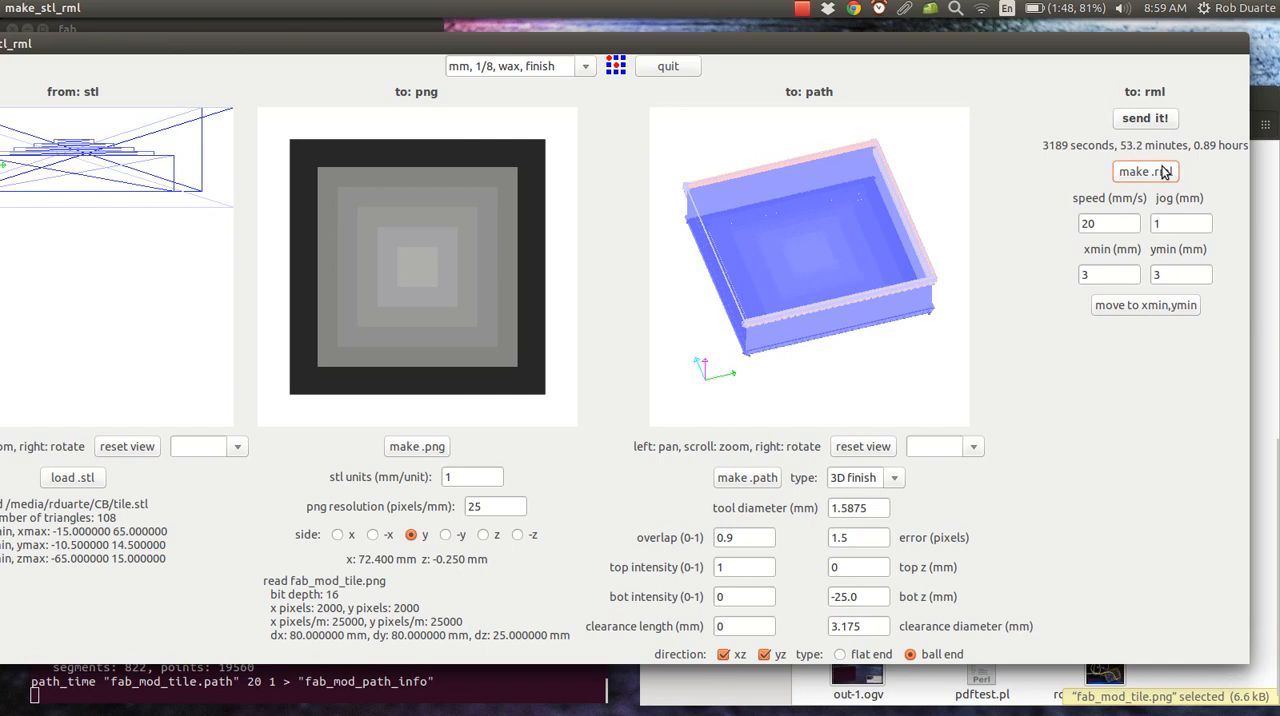
pyautogui.moveTo(1182, 168)
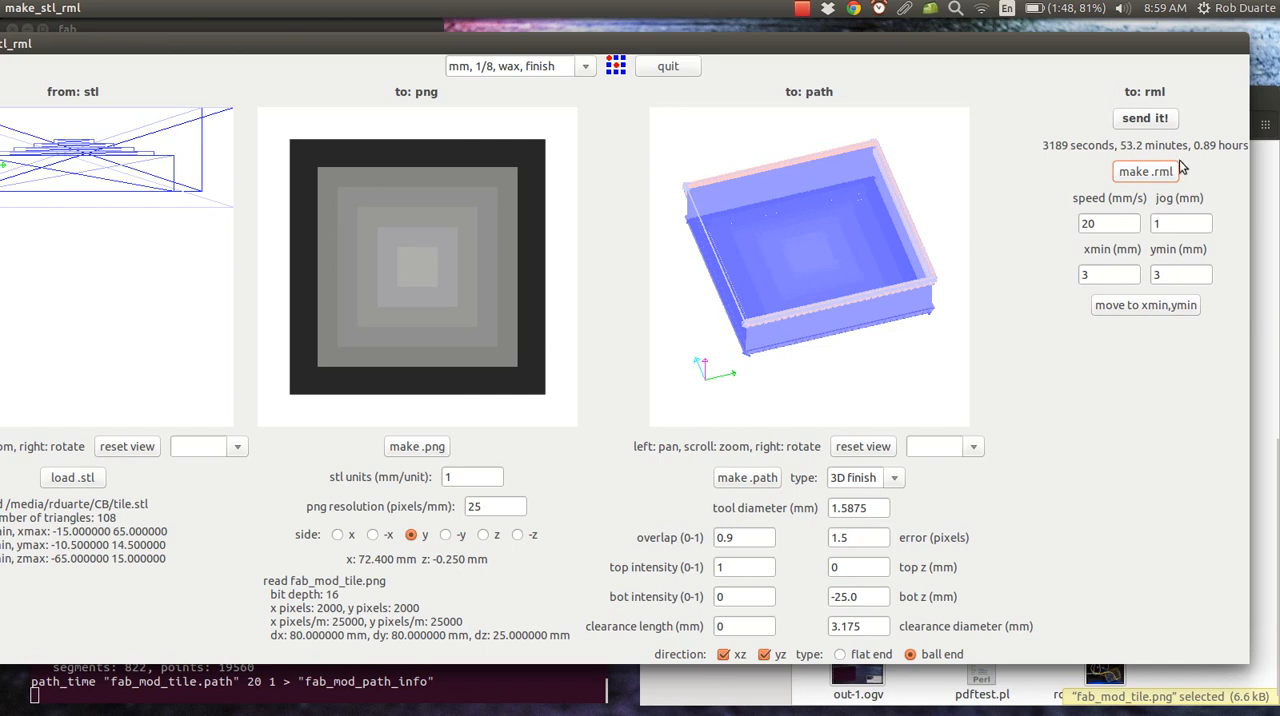
pyautogui.moveTo(856, 234)
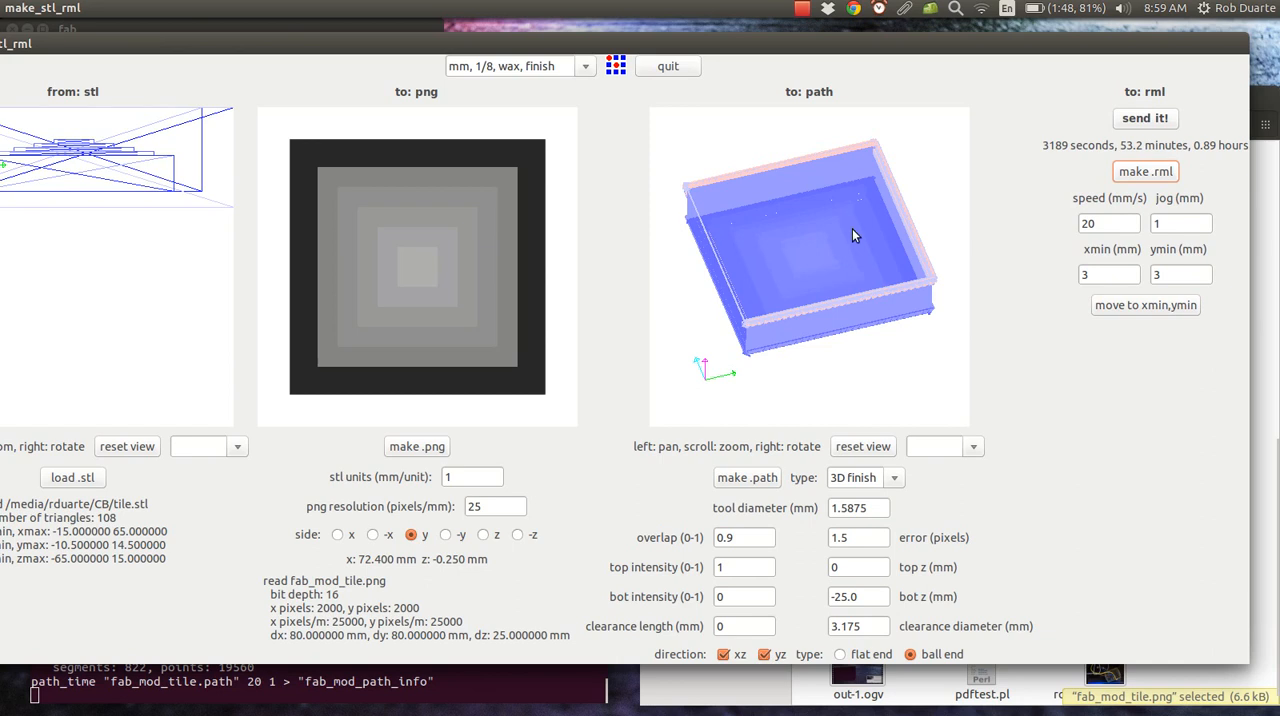
pyautogui.click(744, 536)
pyautogui.write('0.1')
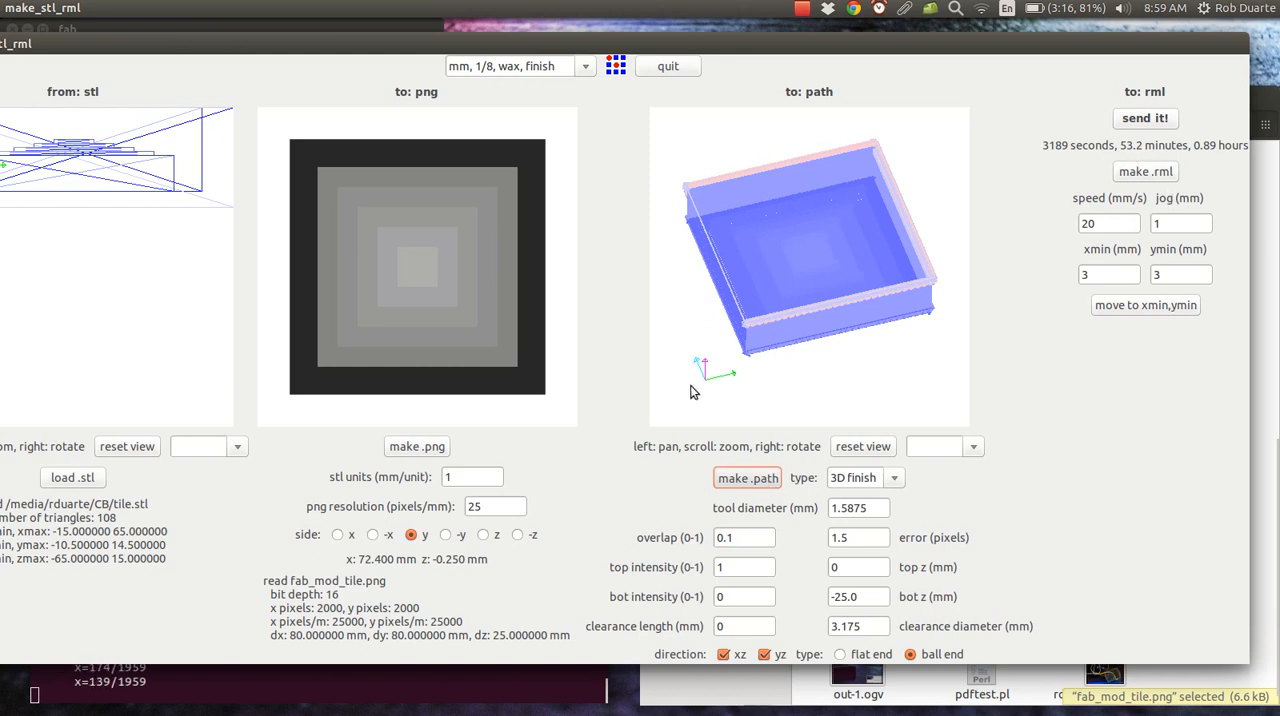
pyautogui.click(1140, 172)
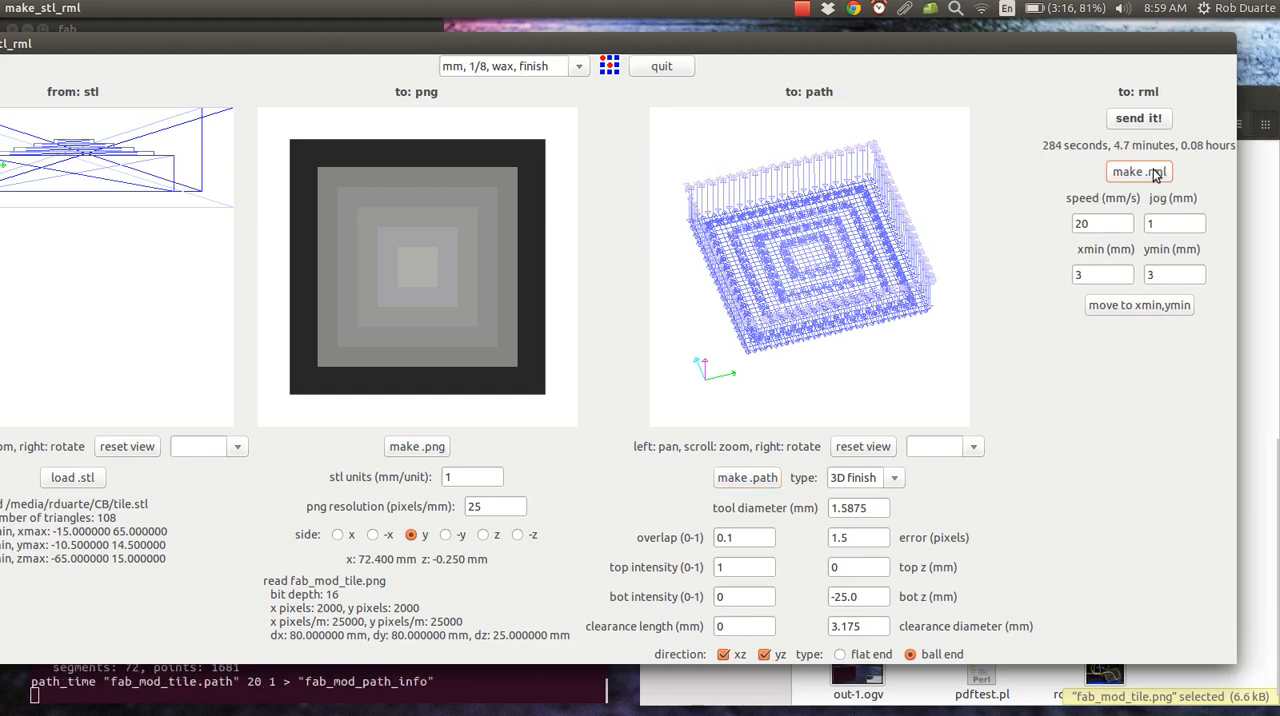
pyautogui.moveTo(1128, 160)
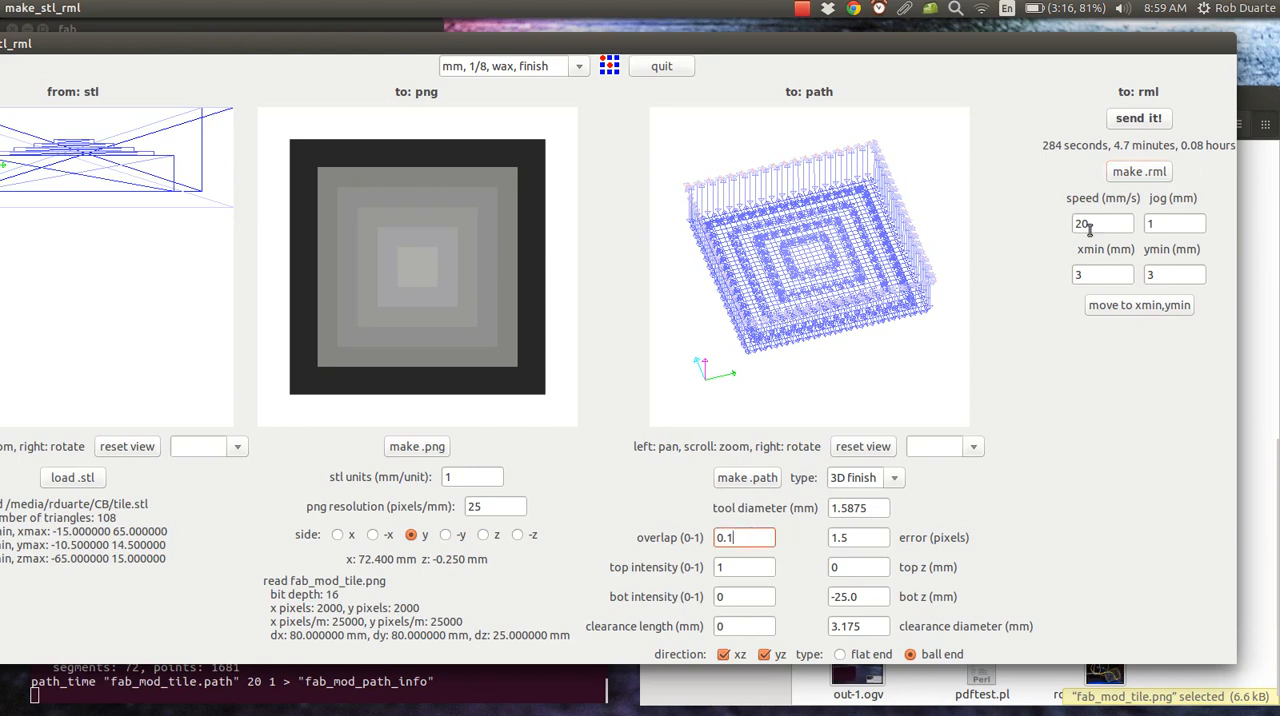
pyautogui.moveTo(816, 432)
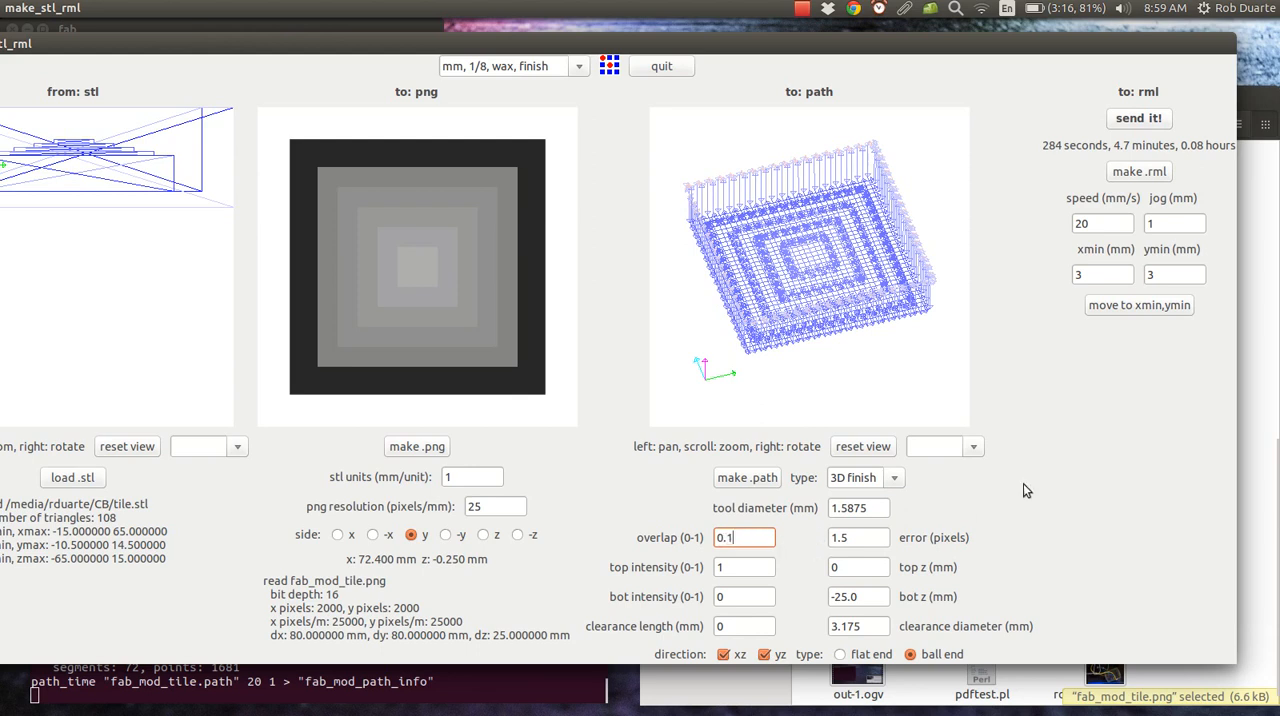
pyautogui.moveTo(1078, 424)
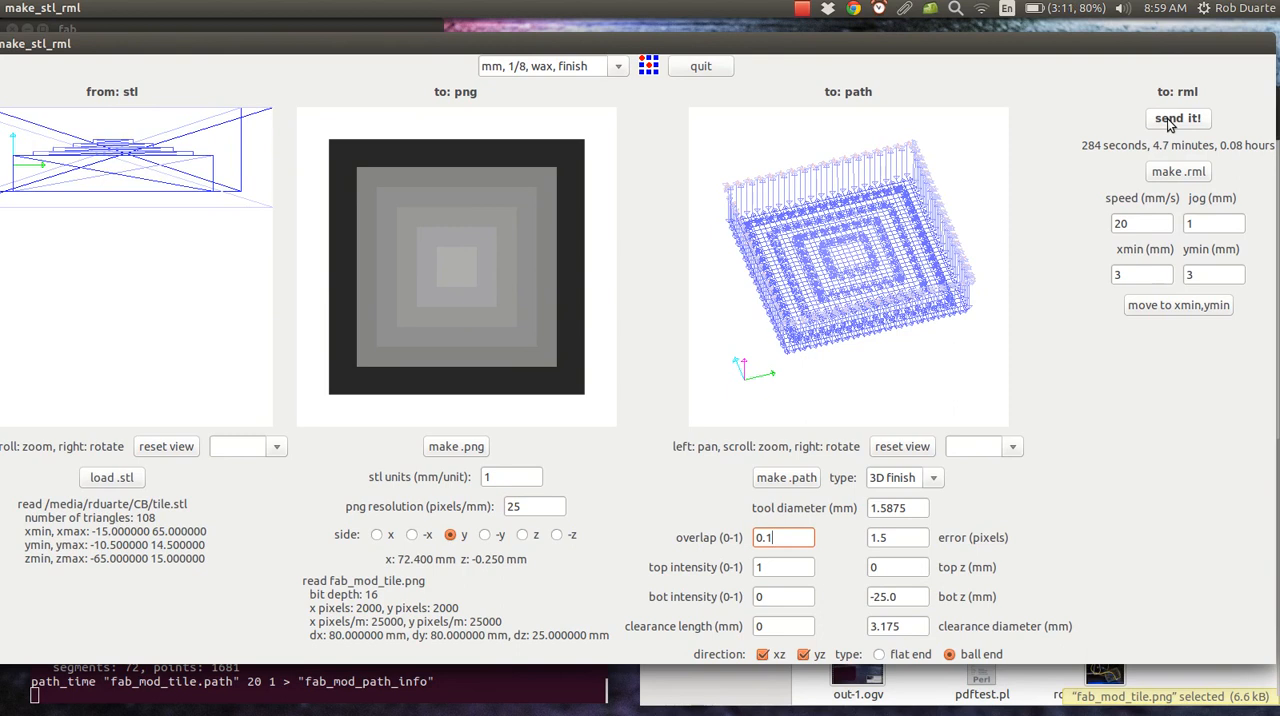
pyautogui.moveTo(634, 308)
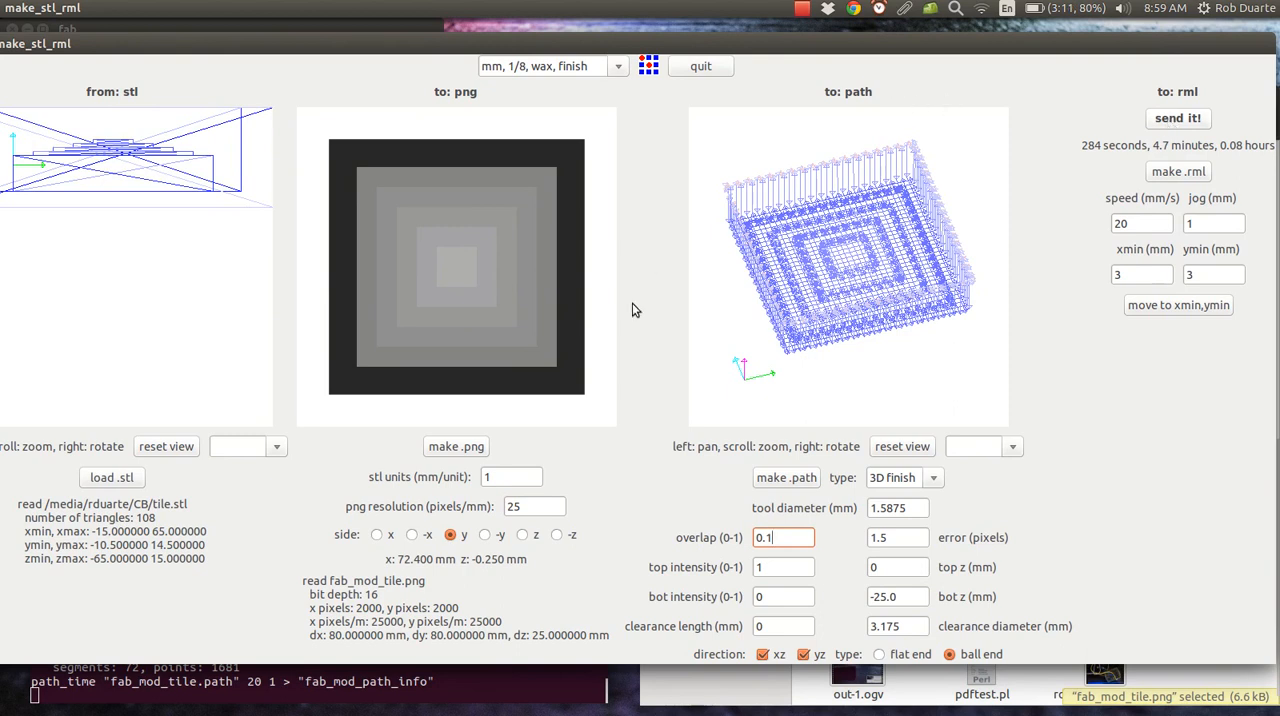
# Send the .rml to the mill, see the /dev/ttyUSB0 SerialException, and start a new Terminal
pyautogui.click(1178, 118)
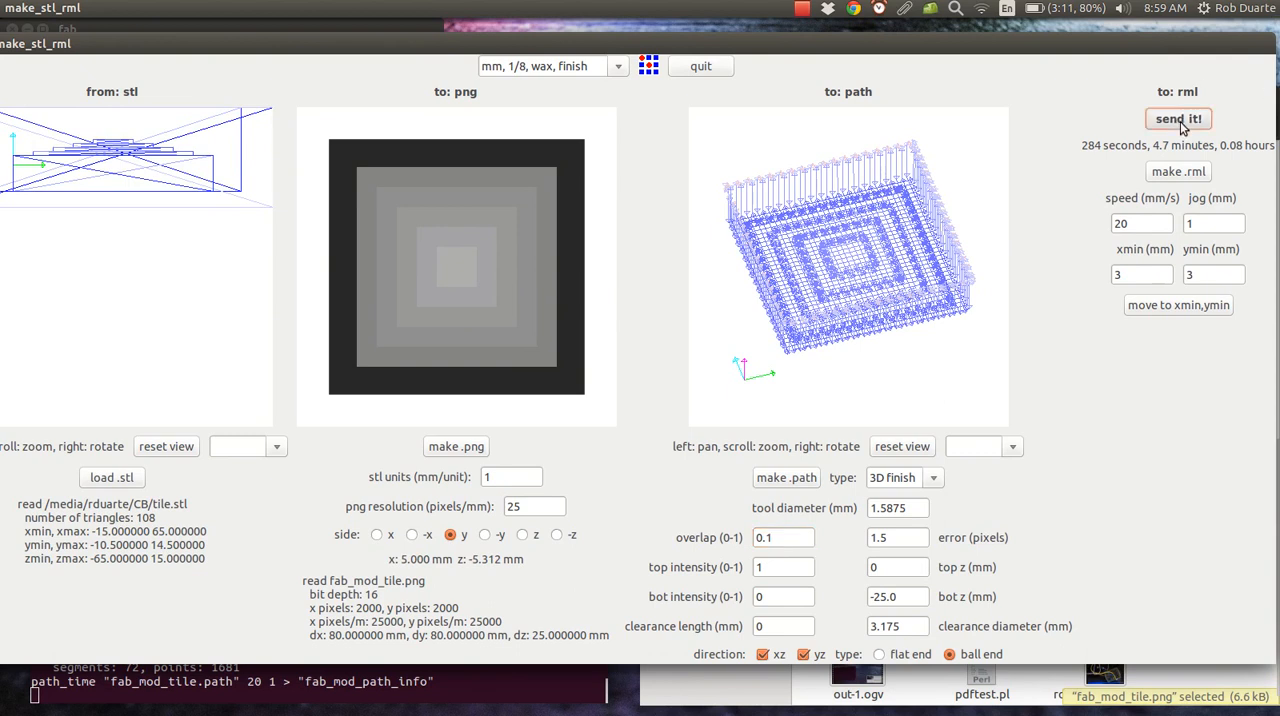
pyautogui.click(1178, 118)
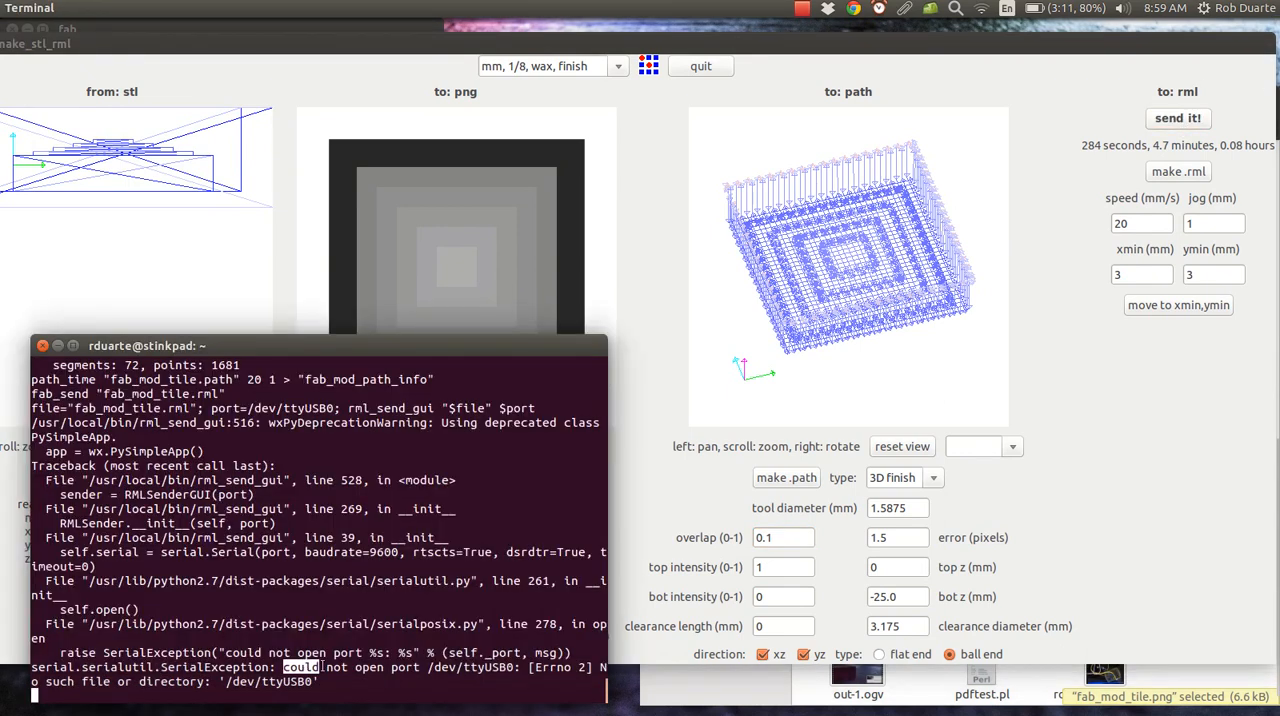
pyautogui.doubleClick(472, 668)
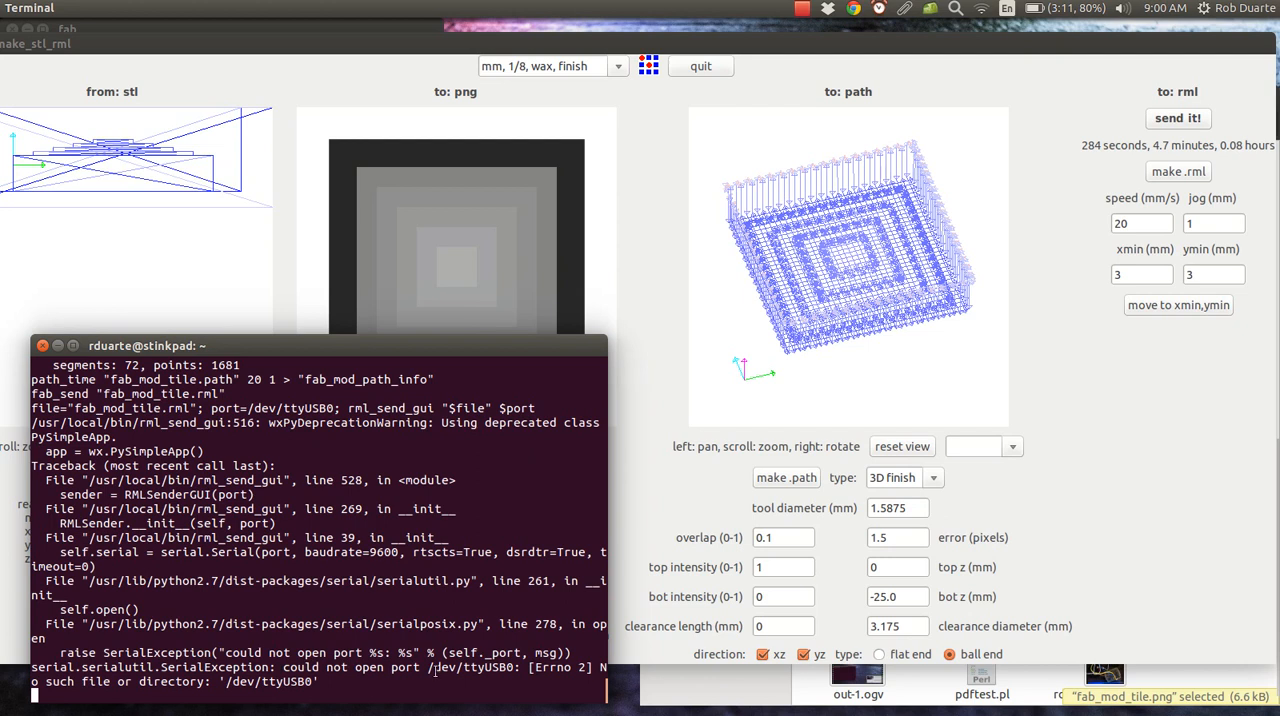
pyautogui.moveTo(368, 566)
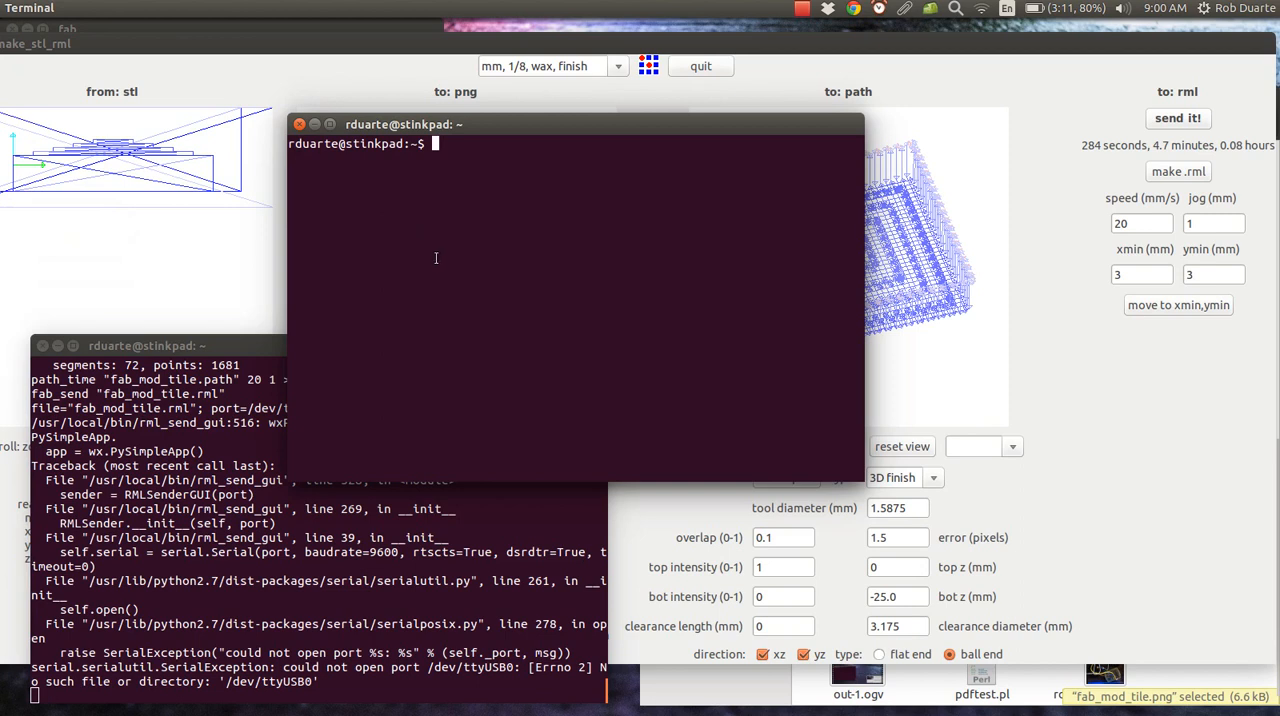
# Run sudo chmod 777 /dev/ttyUSB0 and authenticate to grant full port access
pyautogui.write('sudo chmod 777')
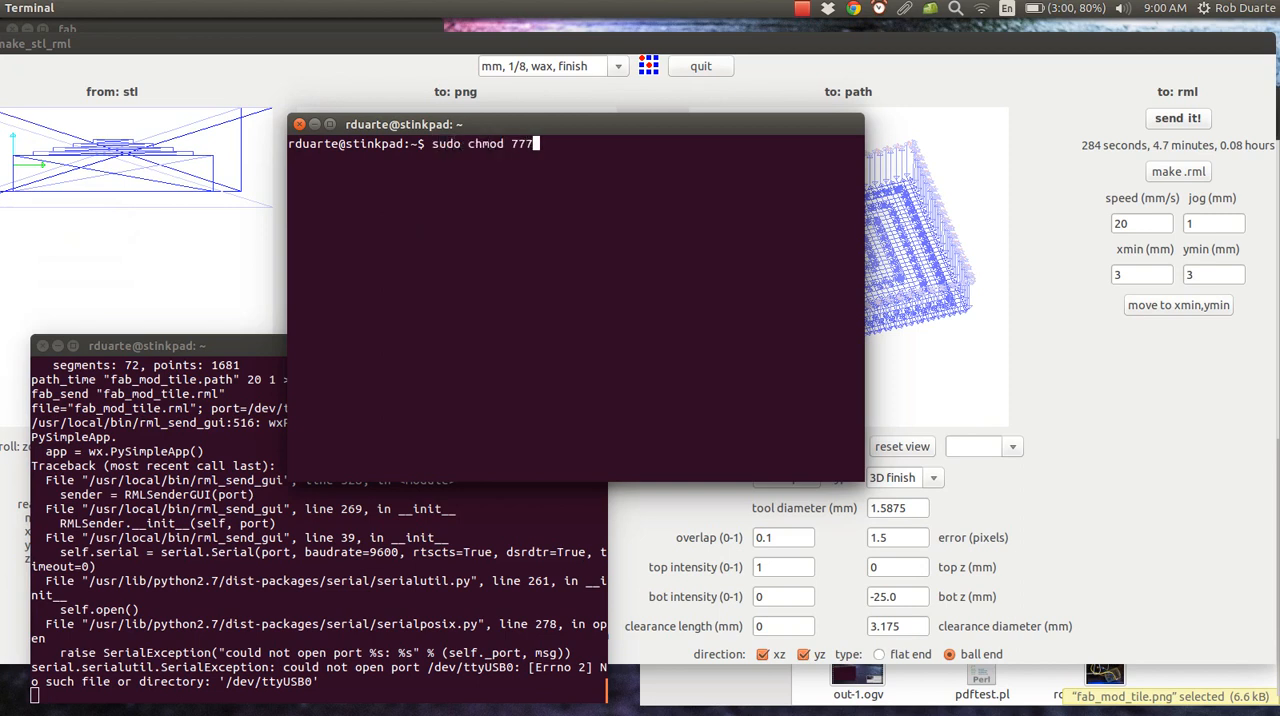
pyautogui.write('/de')
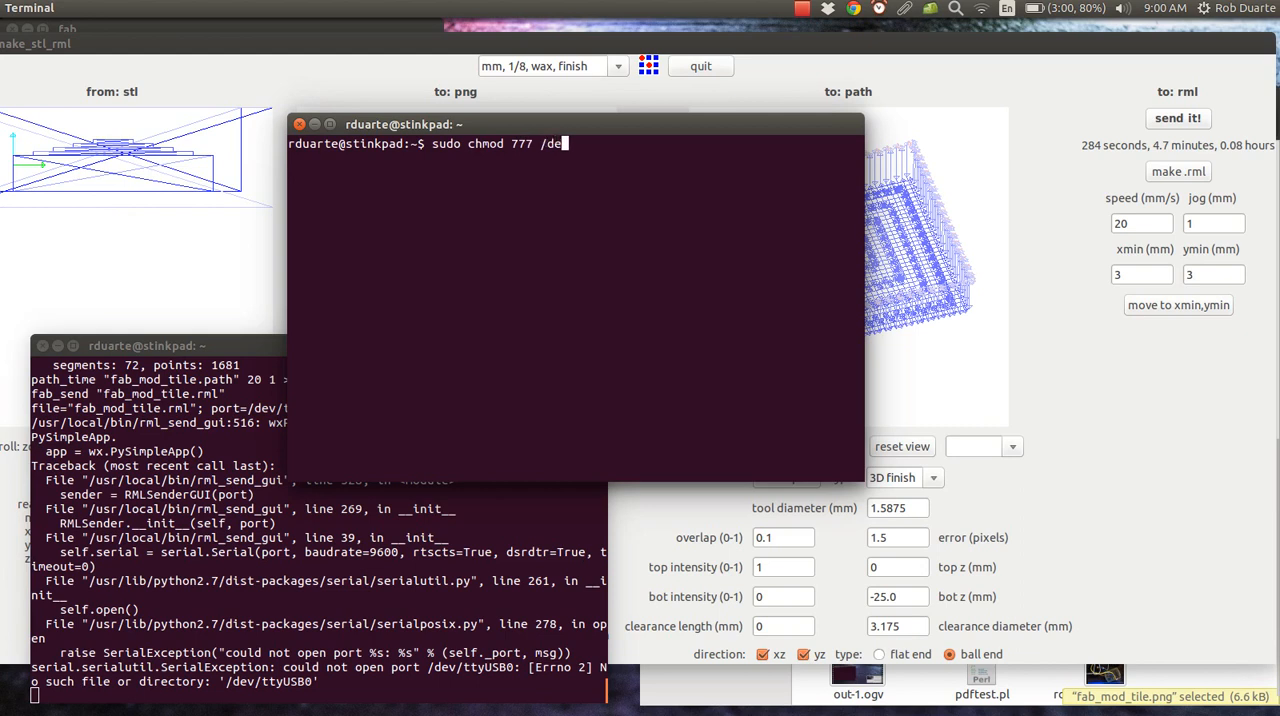
pyautogui.moveTo(500, 684)
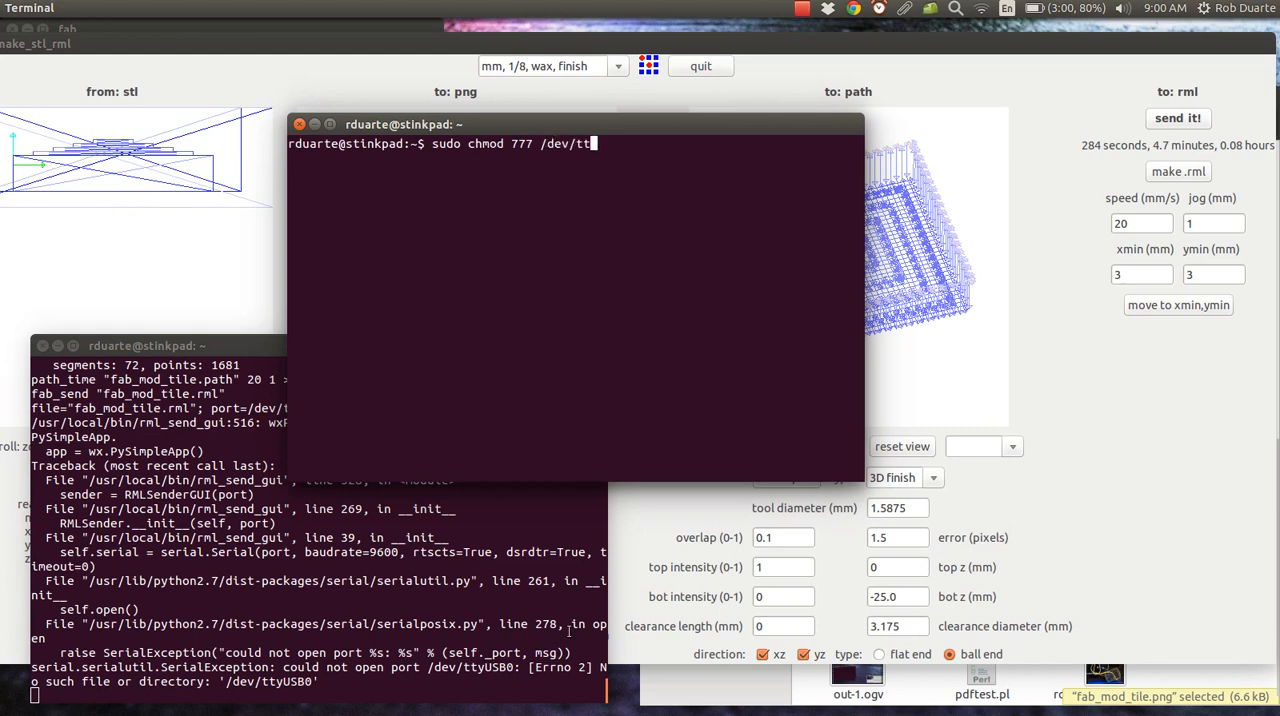
pyautogui.write('tyUSB0')
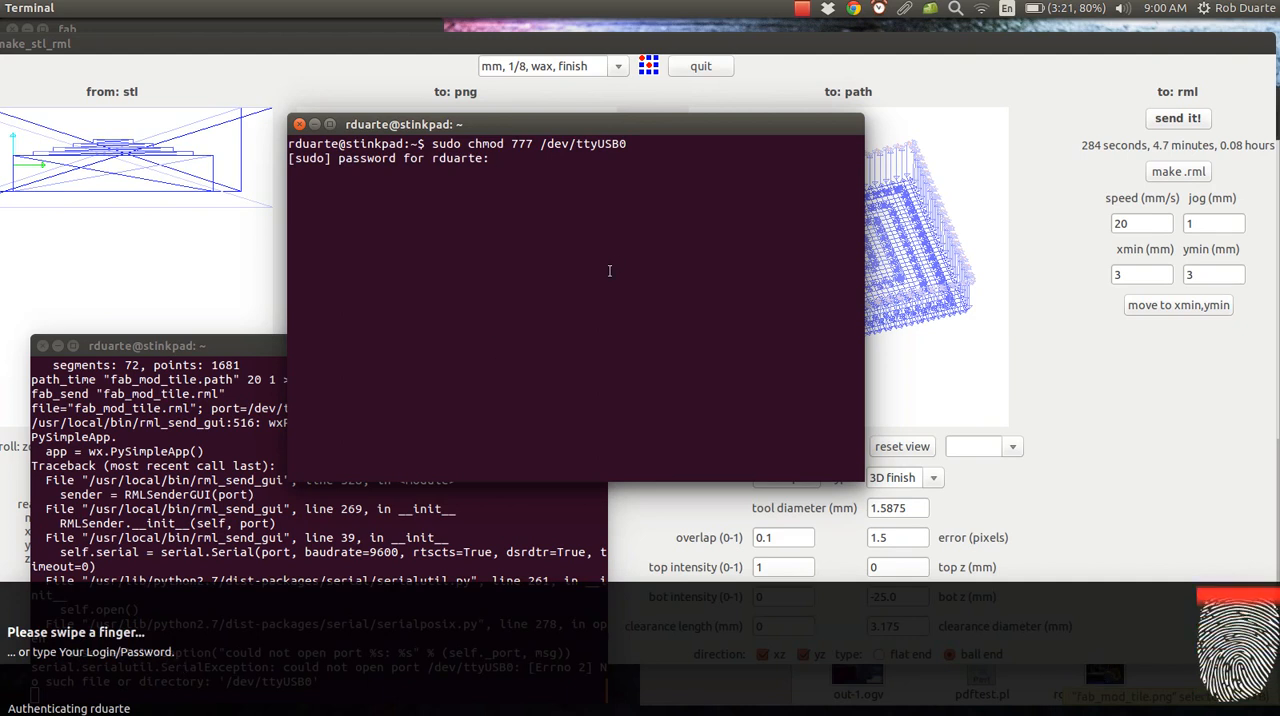
pyautogui.press('Return')
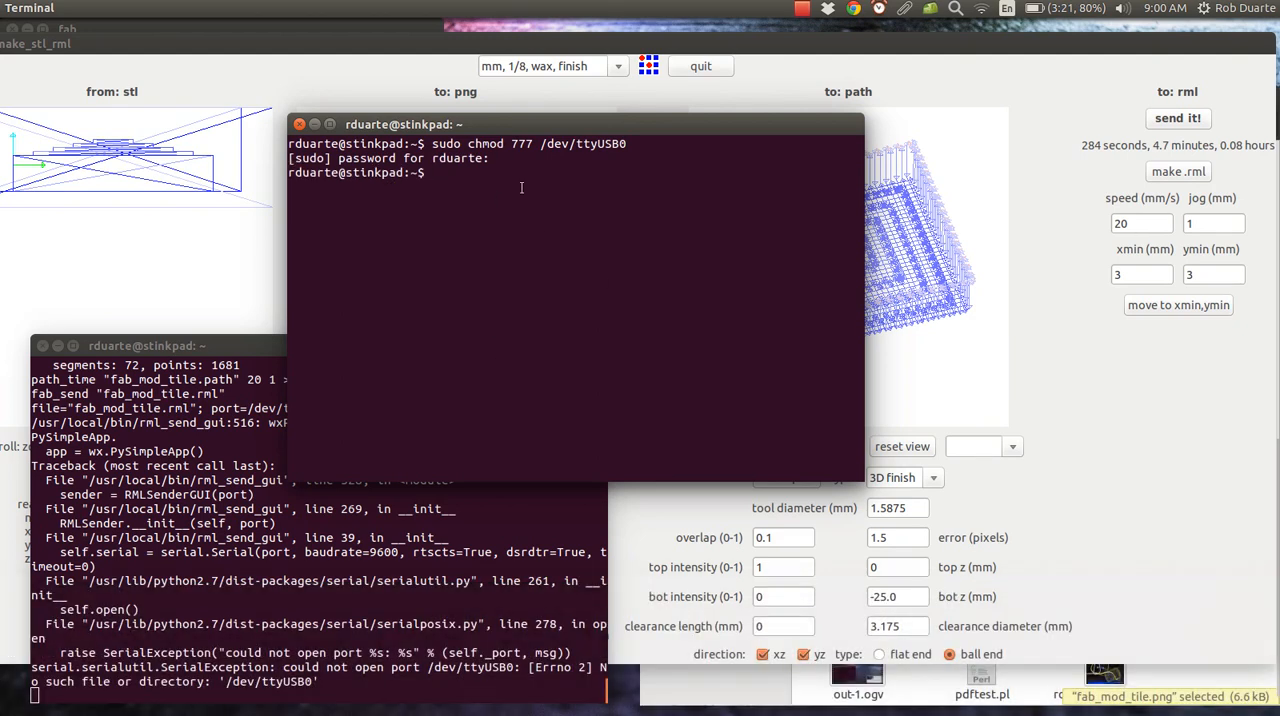